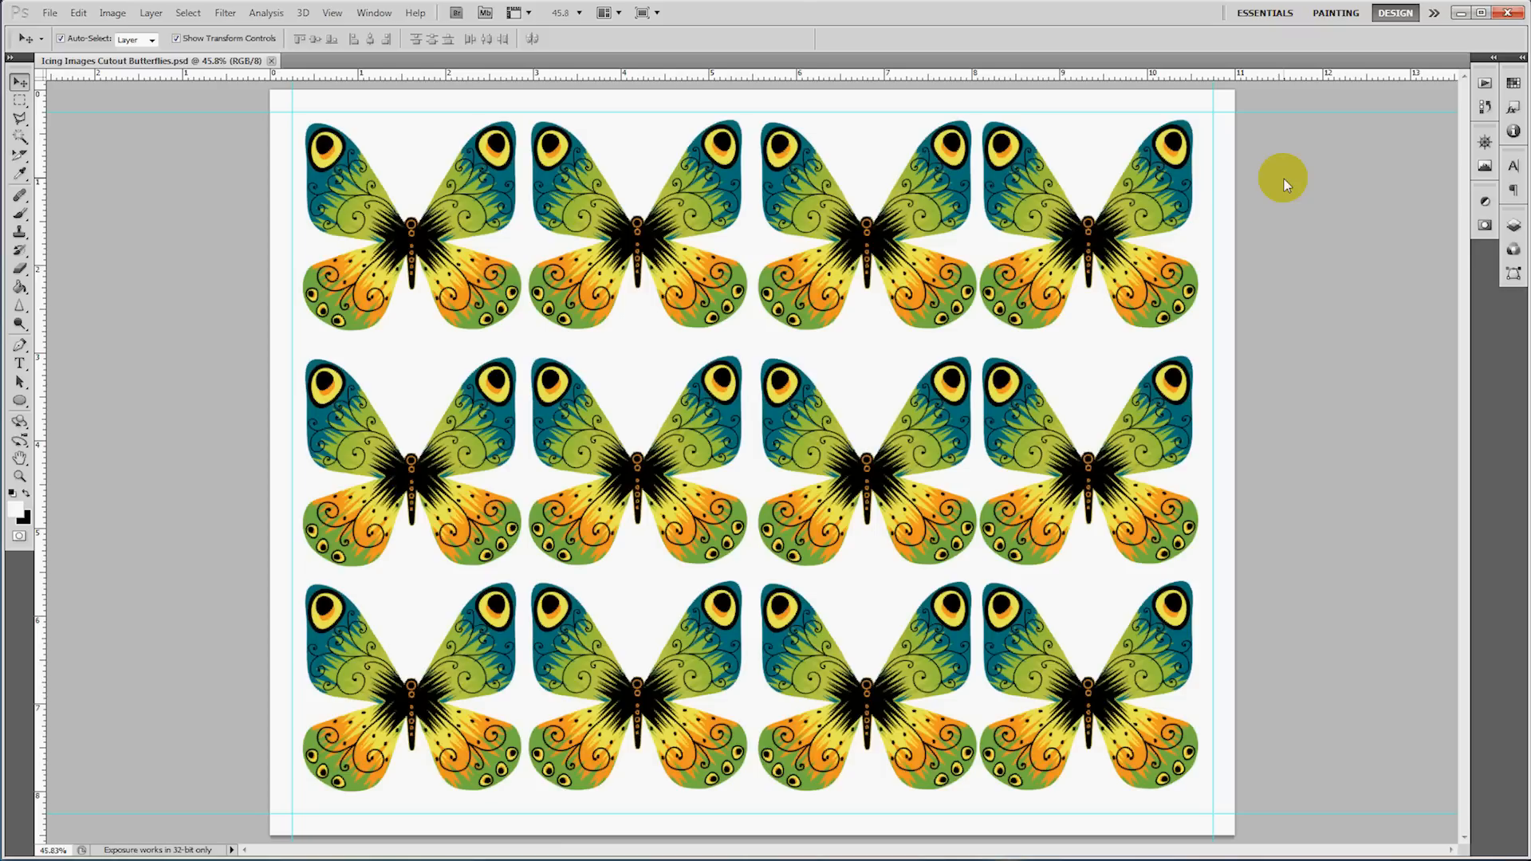
mouse_move(1268, 192)
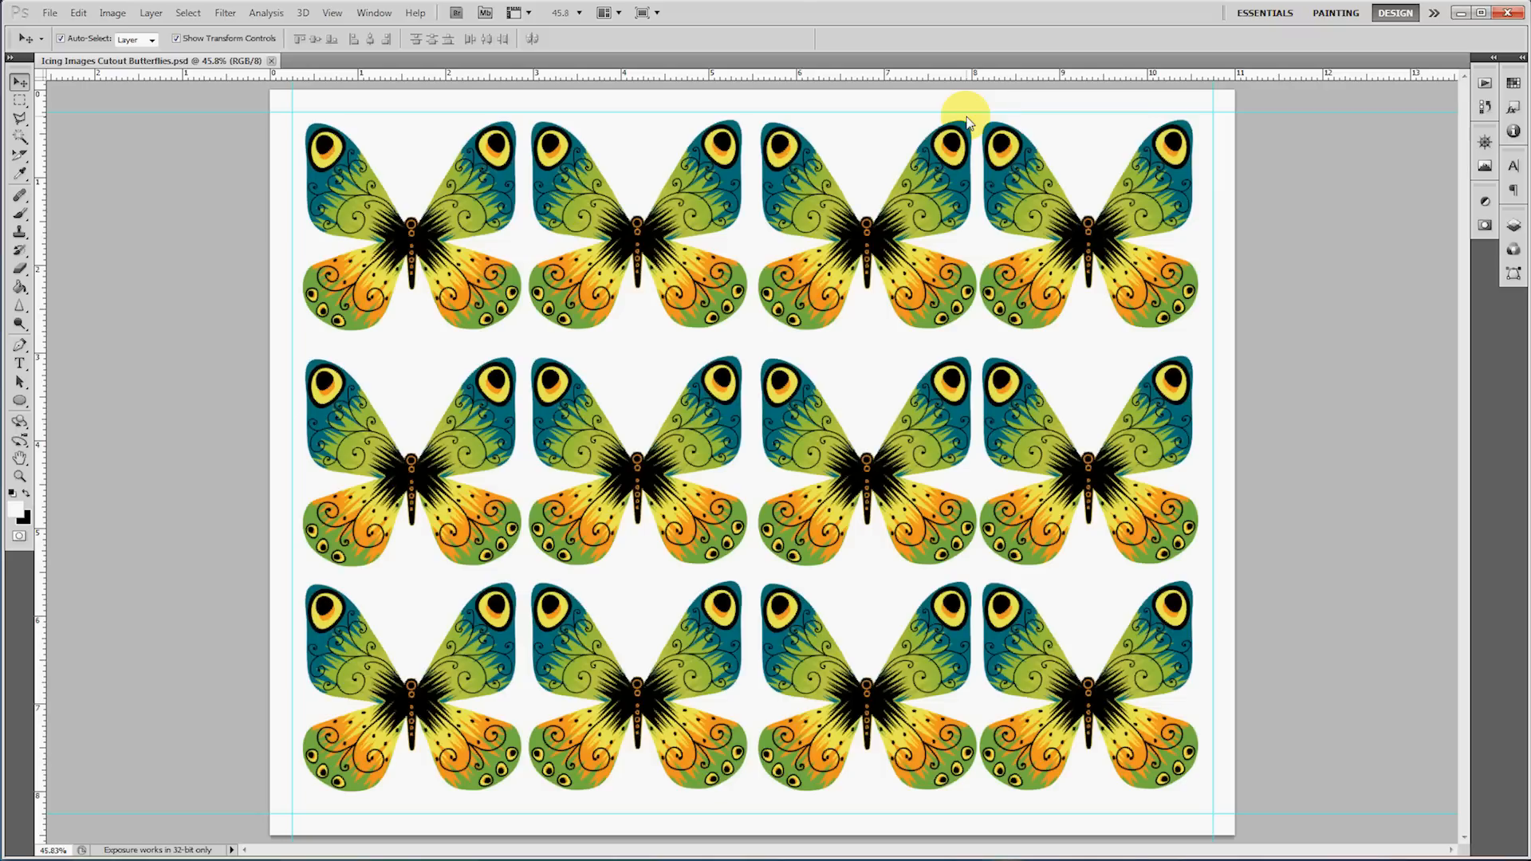
mouse_move(857, 19)
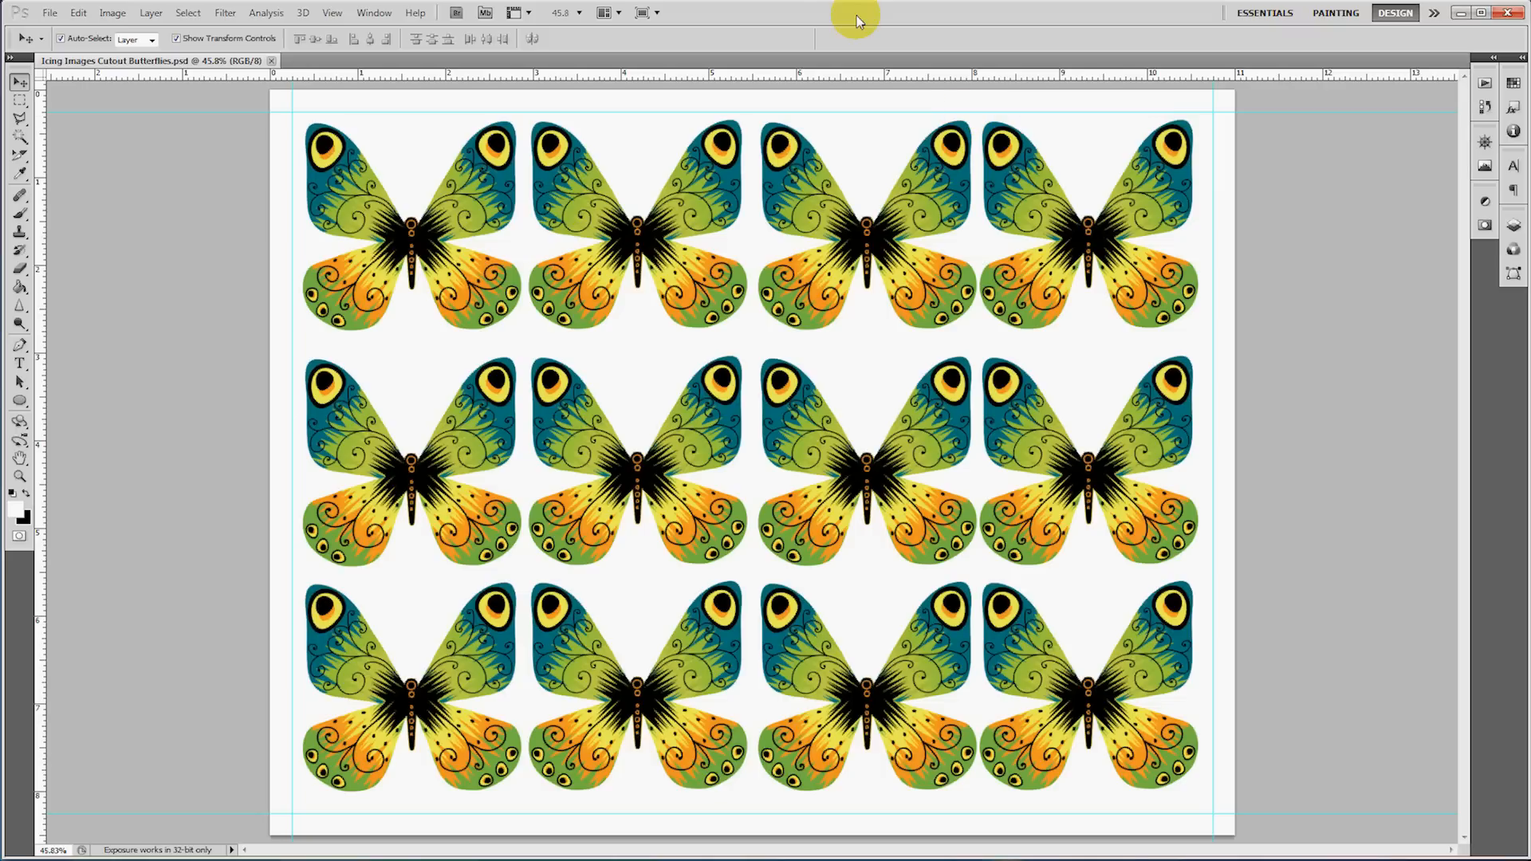
Check the document size: 2640 x 2040 px, 11 x 8.5 inches, 240 pixels/inch
left_click(112, 12)
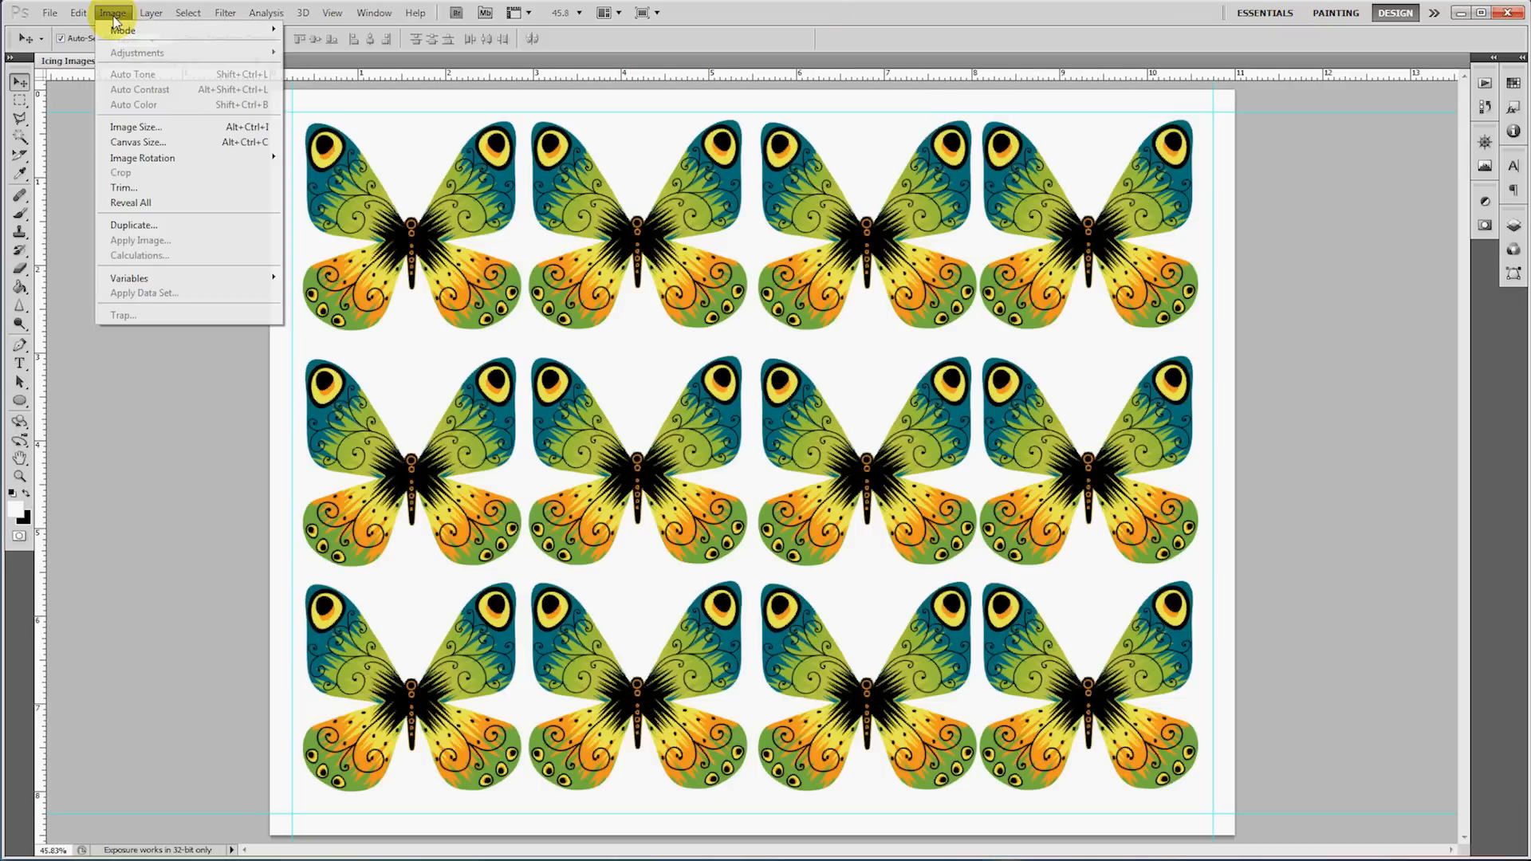
left_click(134, 126)
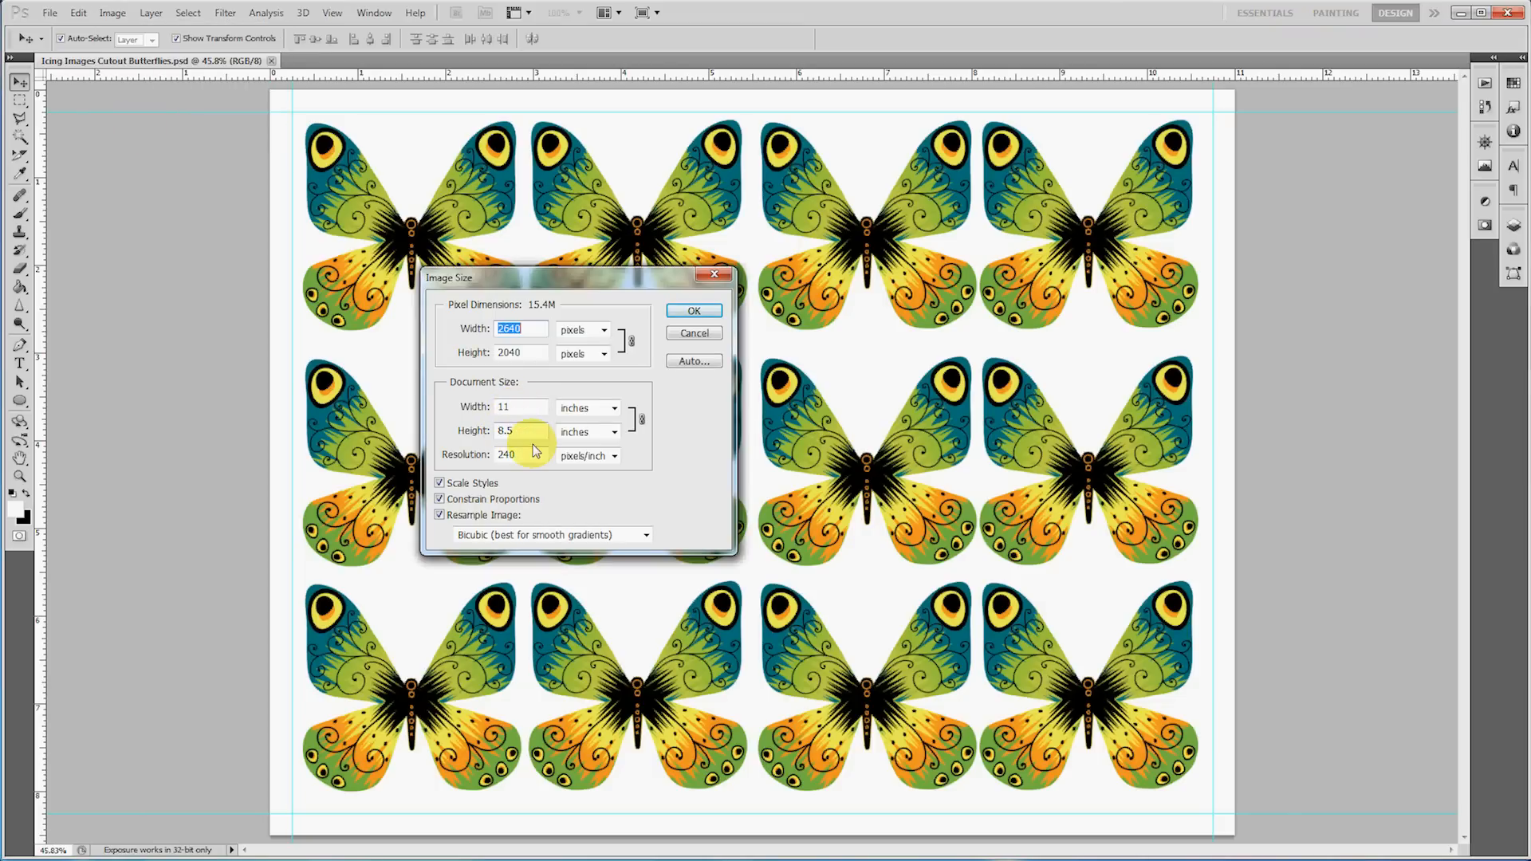
mouse_move(547, 447)
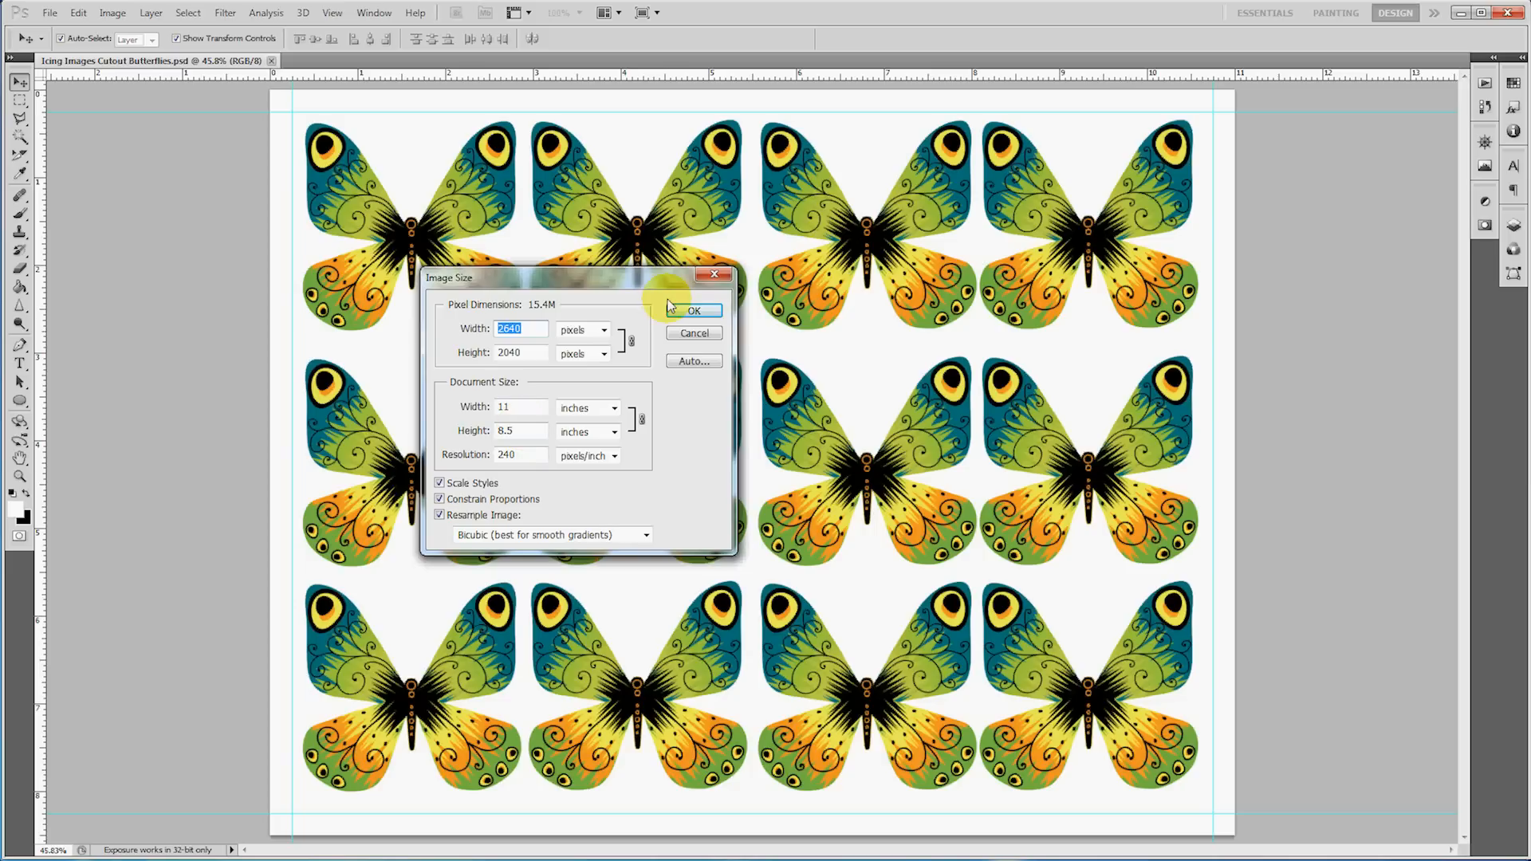
Dismiss the Image Size dialog, leaving the 11 x 8.5 inch sheet unchanged
left_click(693, 311)
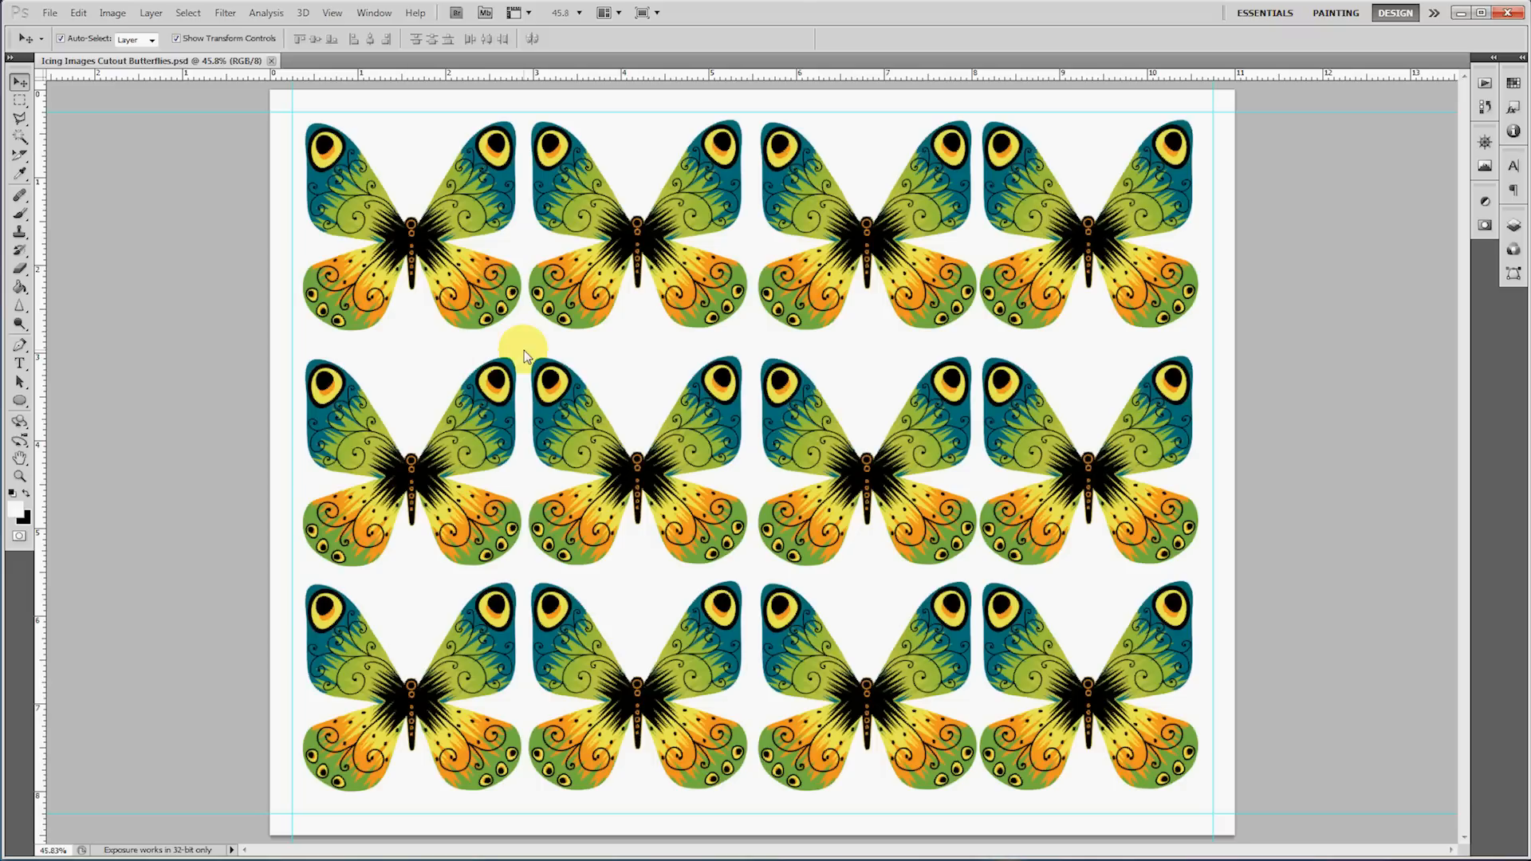
mouse_move(518, 340)
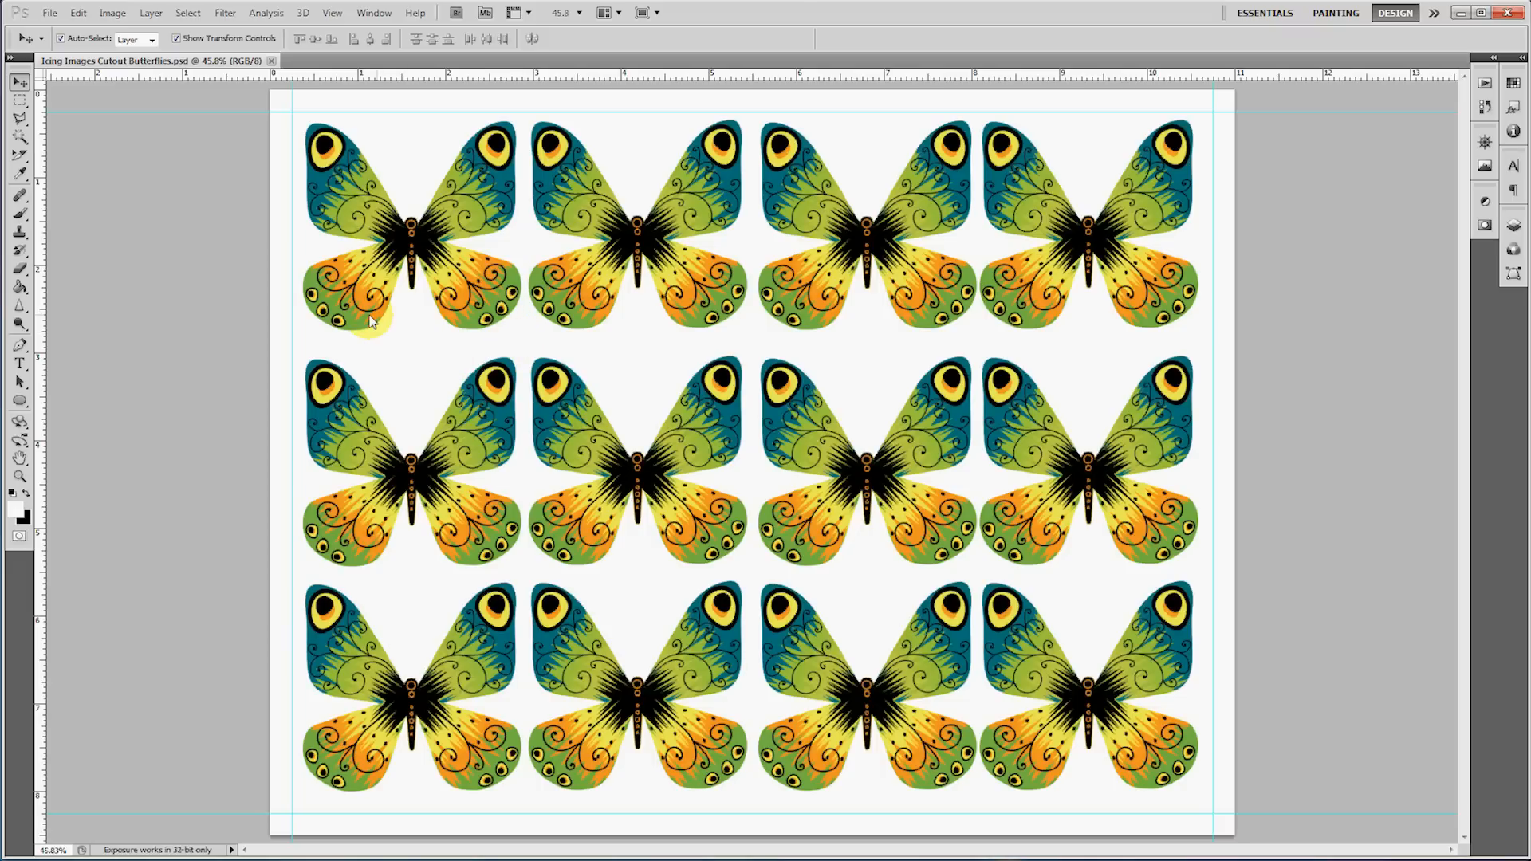
mouse_move(337, 207)
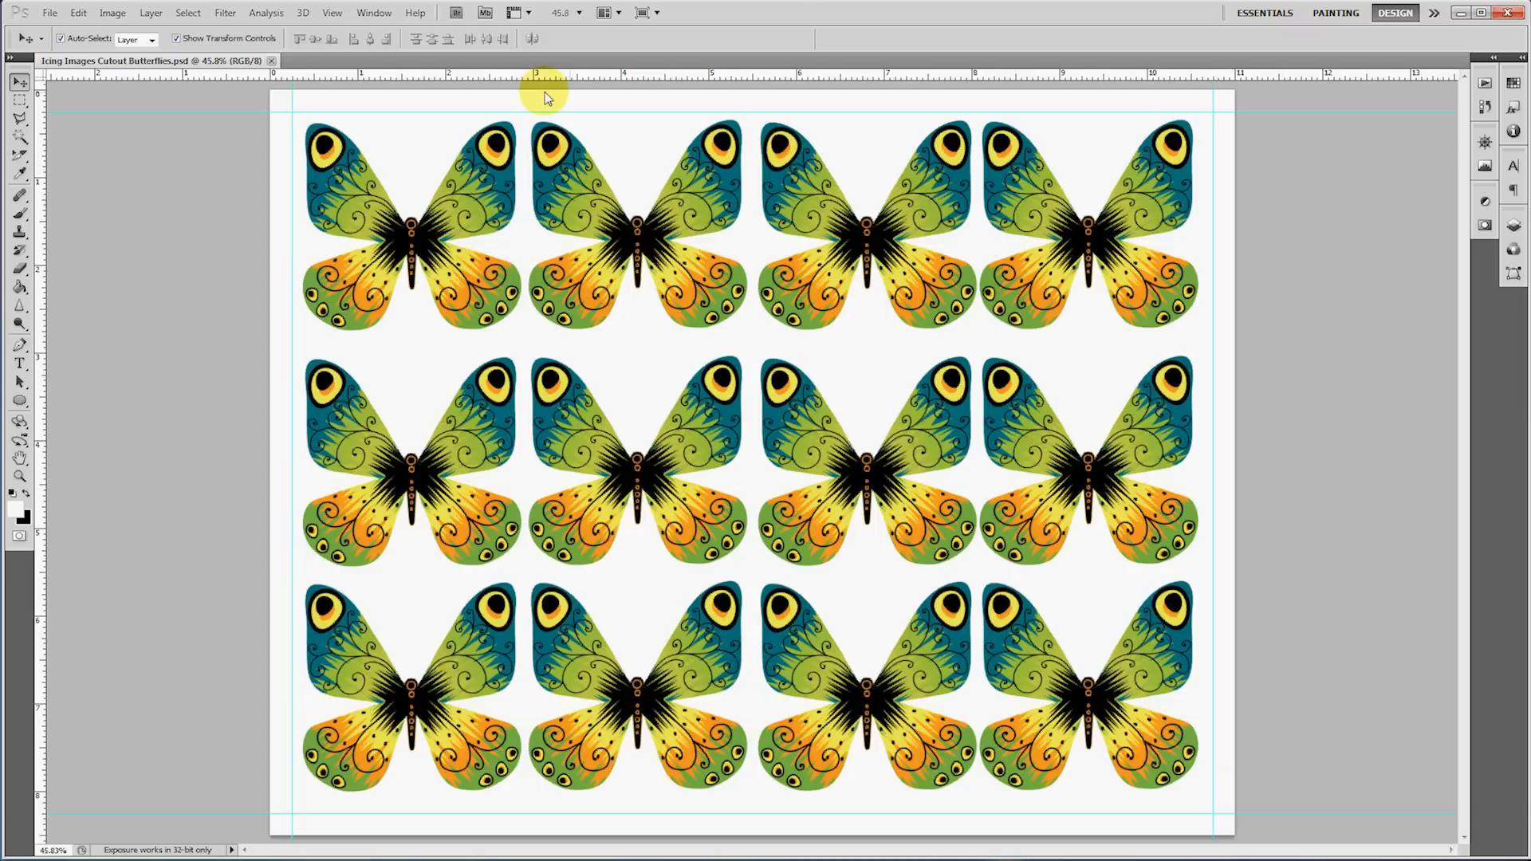
mouse_move(574, 94)
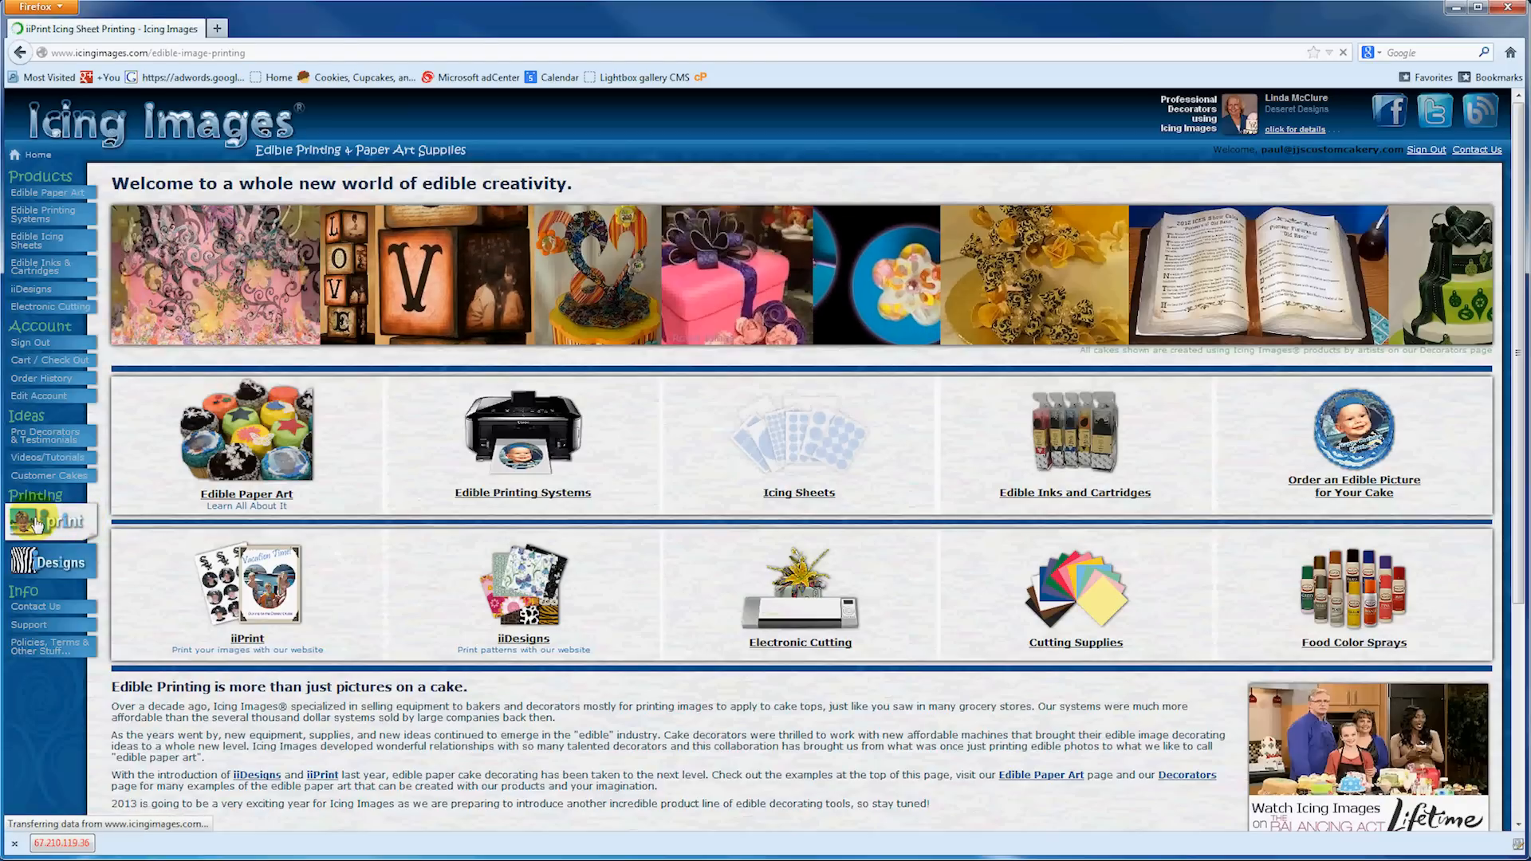
Launch the iPrint editor and browse its Shapes/Mats, Frames and Text options
left_click(51, 520)
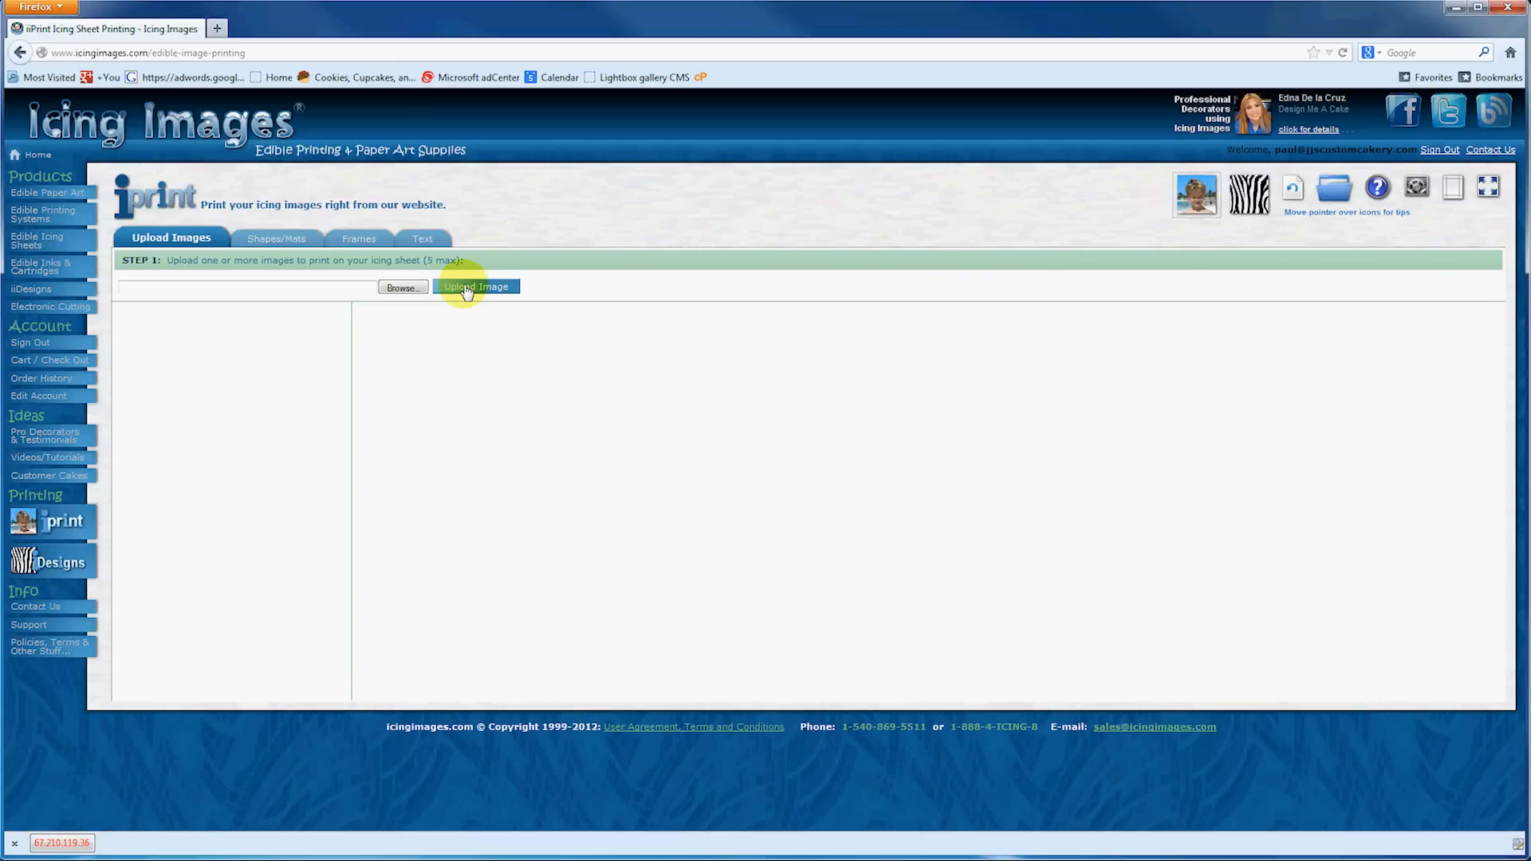
mouse_move(251, 238)
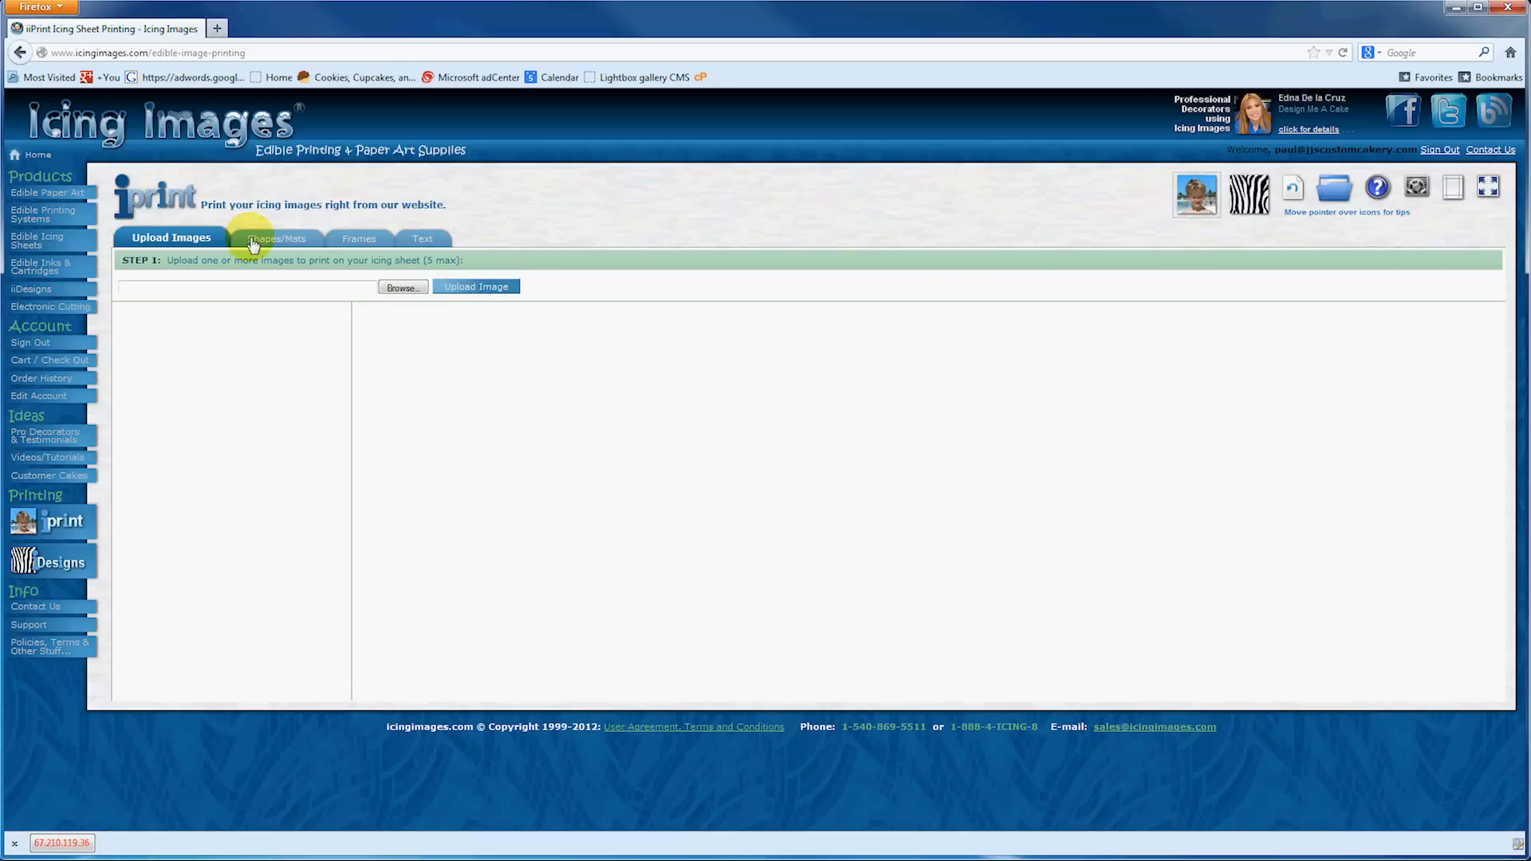
left_click(278, 239)
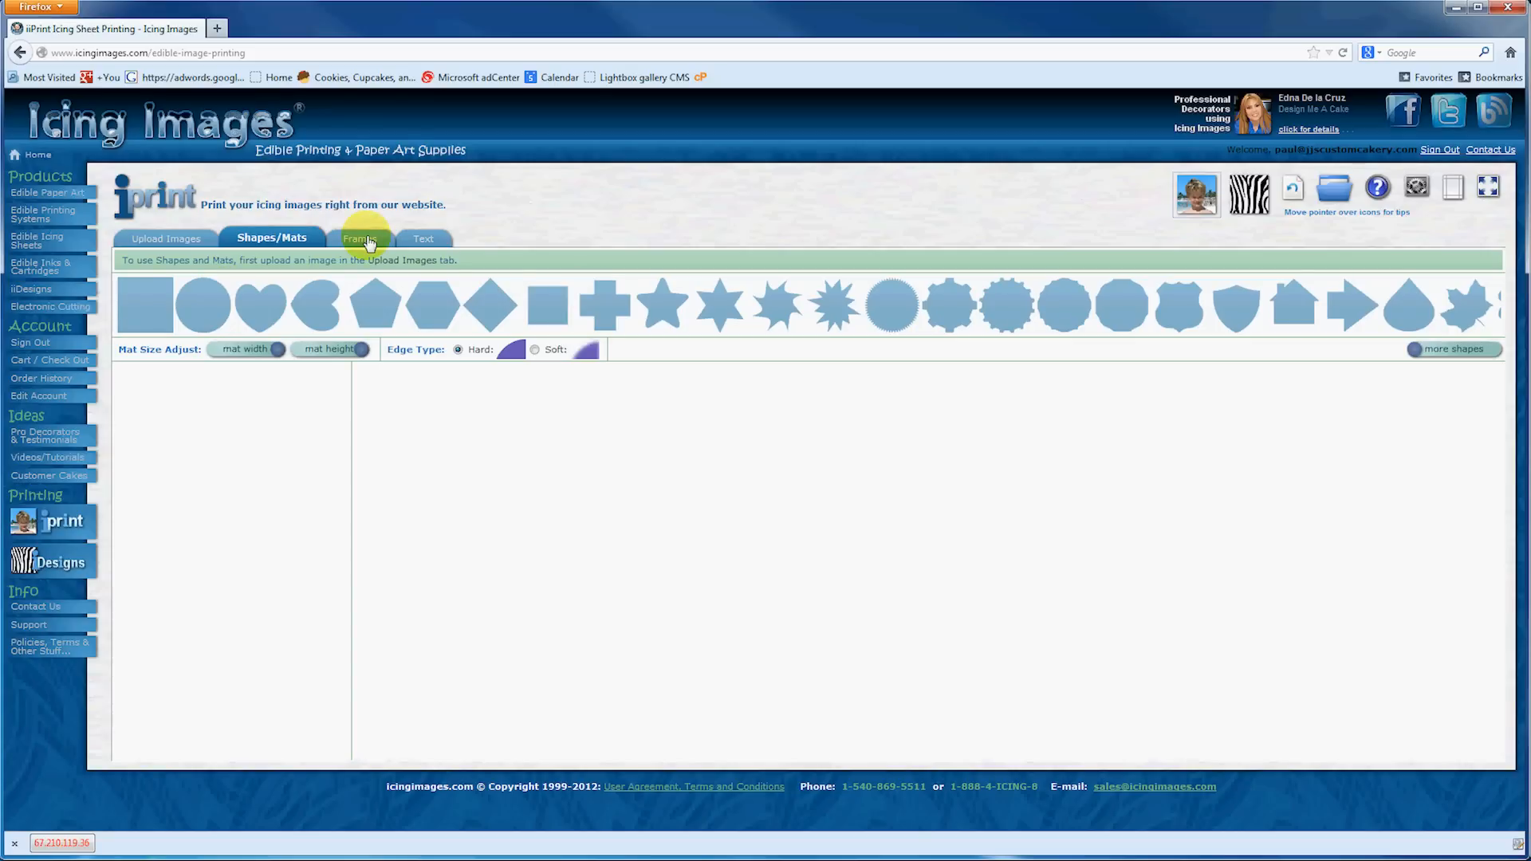
left_click(352, 239)
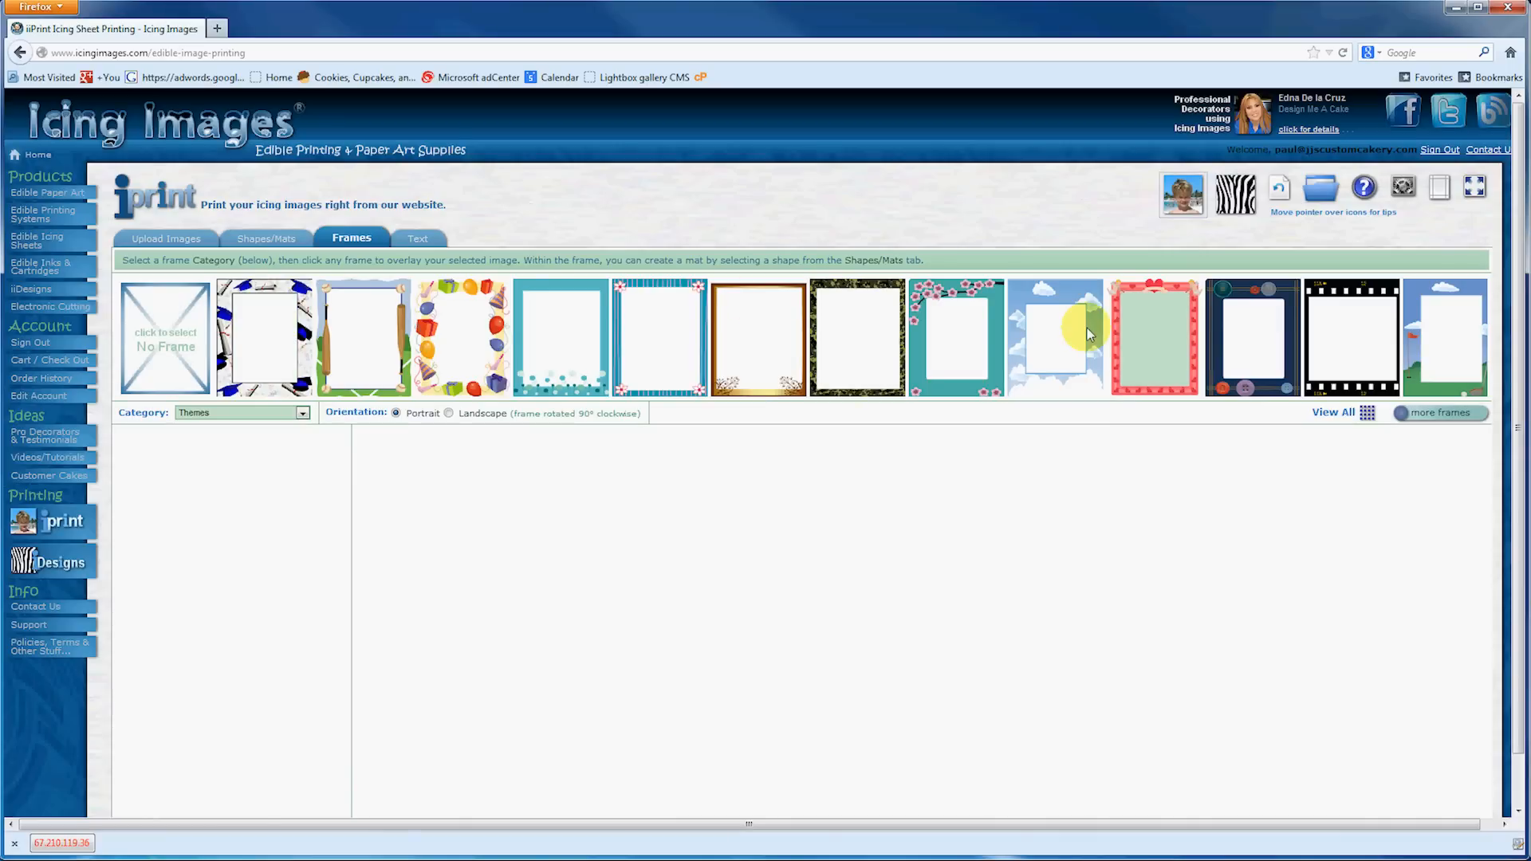
left_click(413, 238)
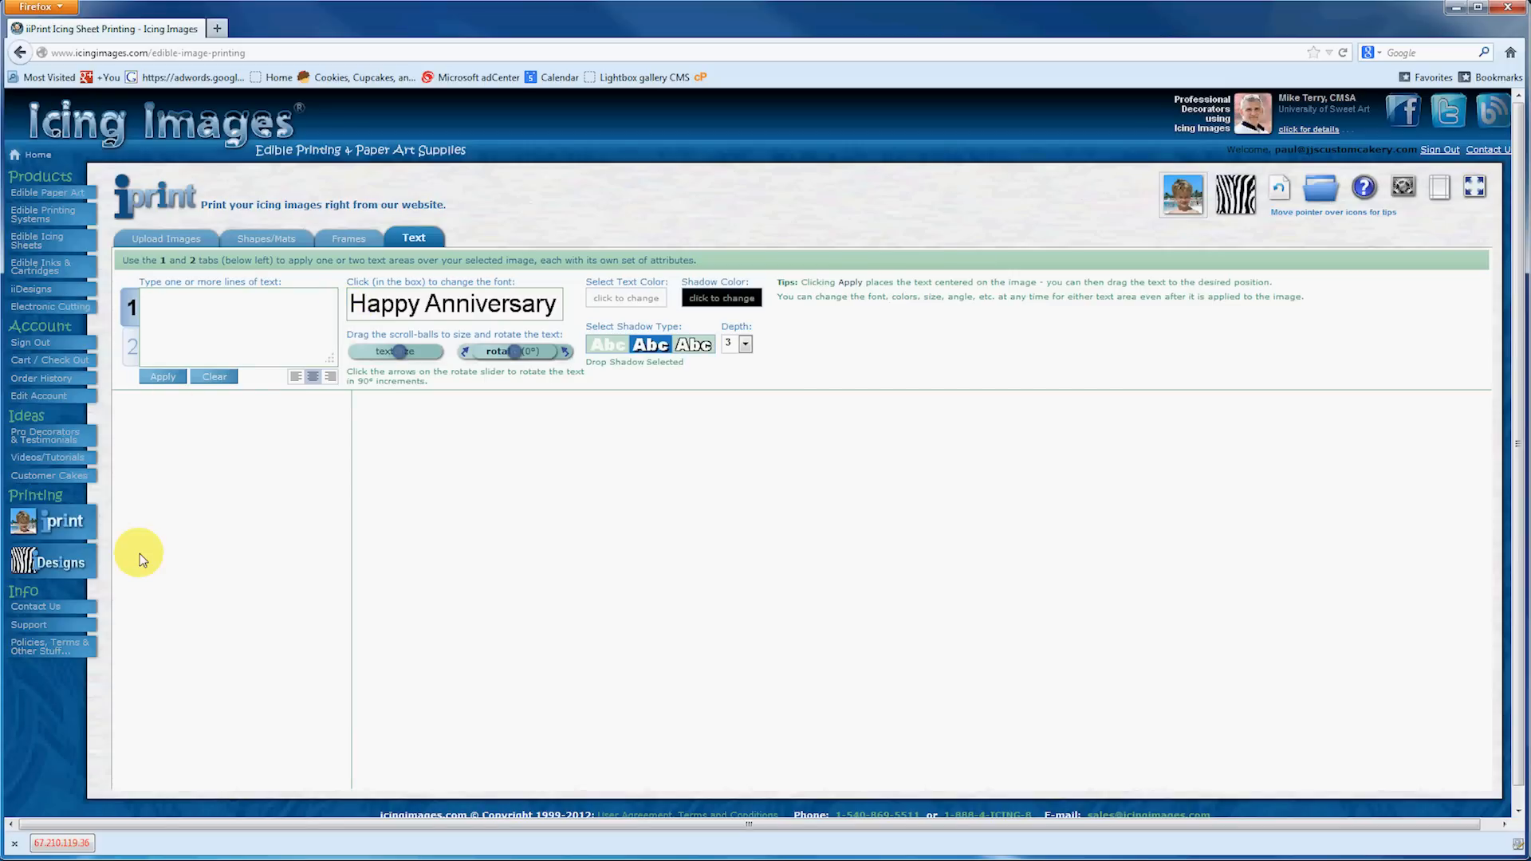
Switch to iDesigns and choose the Birthdays pattern category
left_click(58, 562)
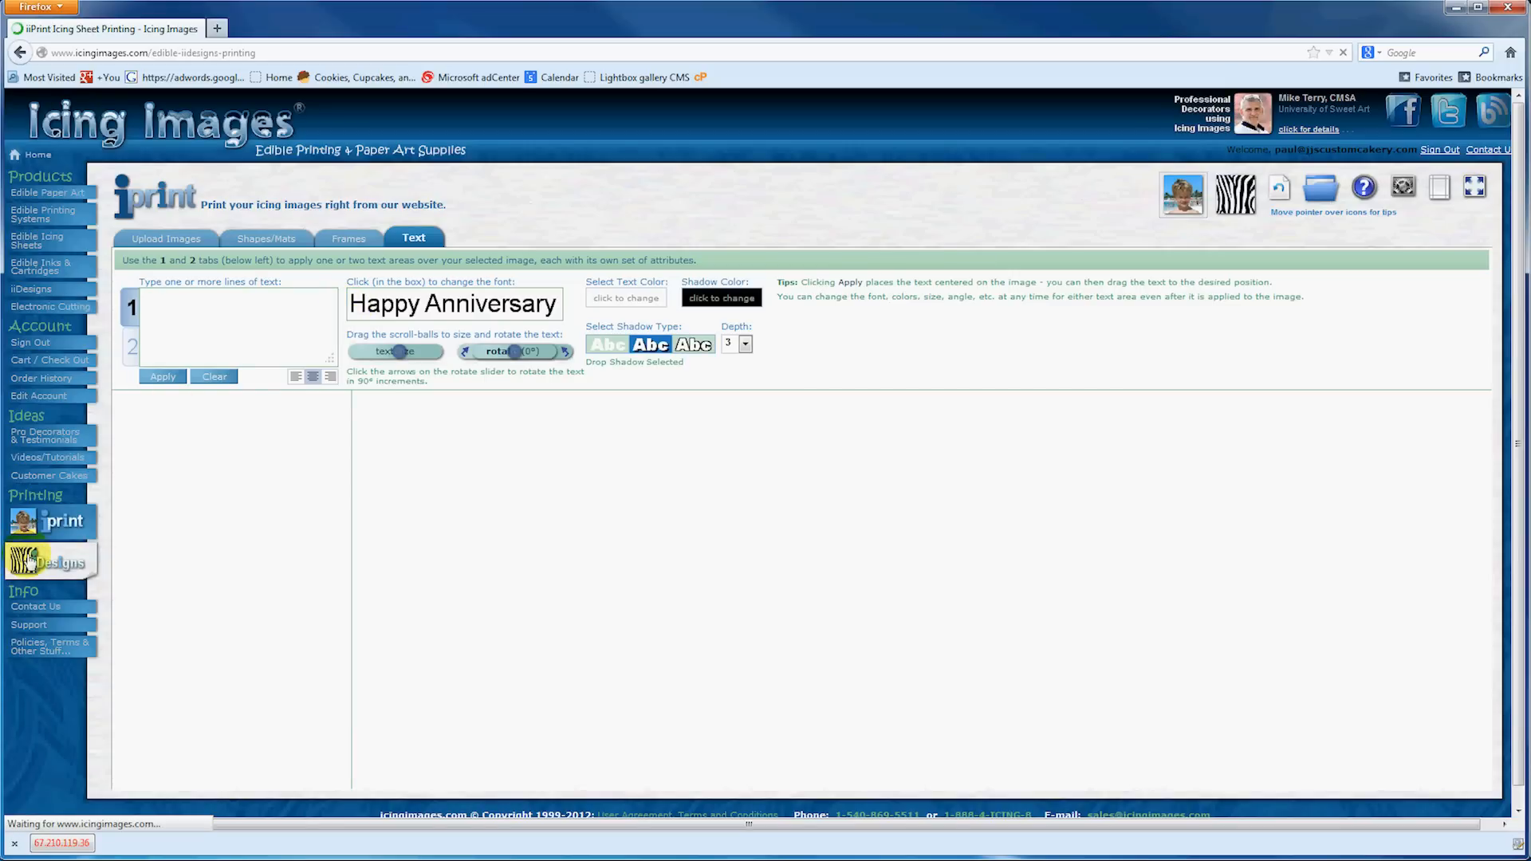
left_click(59, 562)
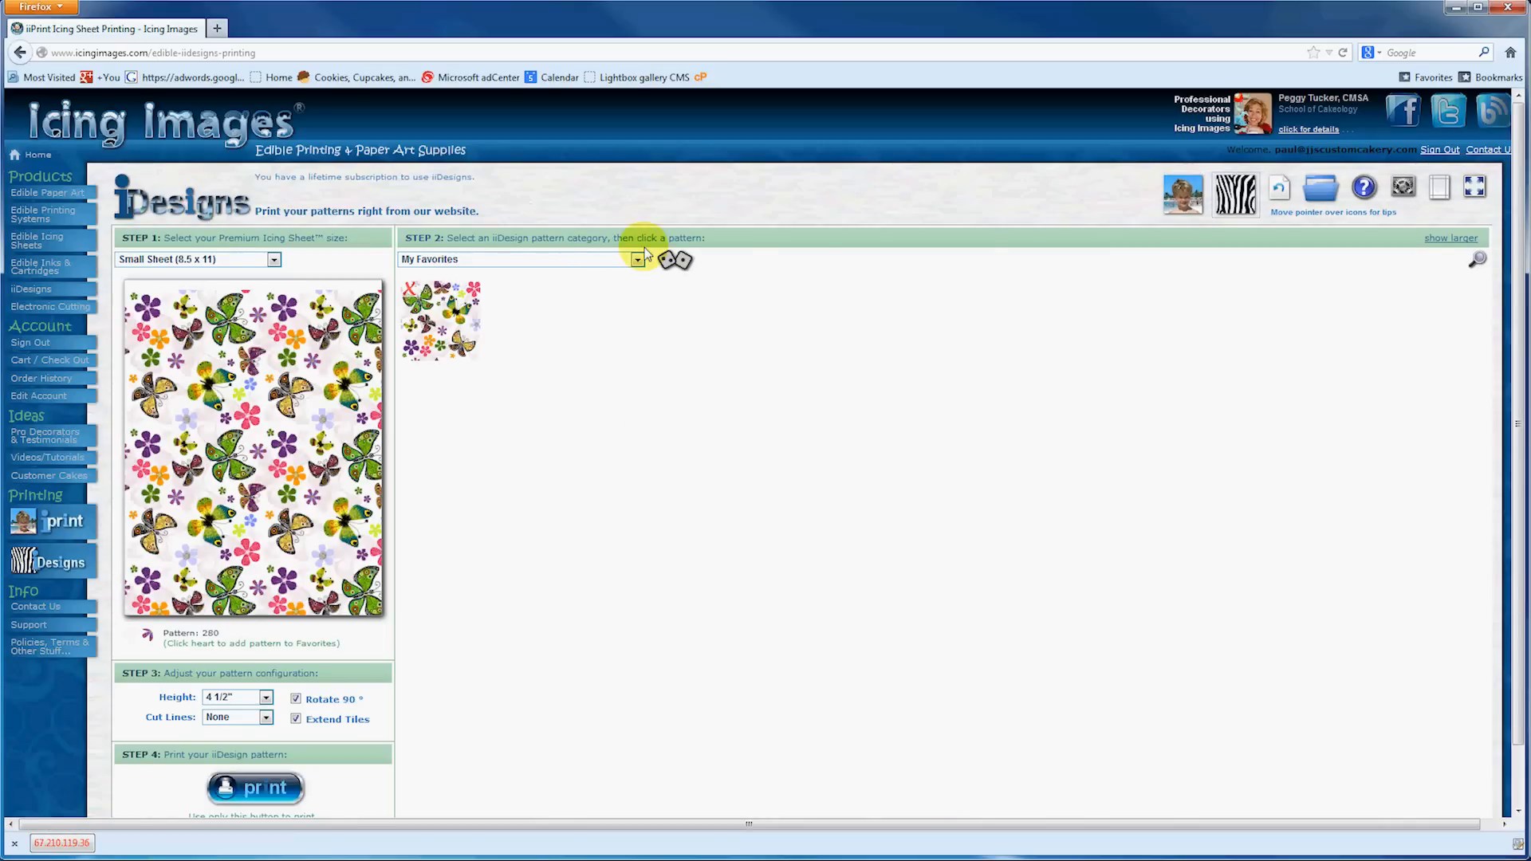
left_click(636, 259)
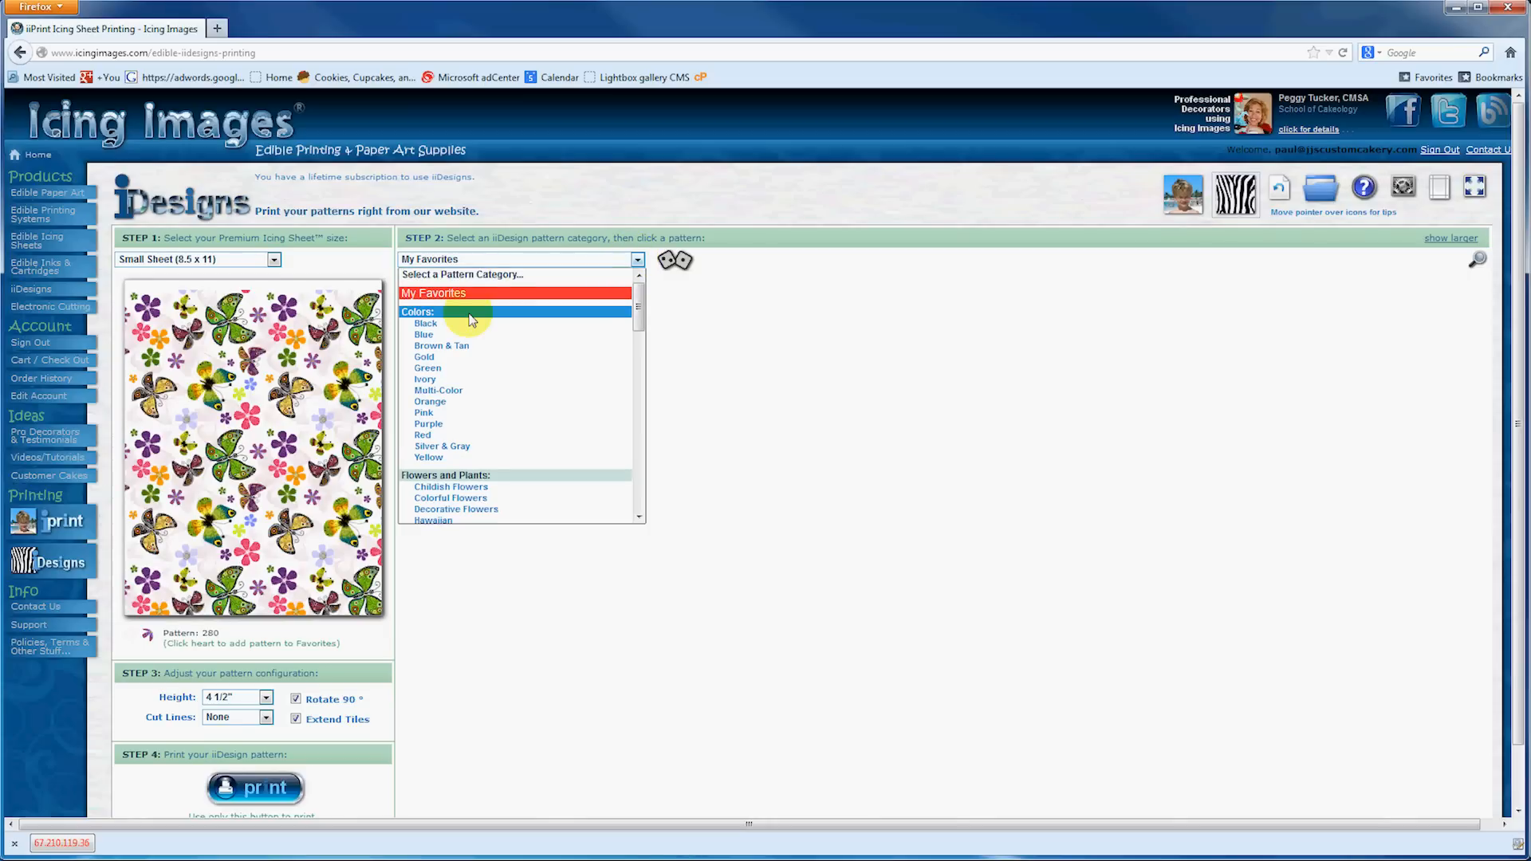
scroll("down", 3)
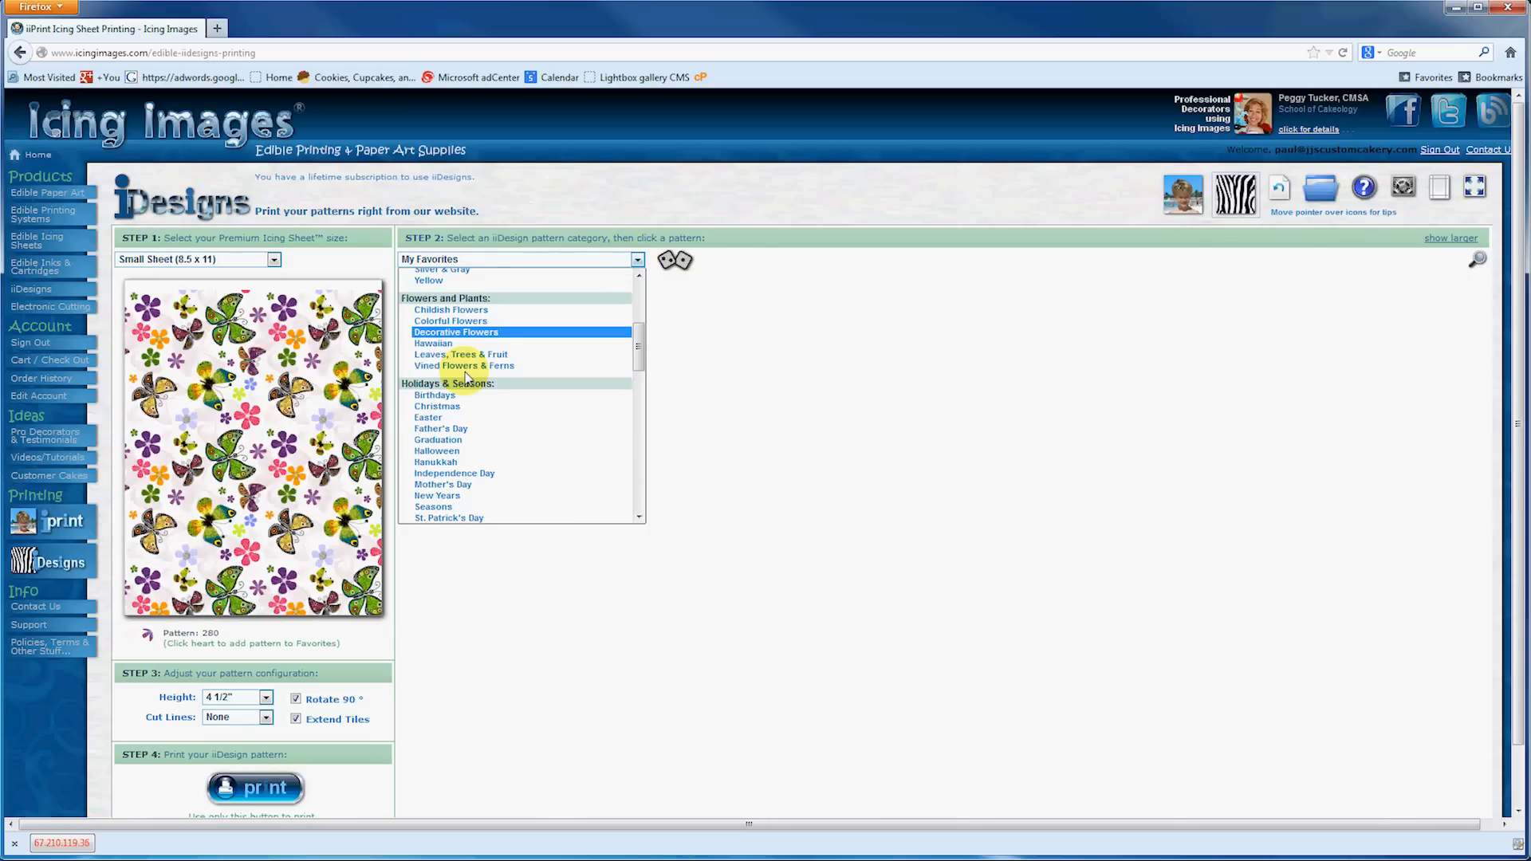
left_click(434, 392)
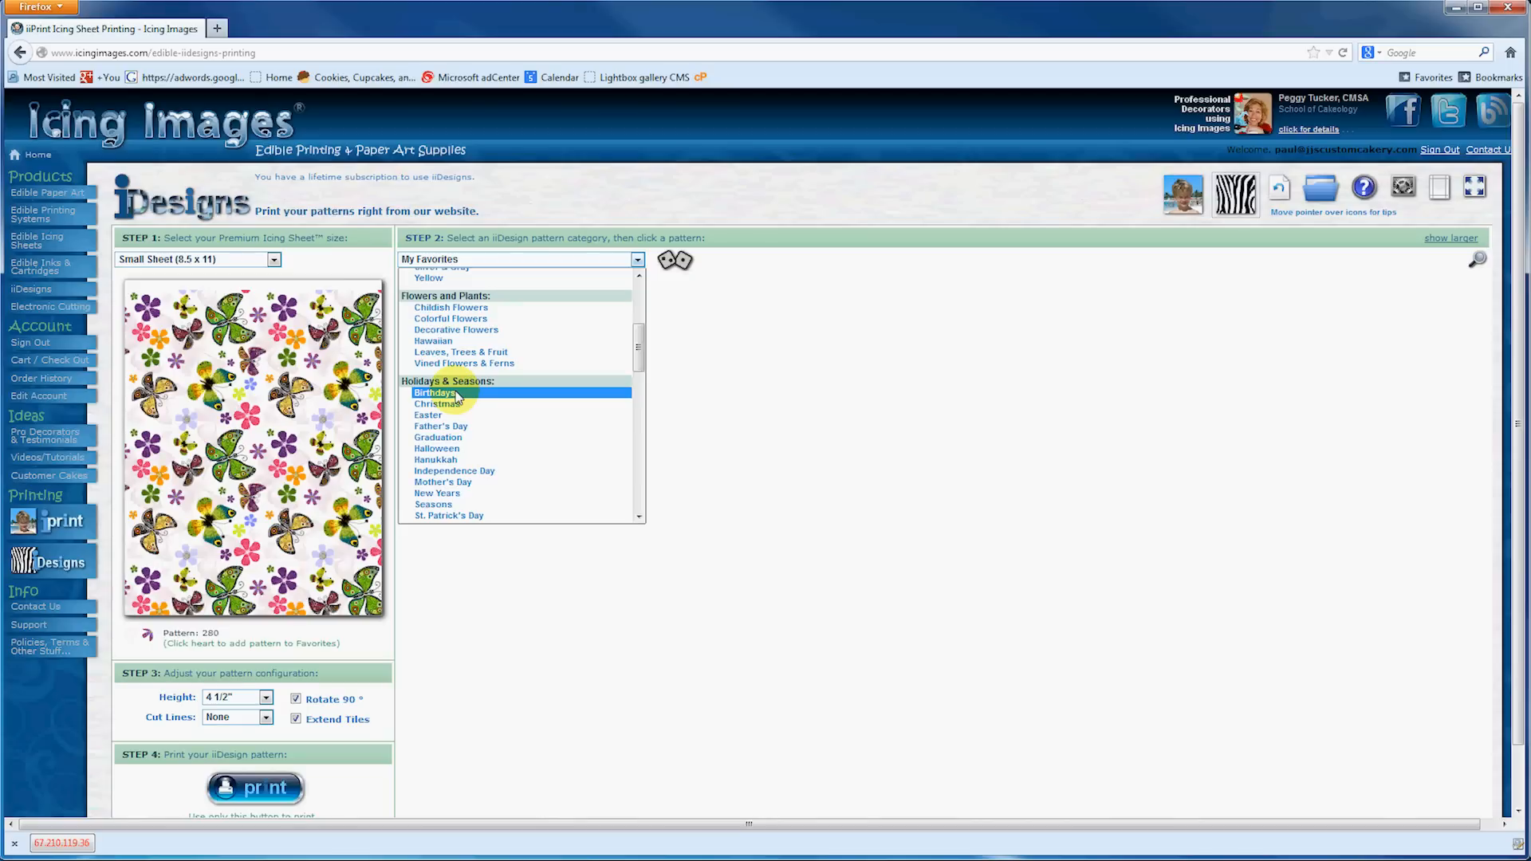
left_click(435, 392)
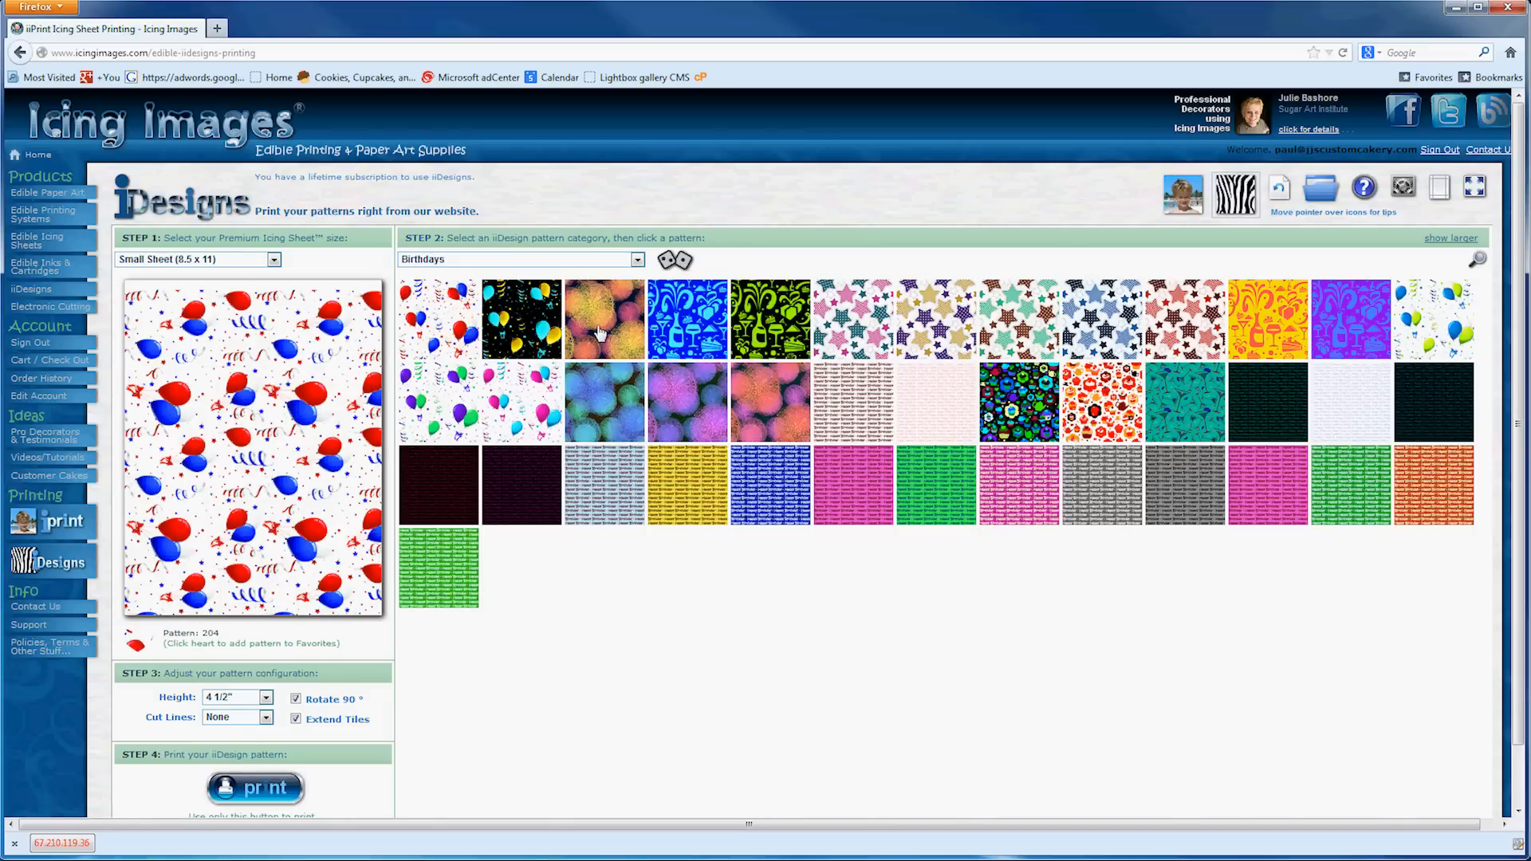
mouse_move(1099, 400)
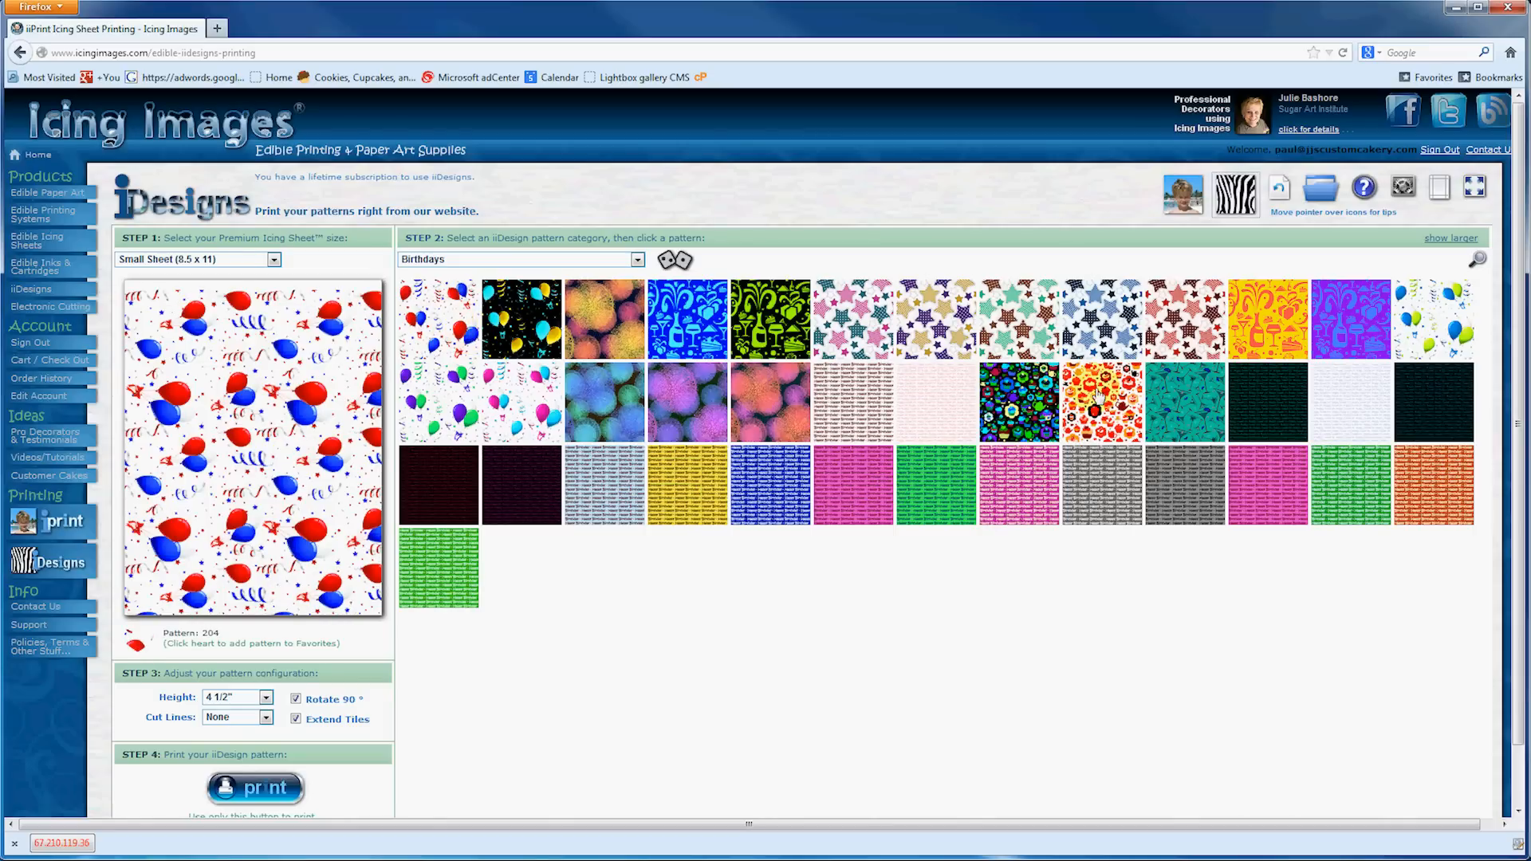
Preview pink pattern 863 at 4 1/2 inch height with horizontal cut lines
left_click(1101, 401)
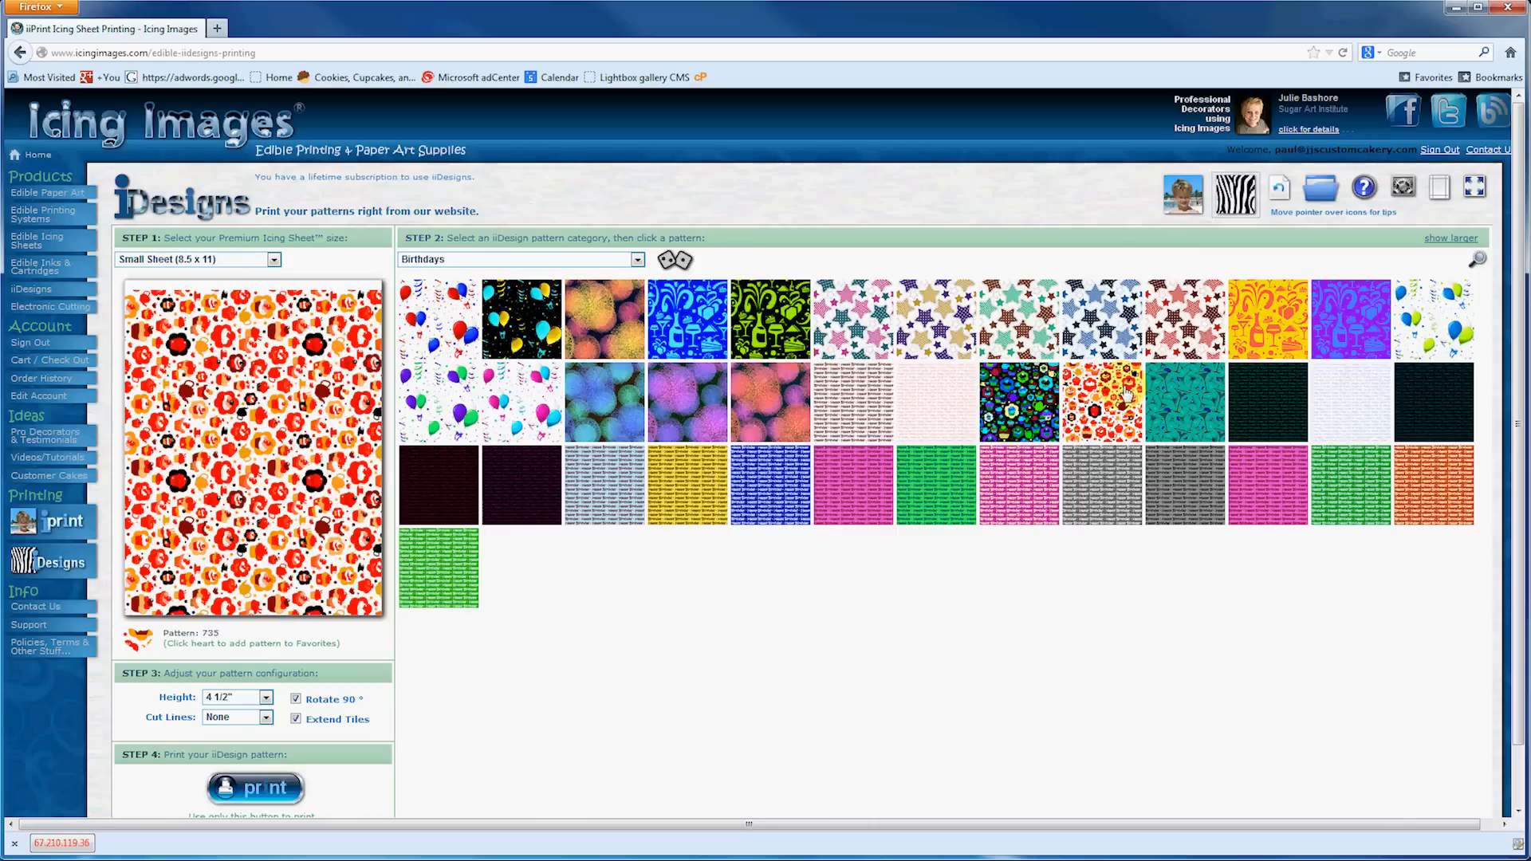
left_click(1266, 485)
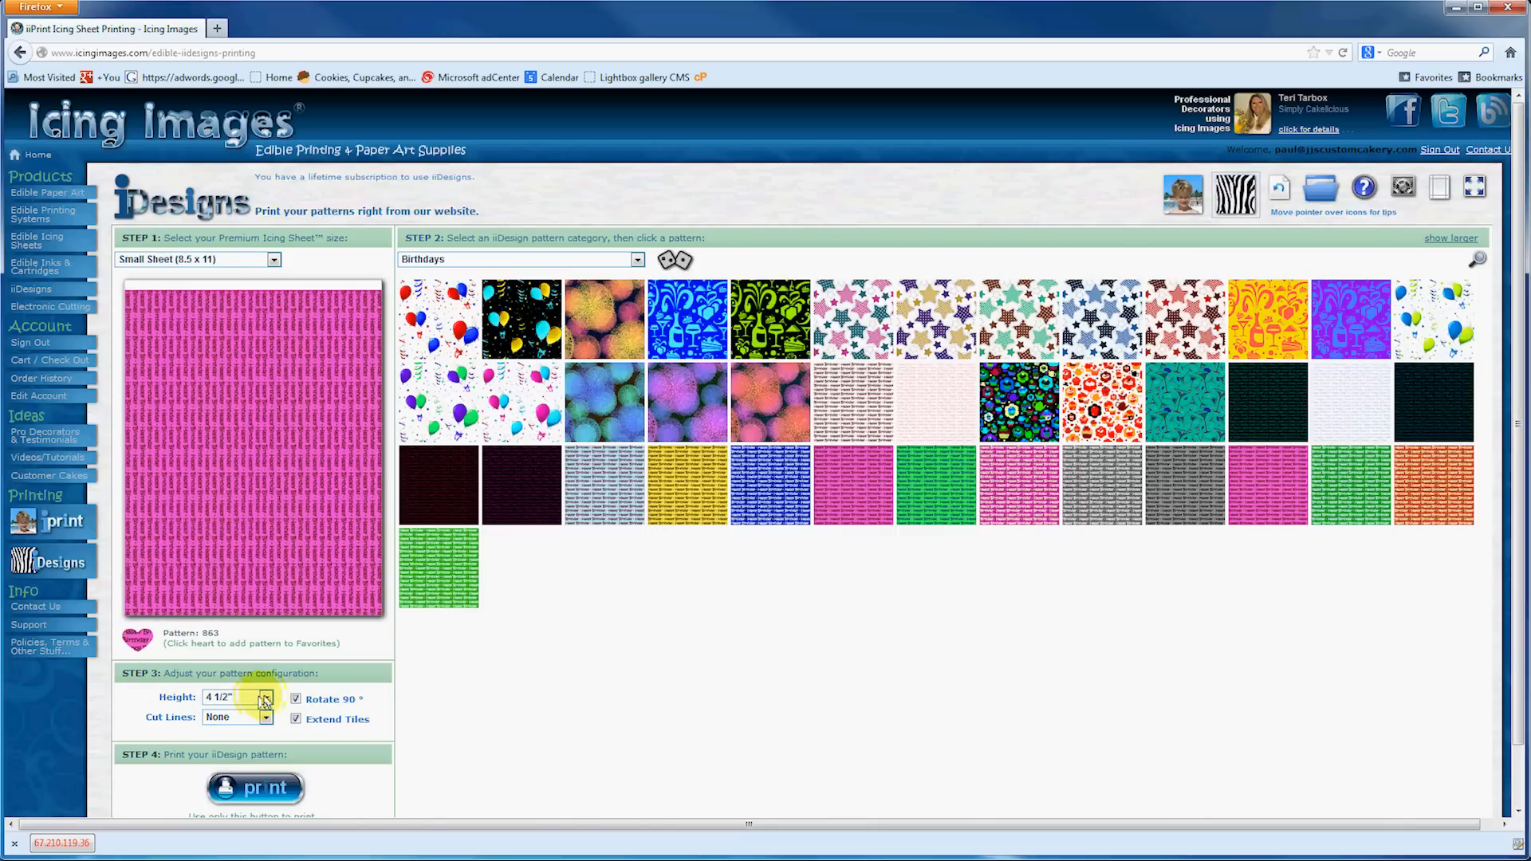
left_click(265, 701)
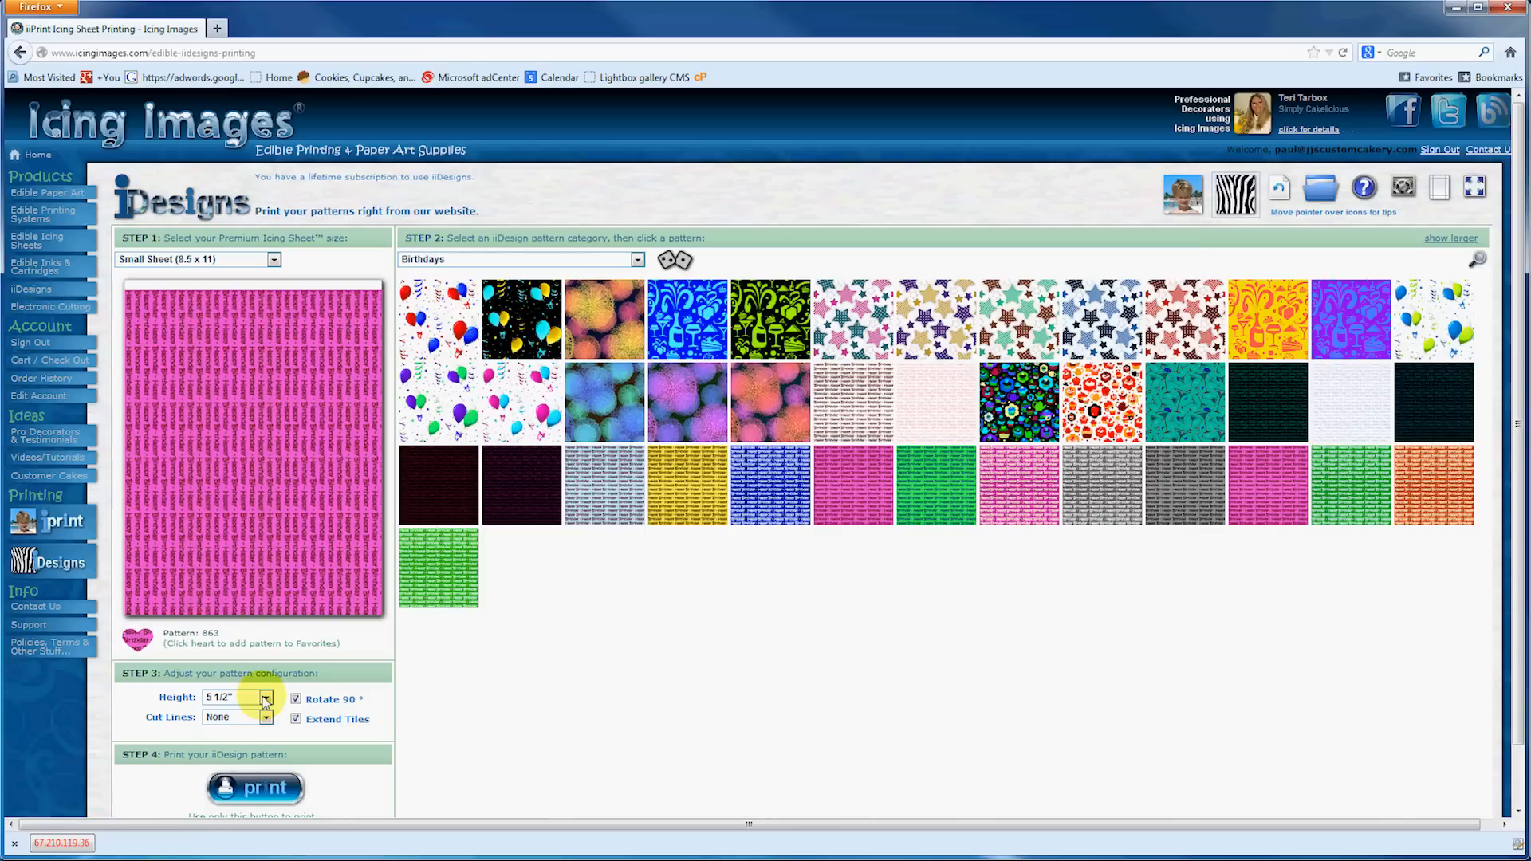
left_click(264, 696)
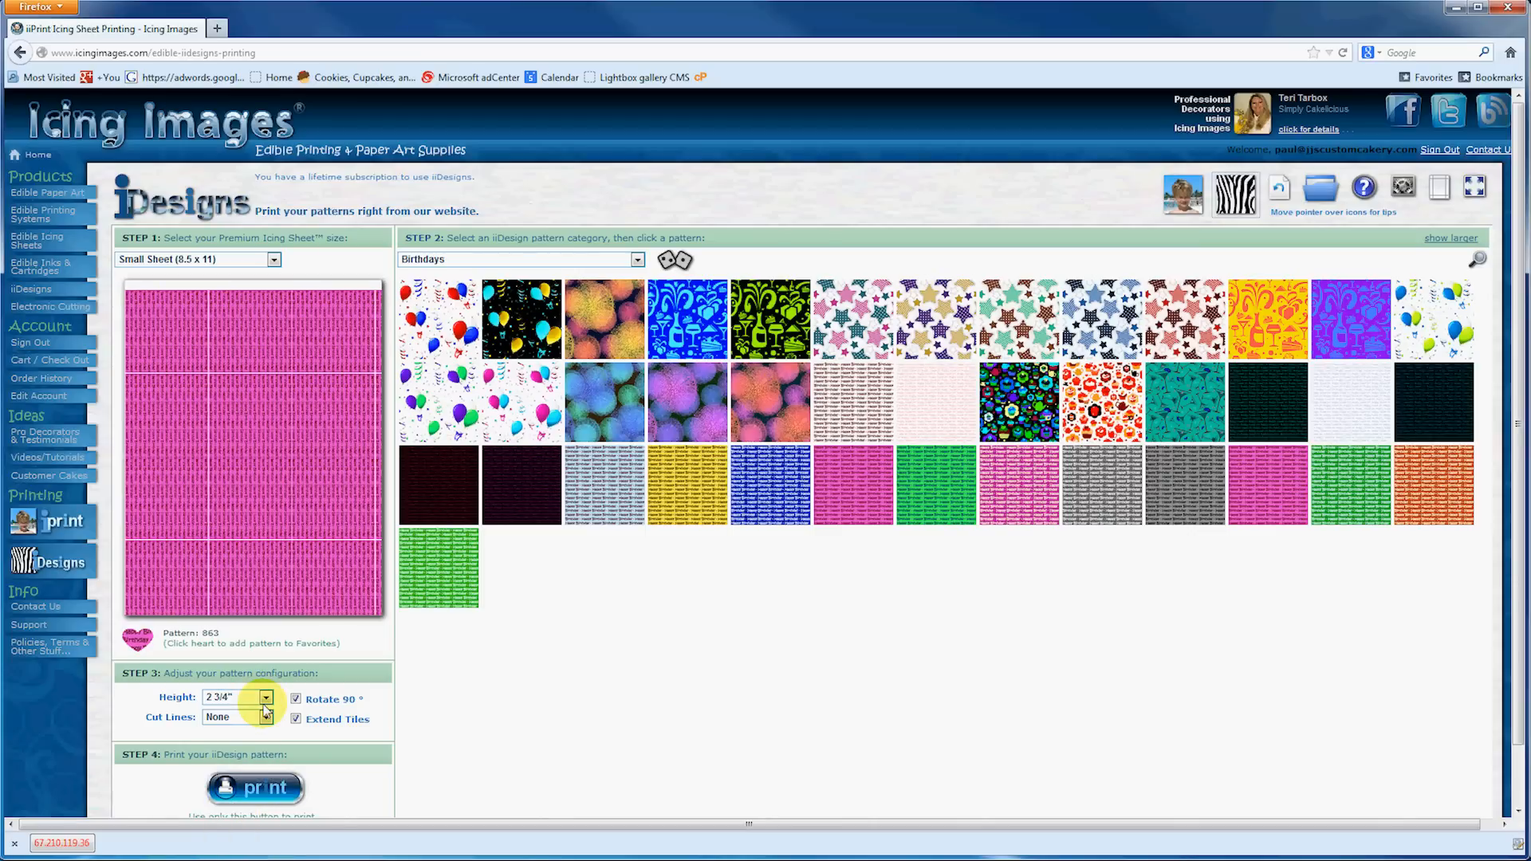
left_click(265, 697)
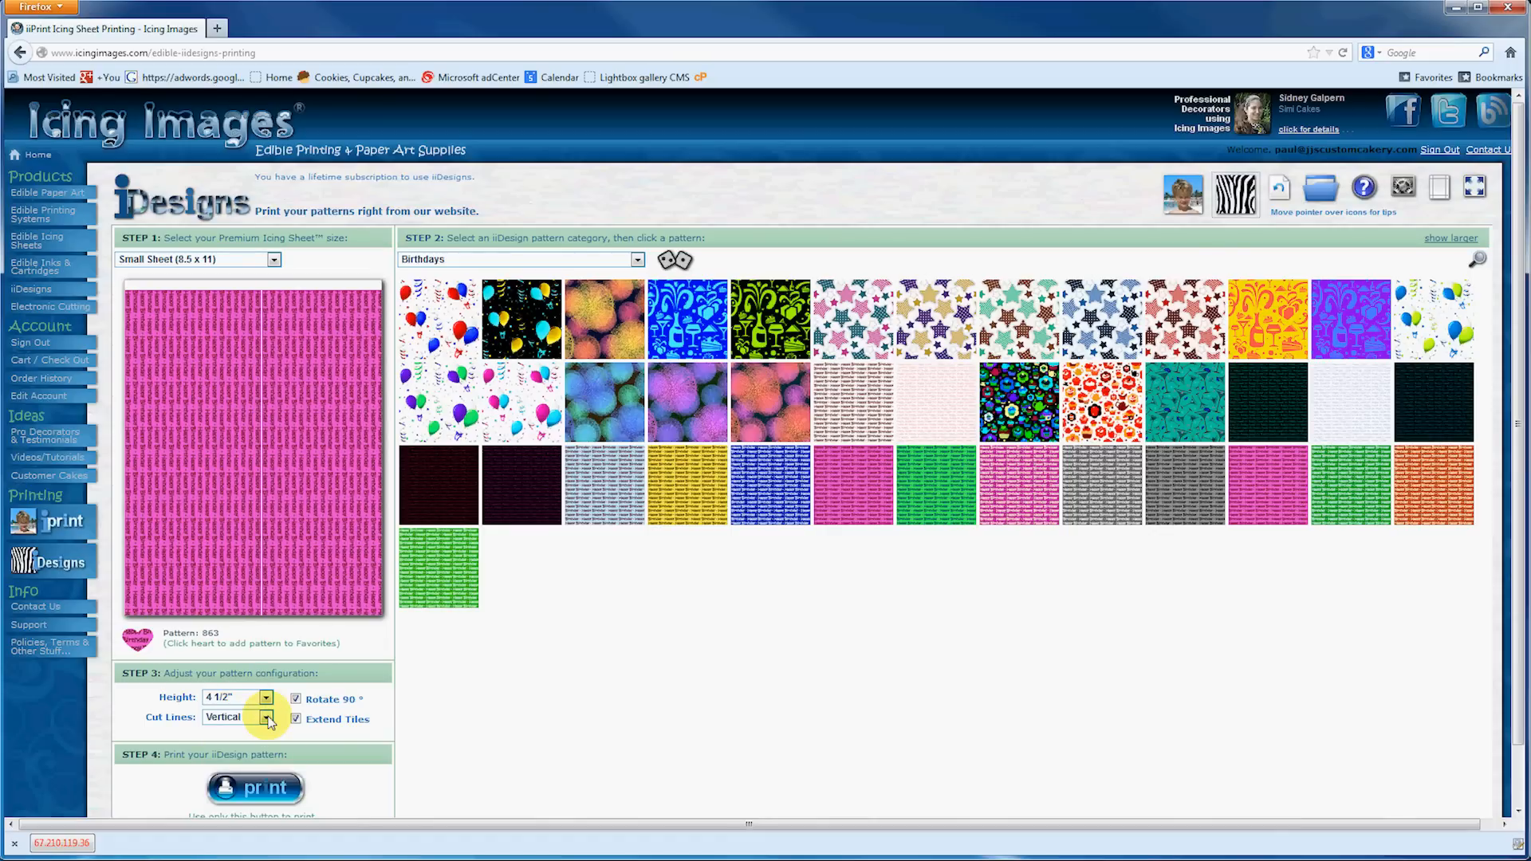
left_click(264, 718)
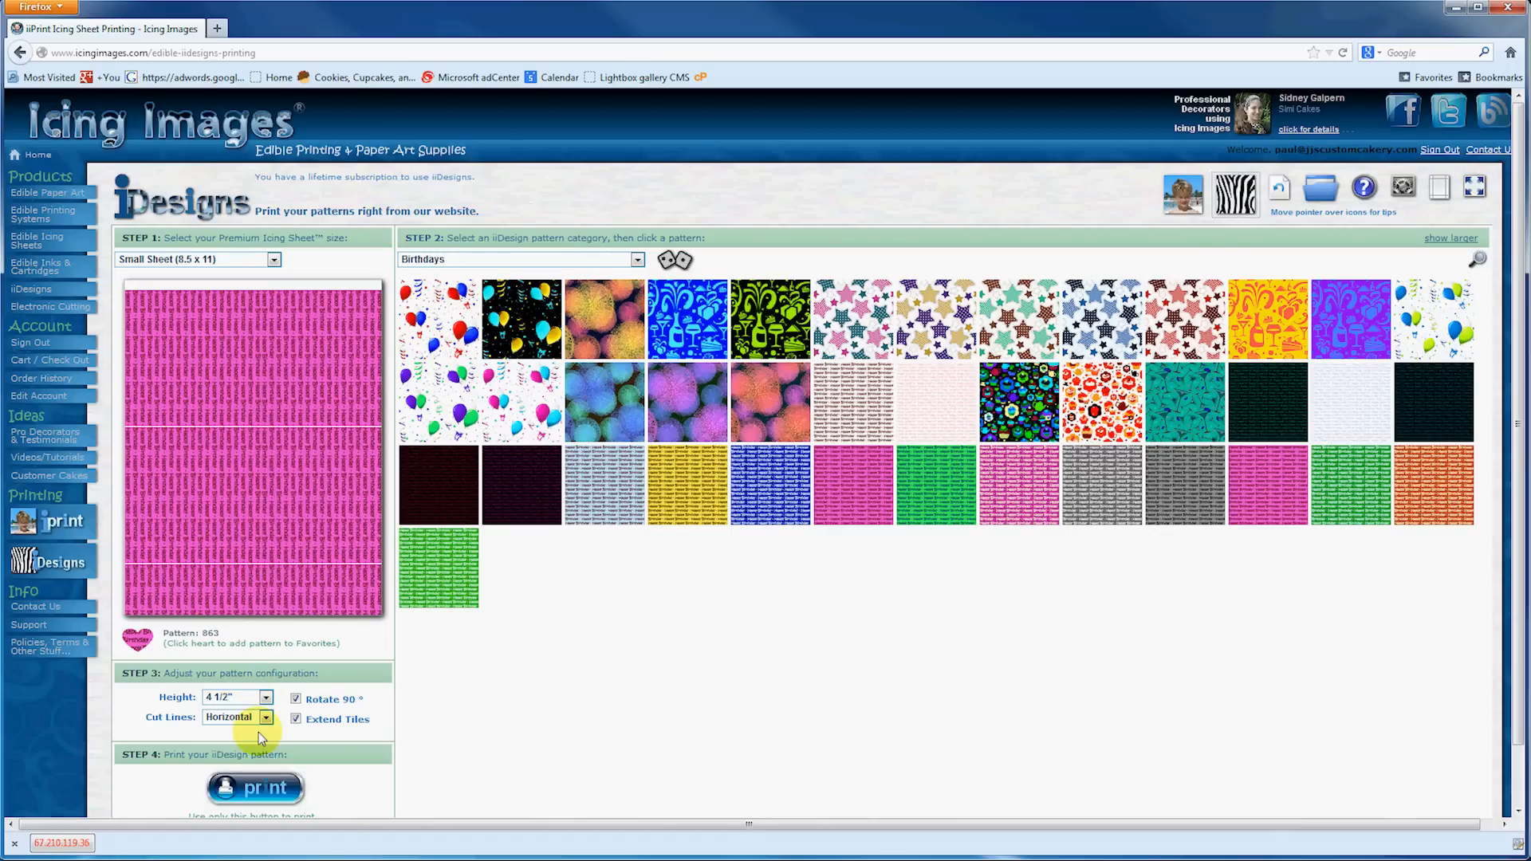
left_click(266, 717)
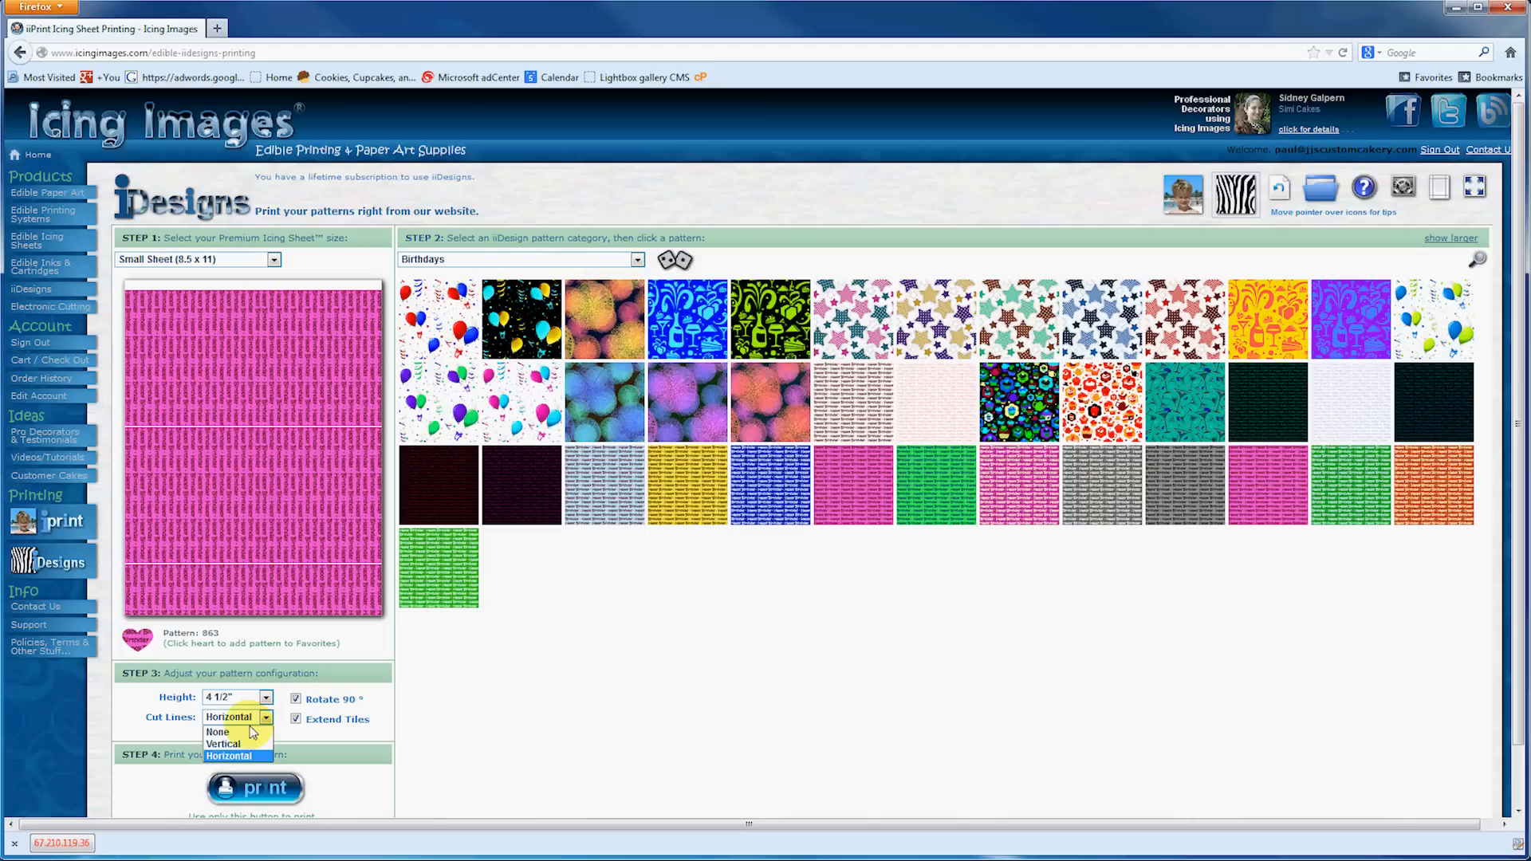
Enable Rotate 90° and Extend Tiles for the pattern in Step 3
left_click(218, 732)
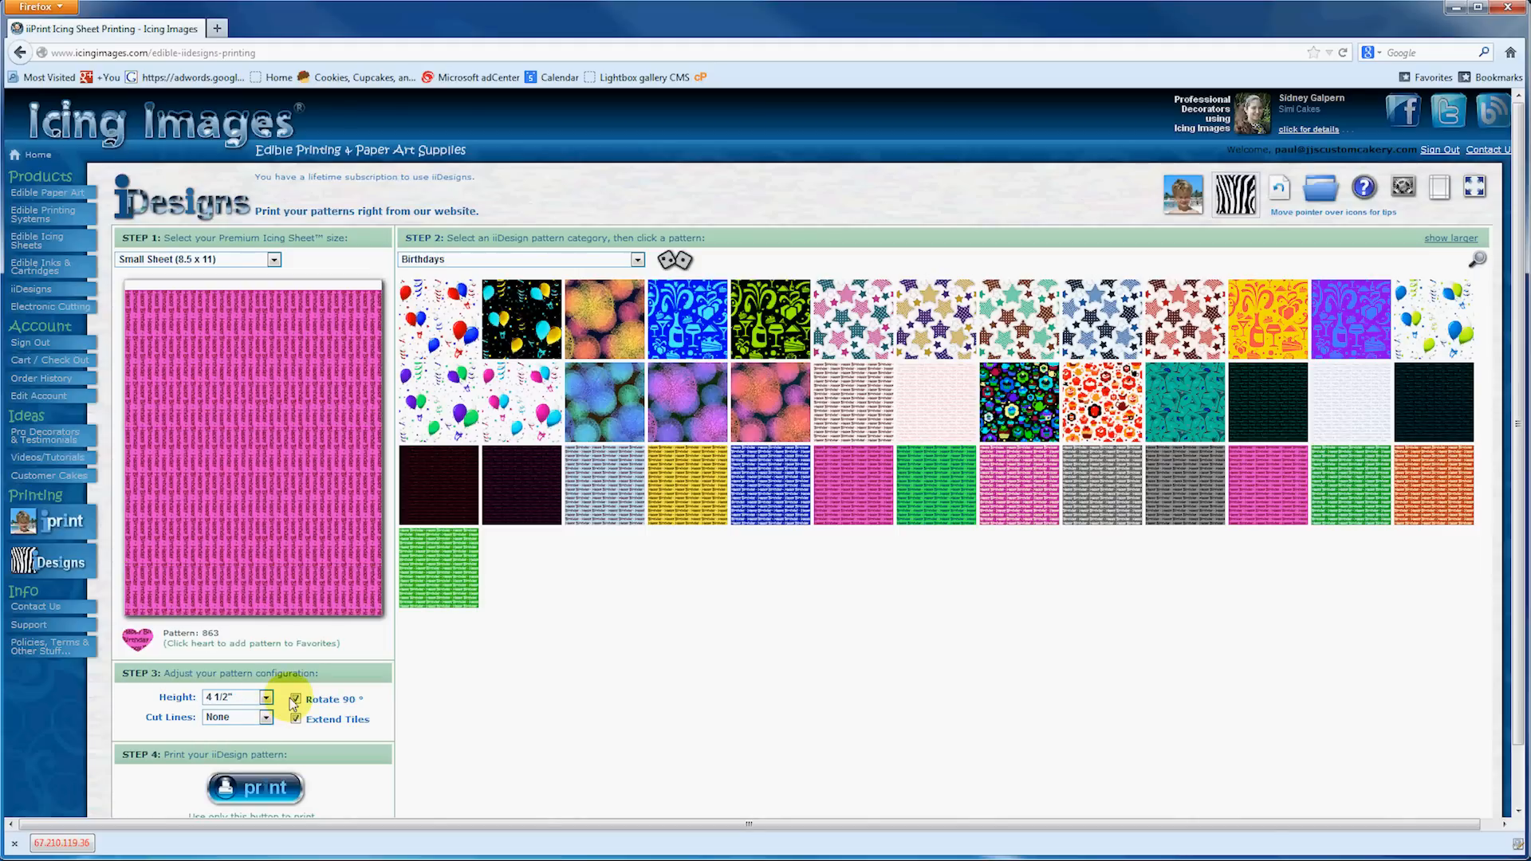
left_click(295, 699)
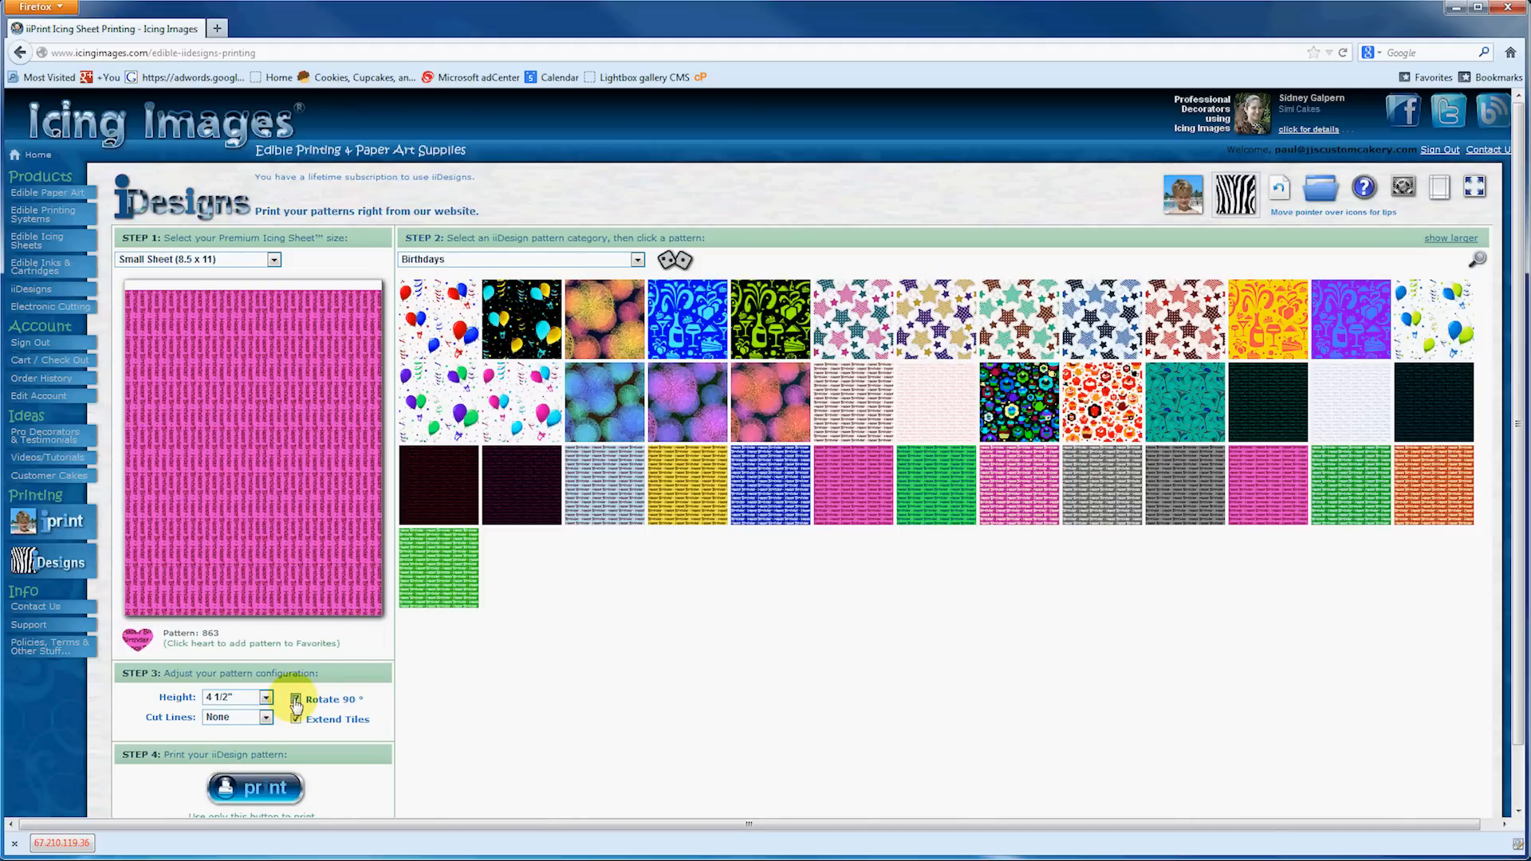
left_click(295, 700)
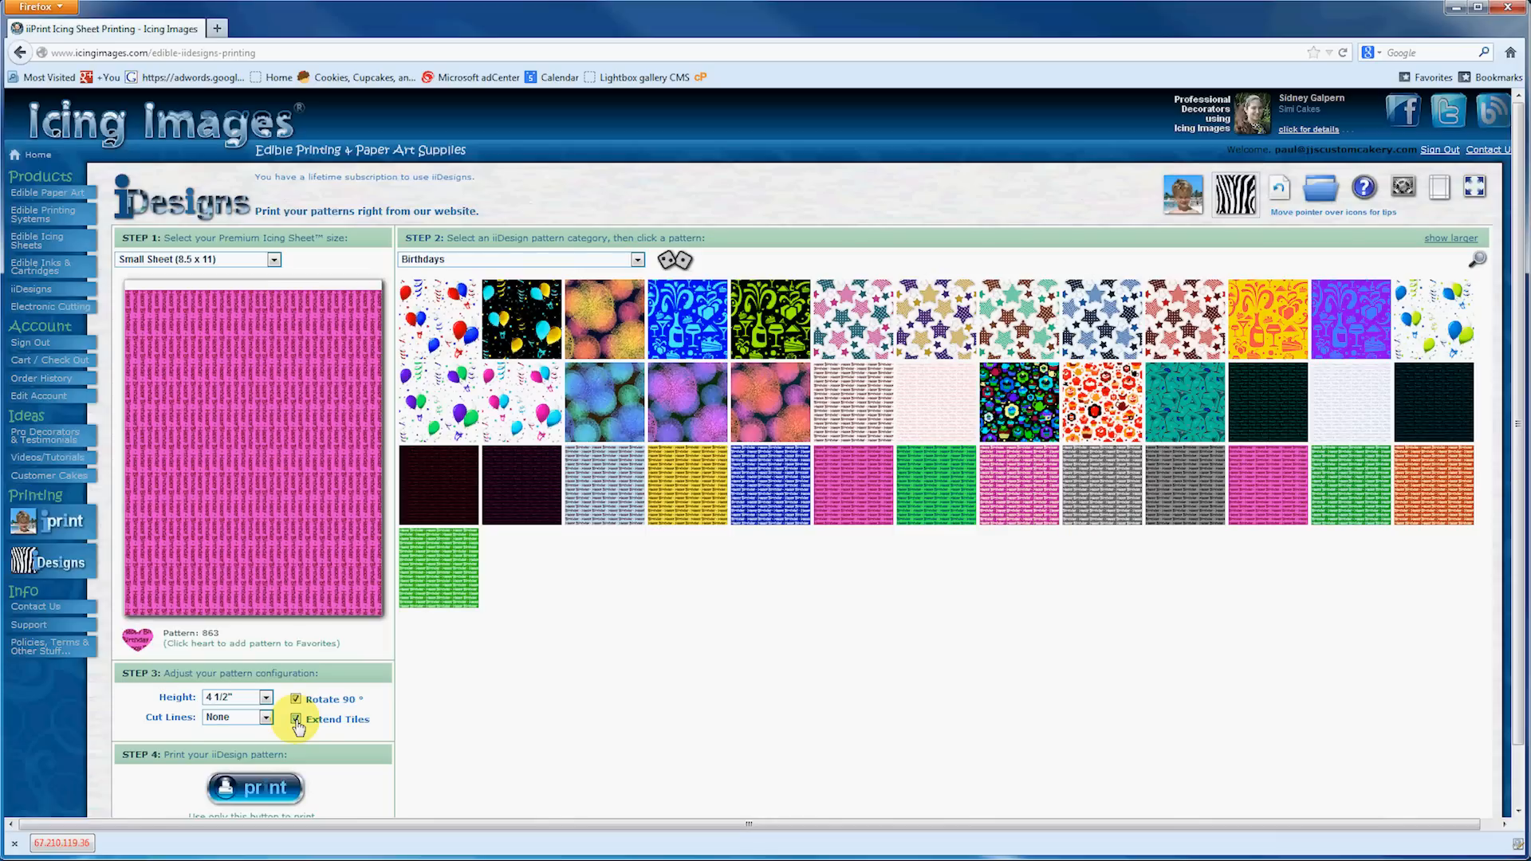
left_click(635, 258)
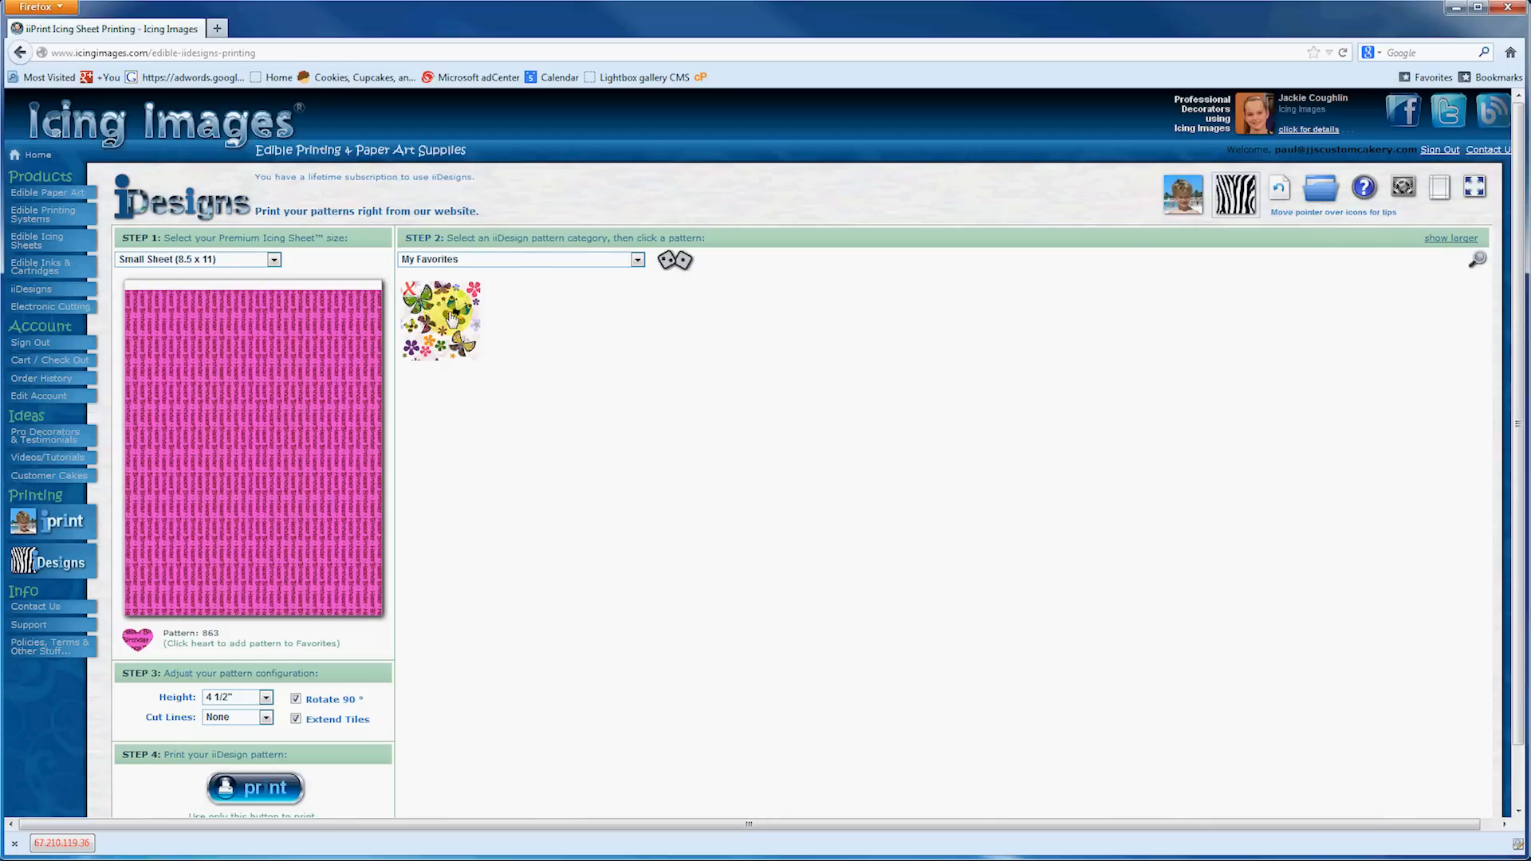
Load butterfly pattern 280 and print it to Canon MG5300 series Printer WS
left_click(439, 319)
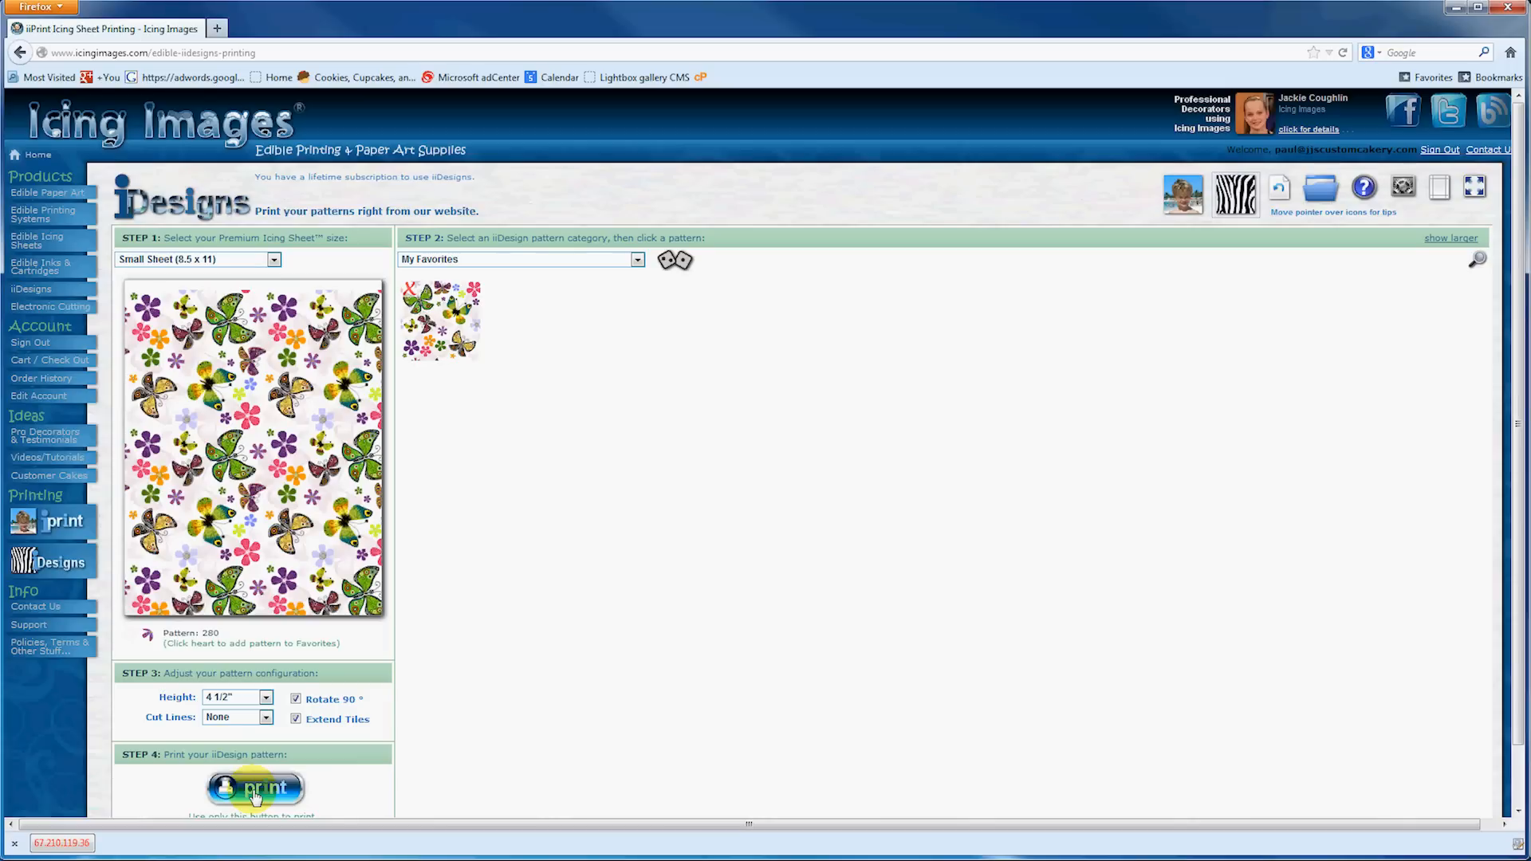
left_click(253, 788)
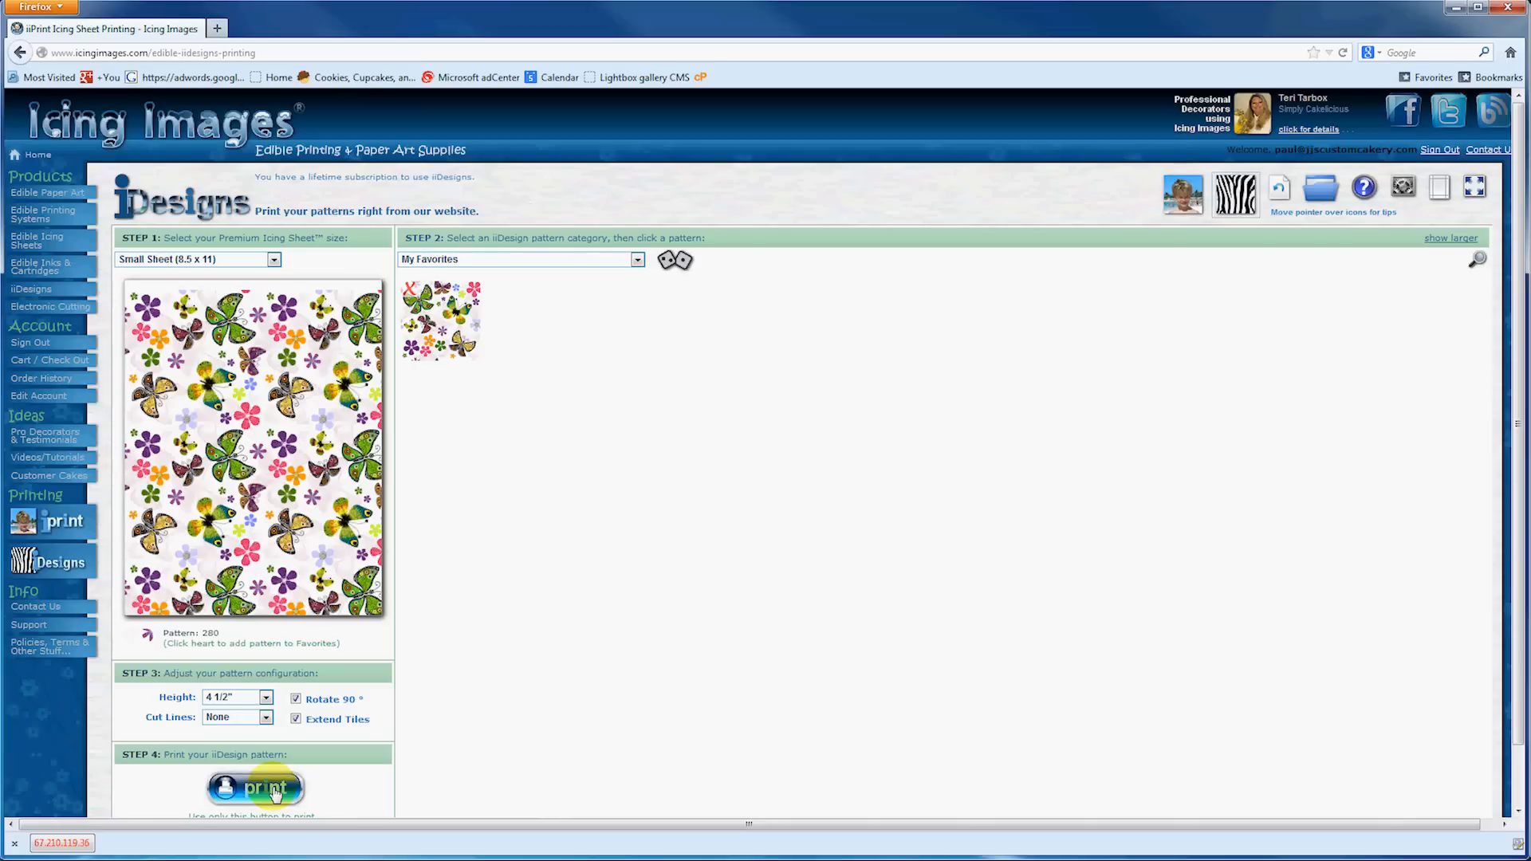
left_click(254, 788)
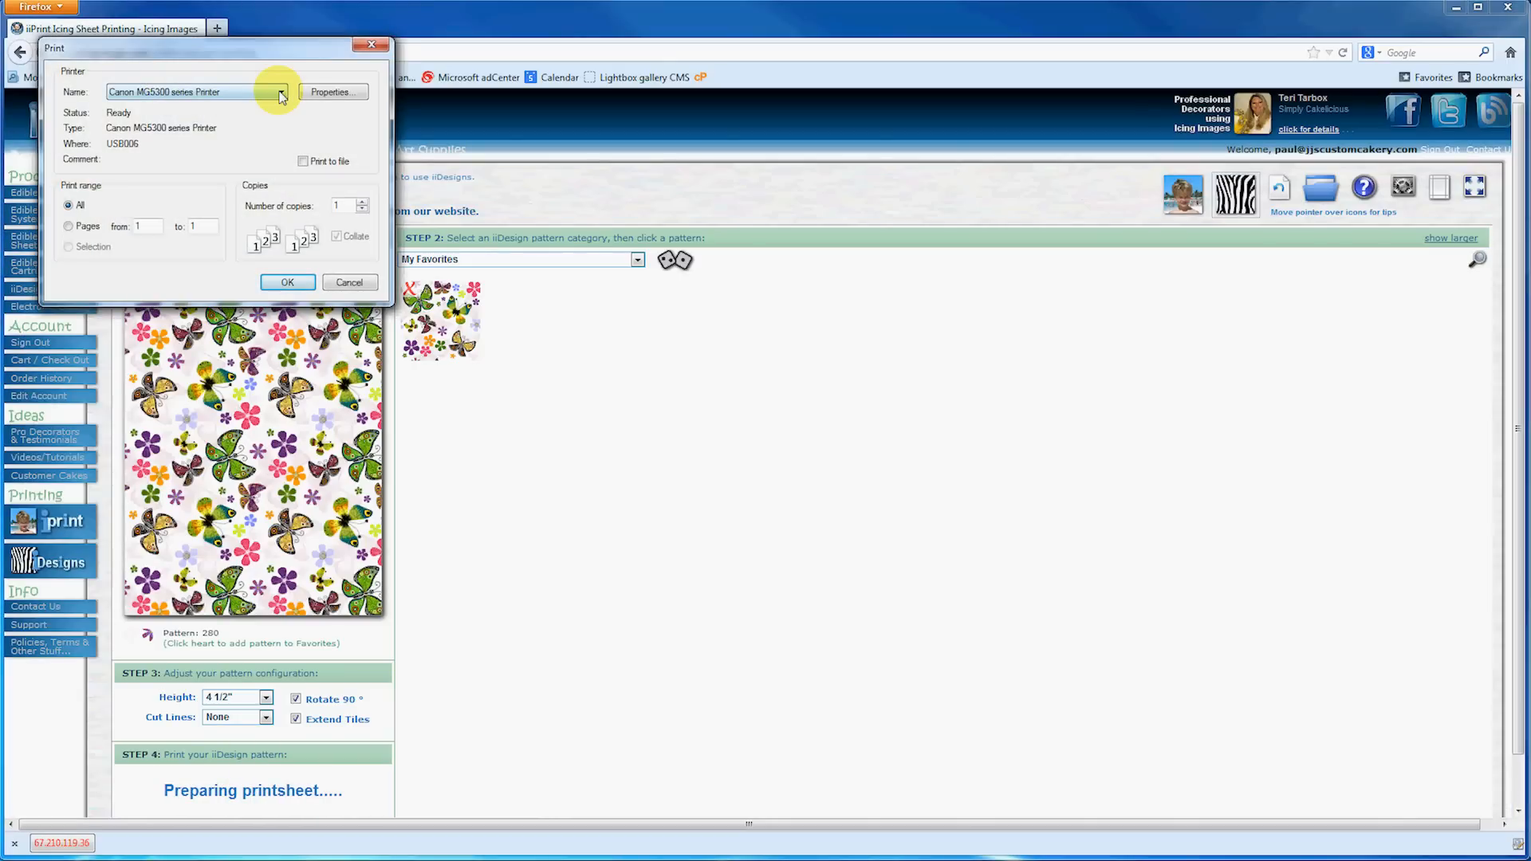
left_click(280, 92)
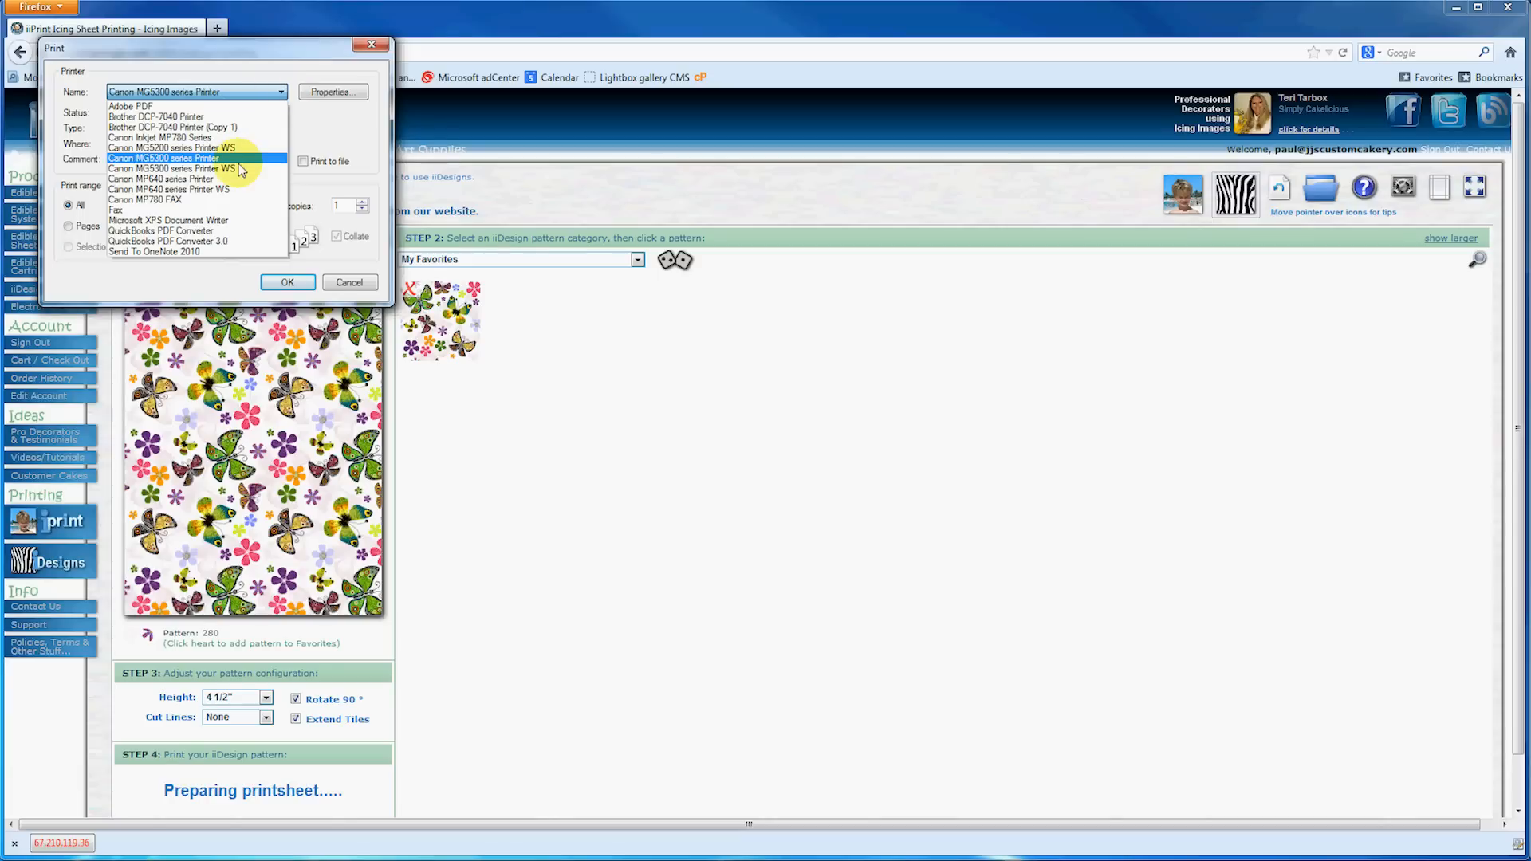
left_click(172, 169)
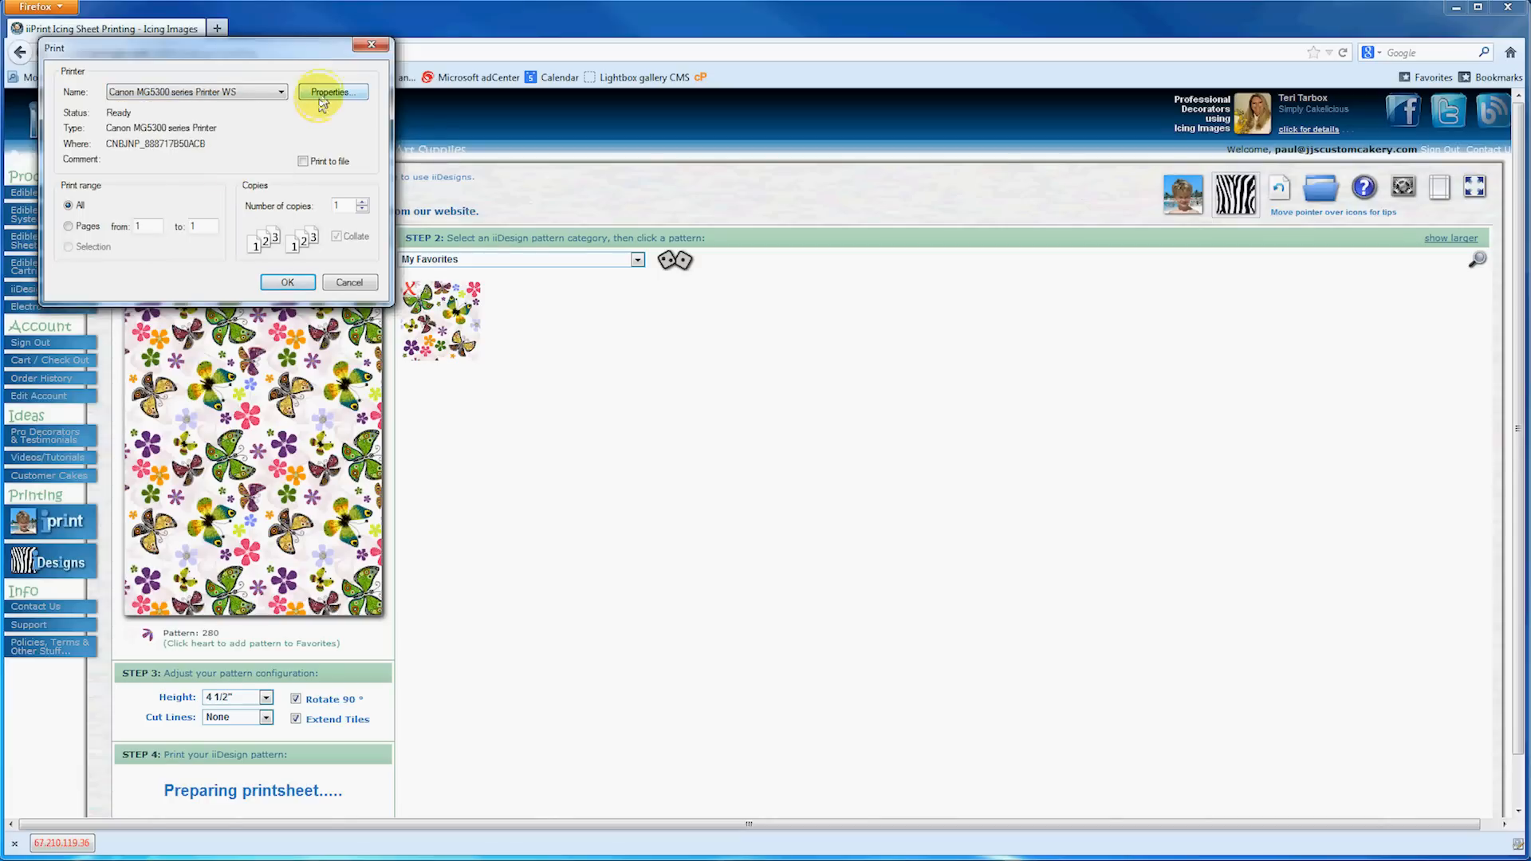
Apply the Canon Maintenance custom settings with paper abrasion prevention on
left_click(331, 91)
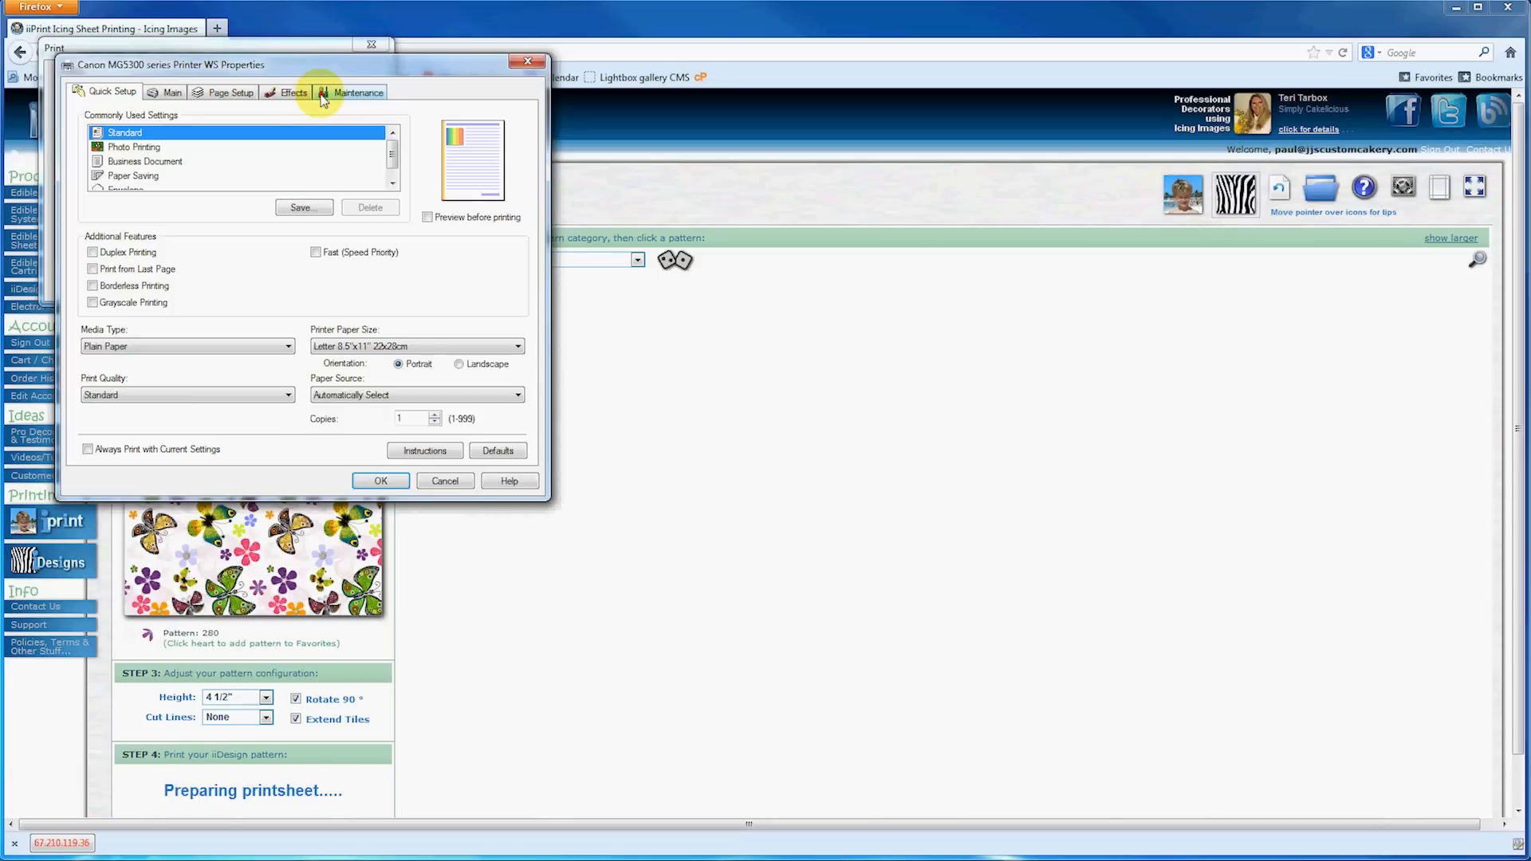
mouse_move(357, 92)
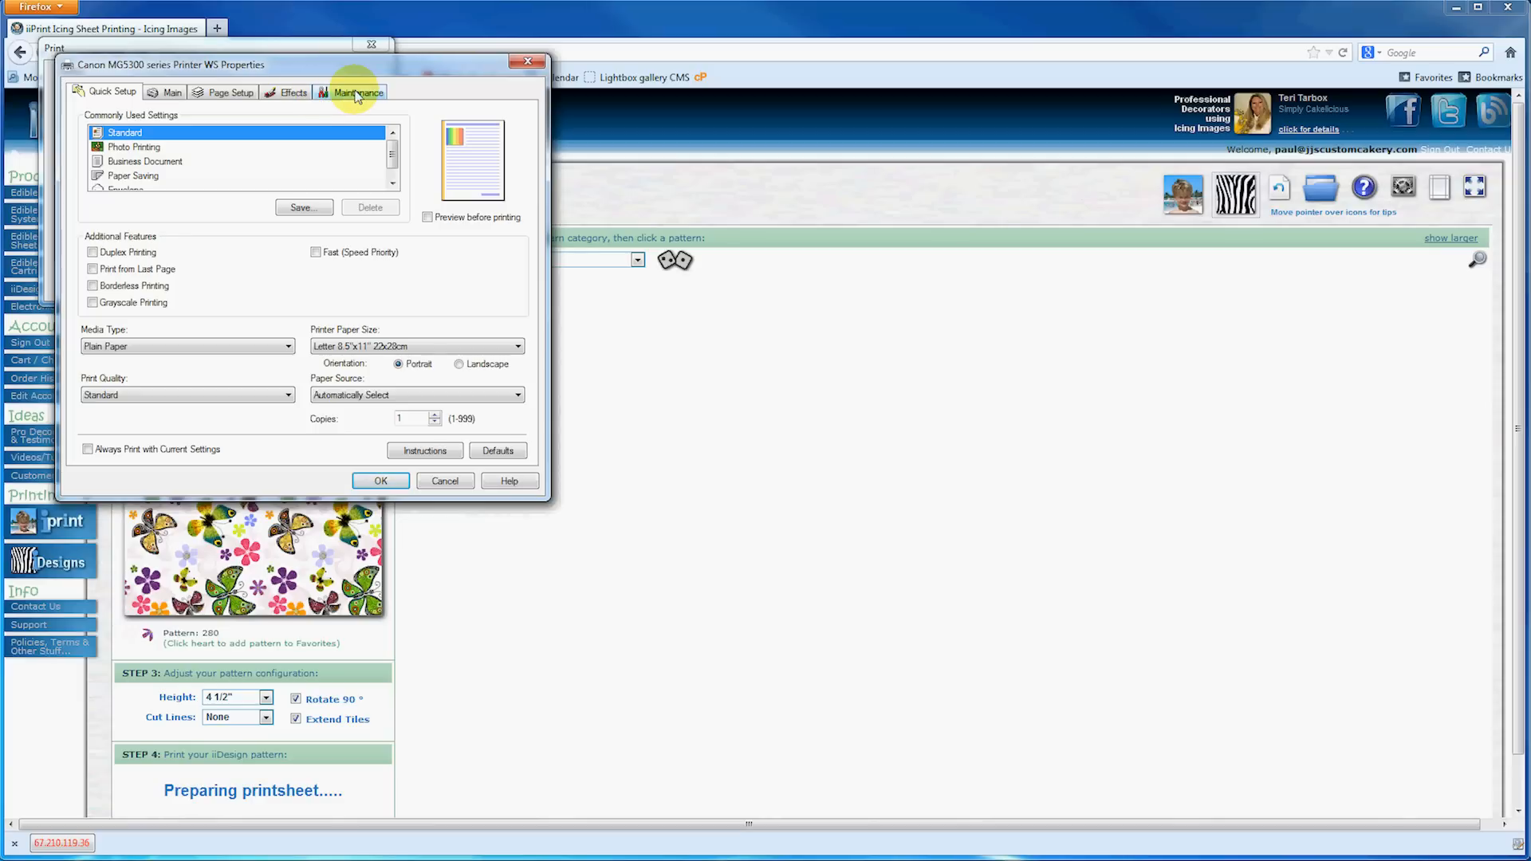
left_click(357, 92)
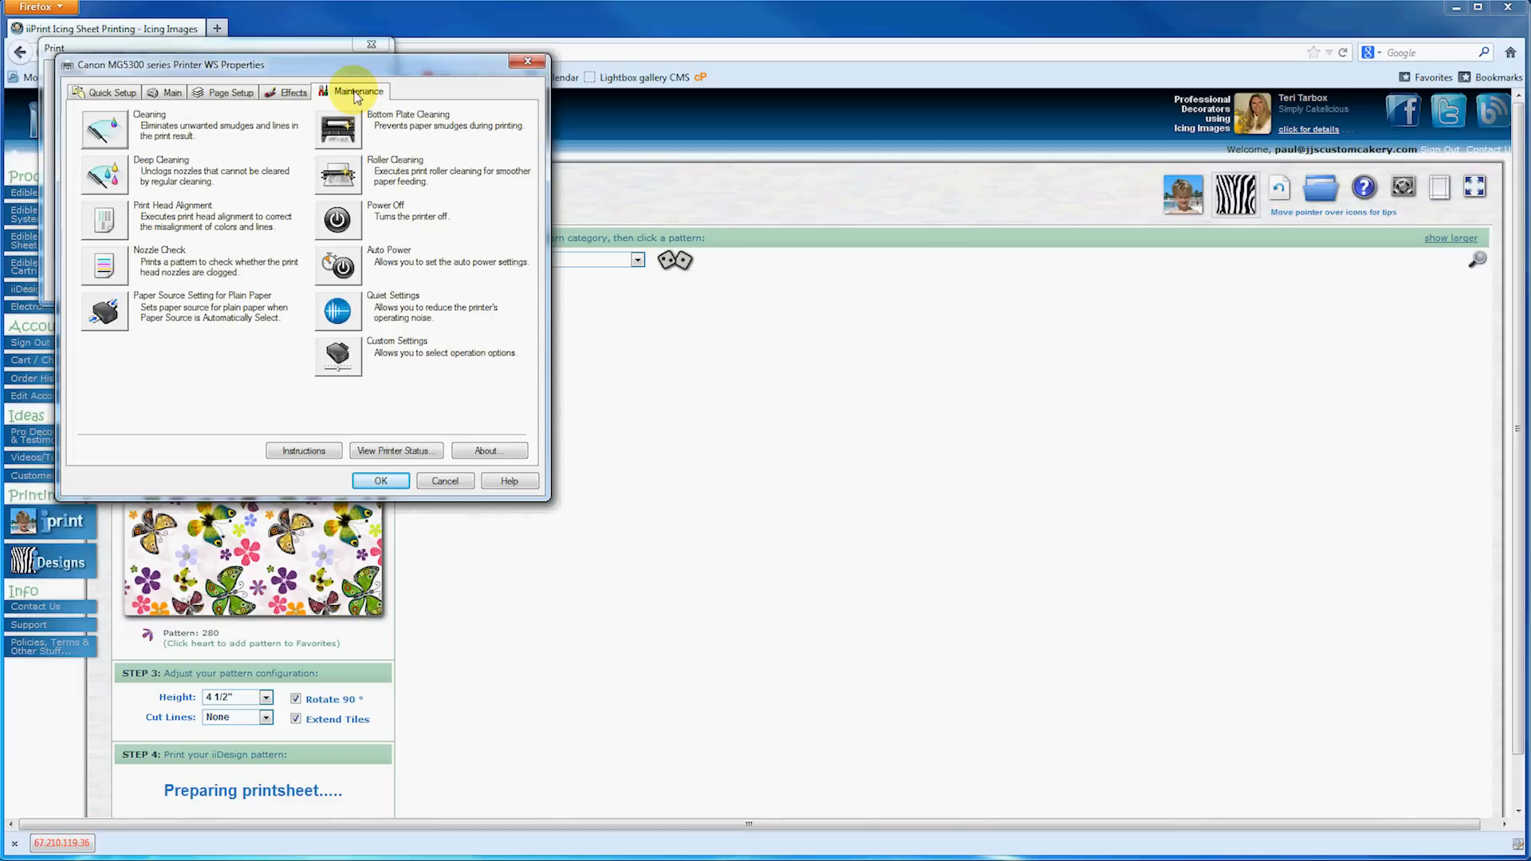
mouse_move(337, 352)
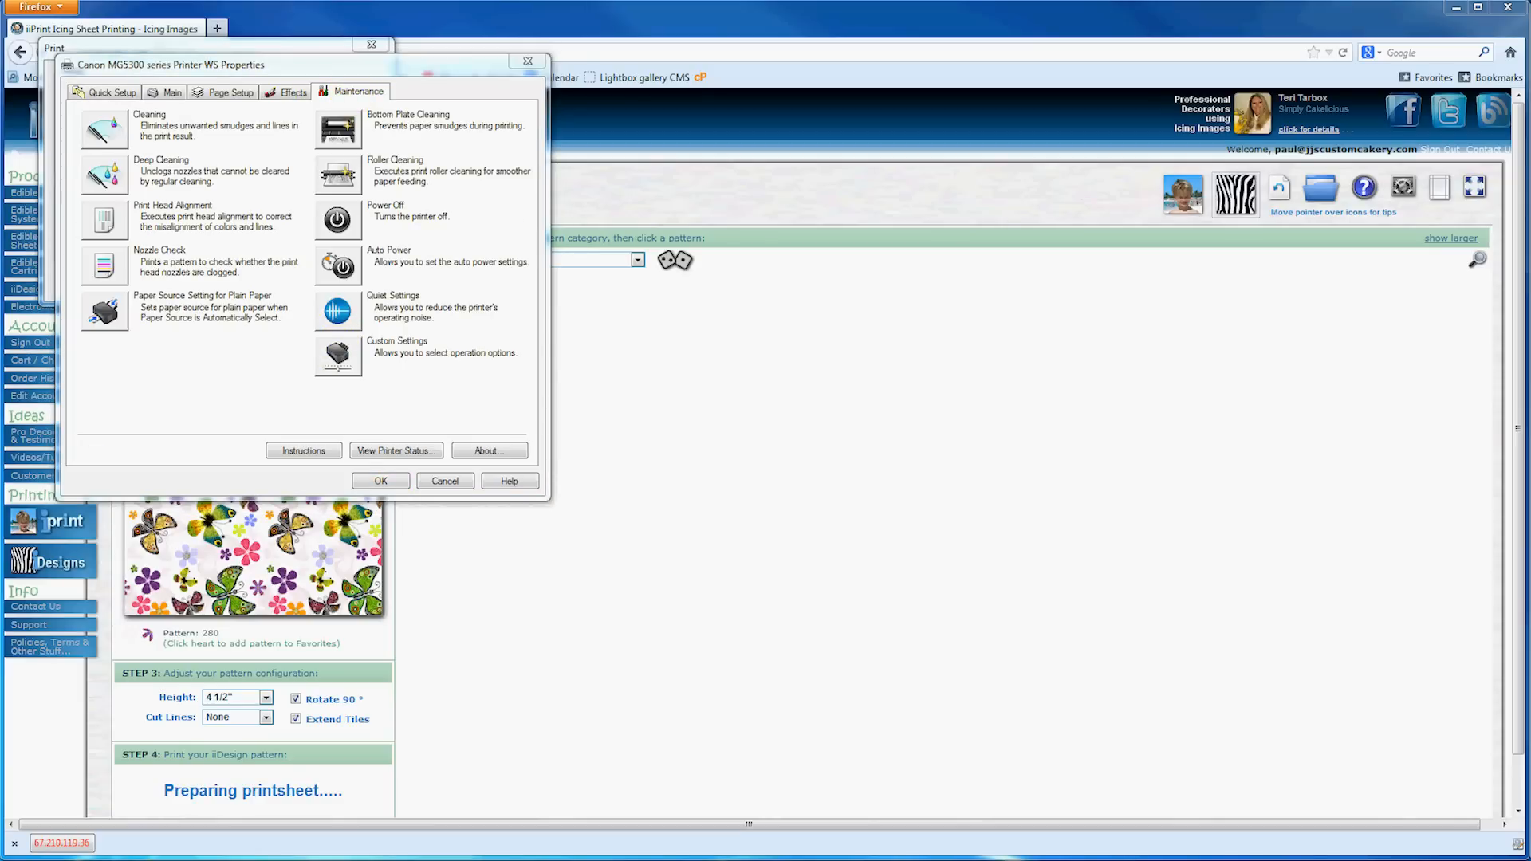
left_click(338, 354)
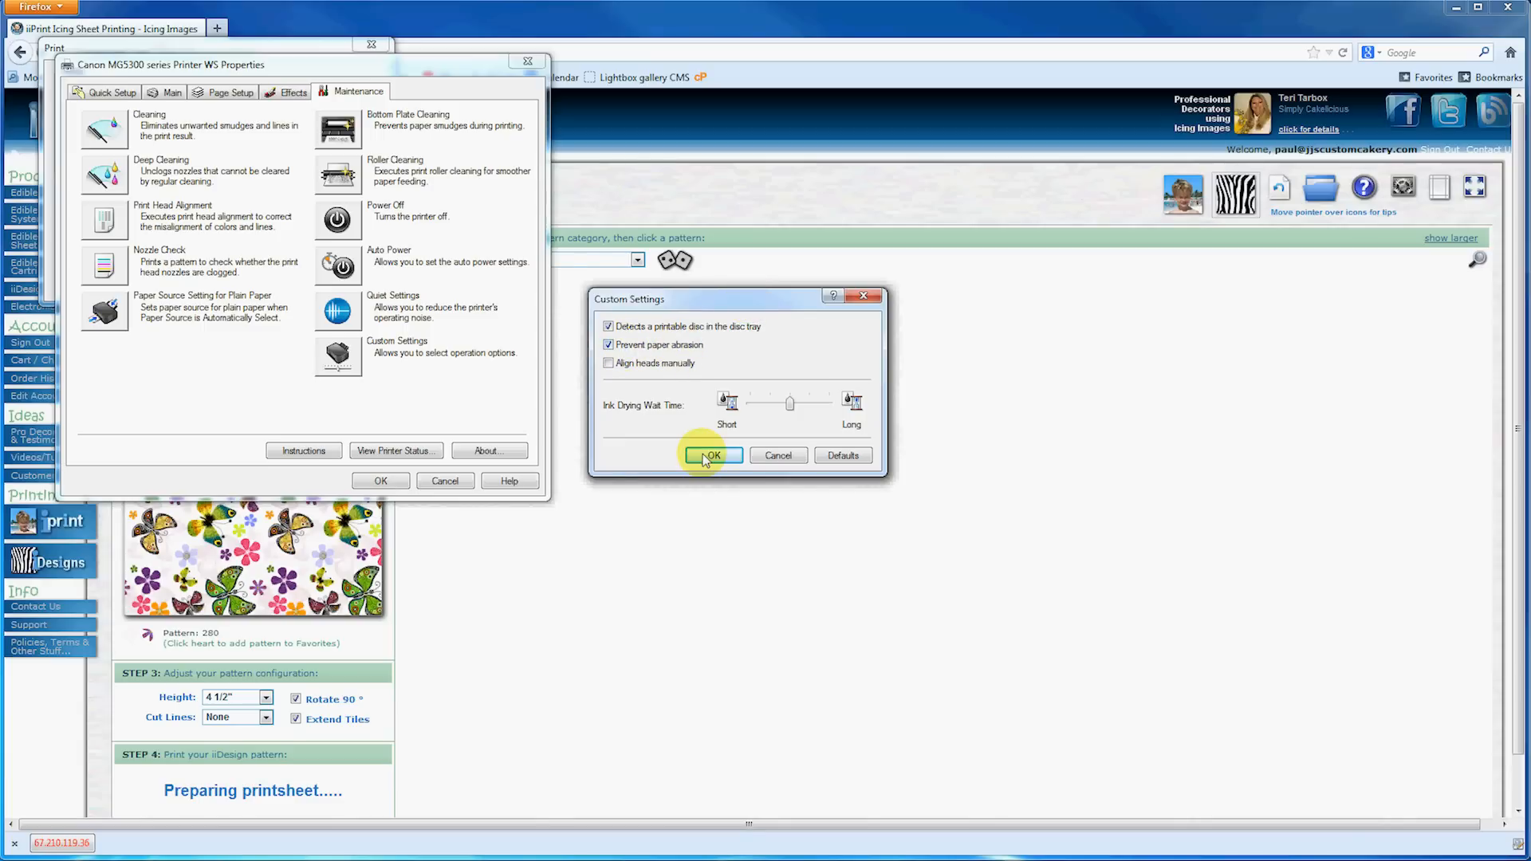
left_click(711, 455)
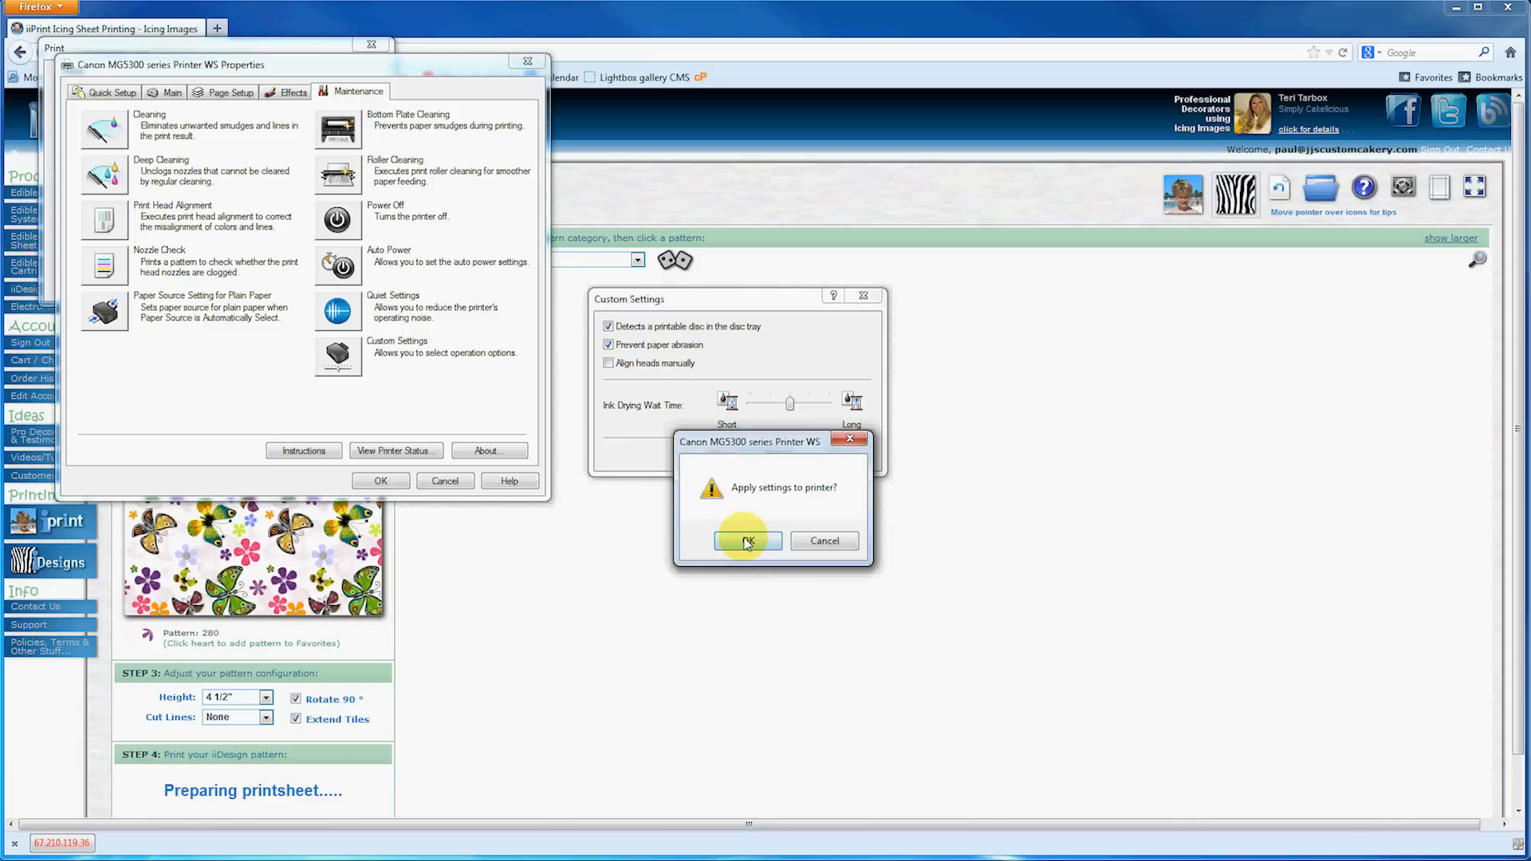
left_click(747, 540)
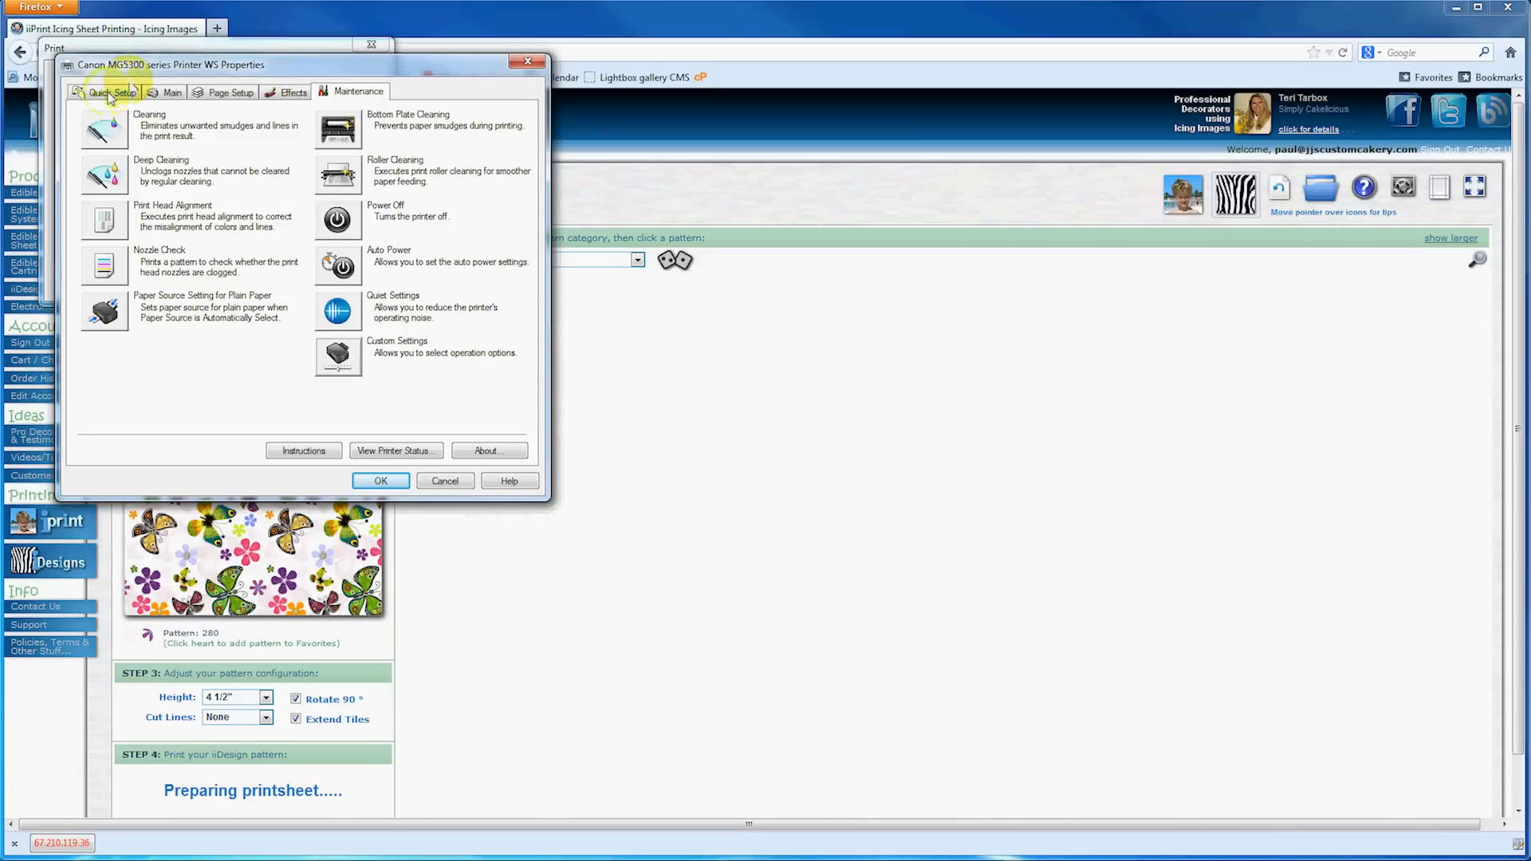
Enable borderless printing with Matte Photo Paper as the media type
left_click(112, 90)
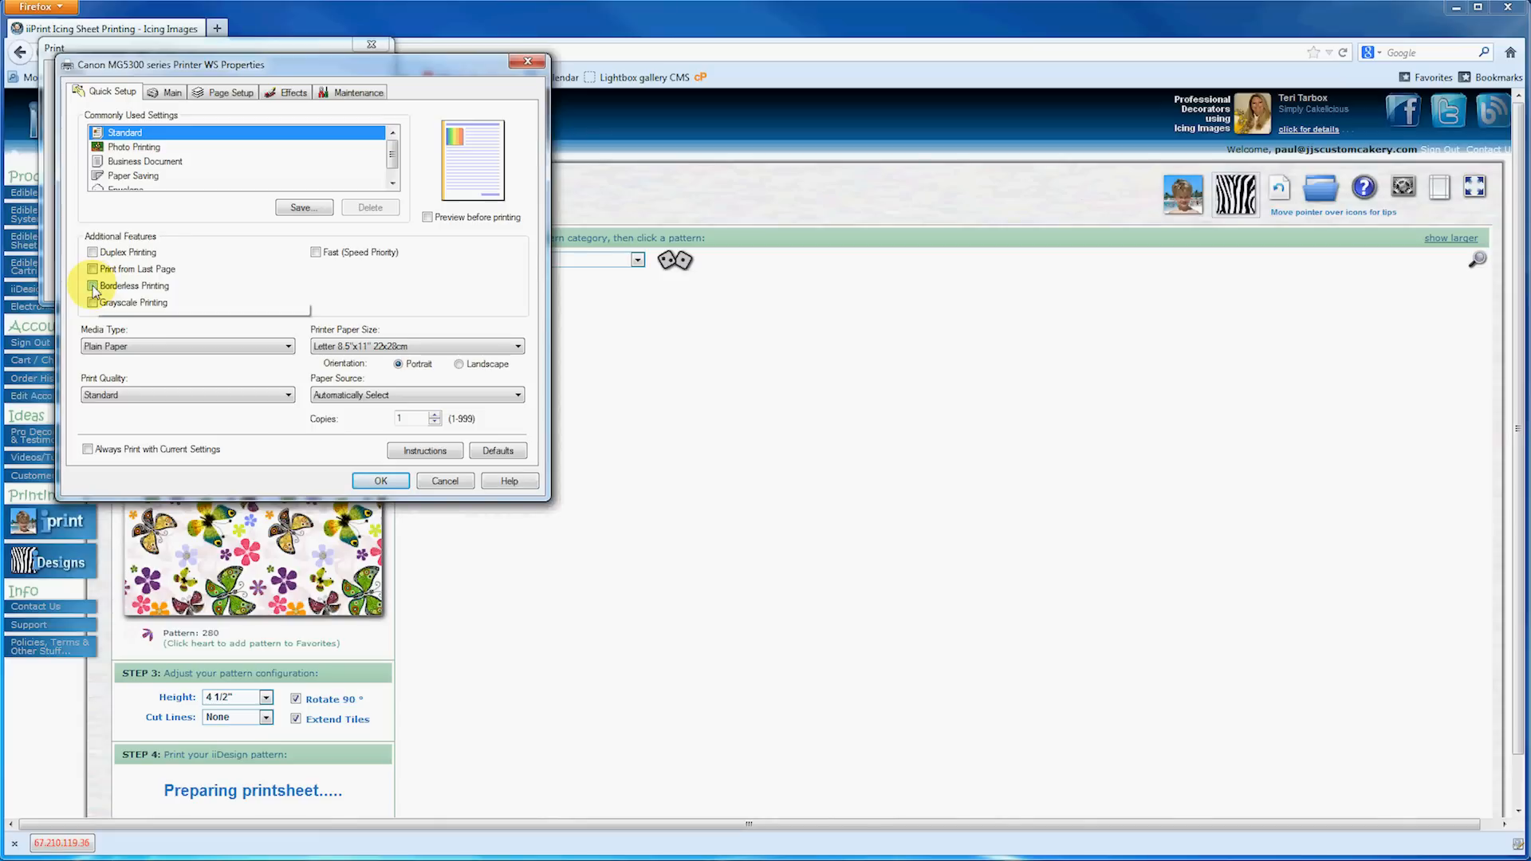
left_click(92, 286)
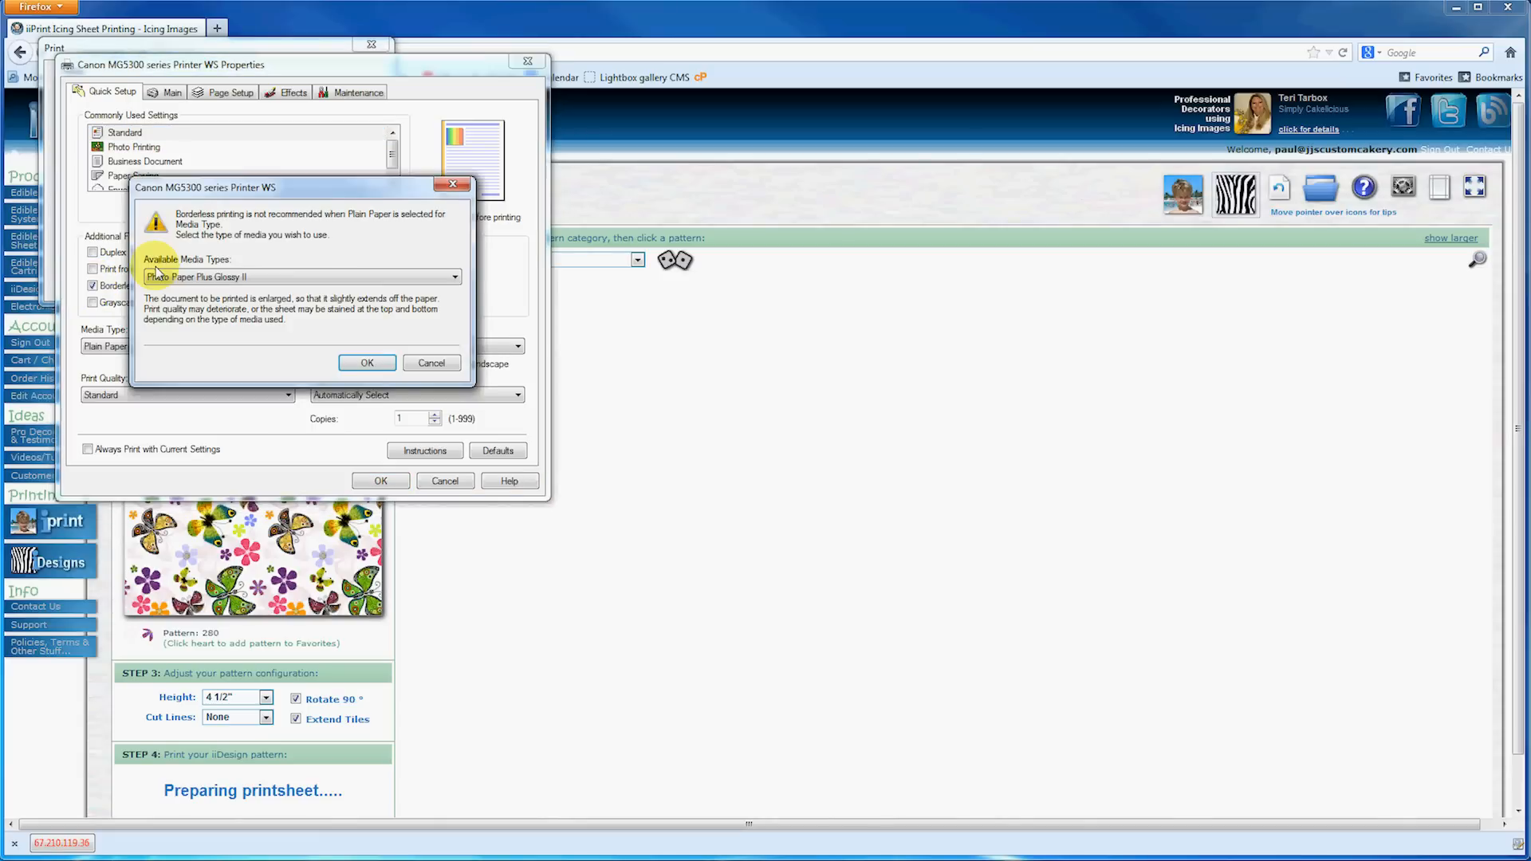
mouse_move(434, 278)
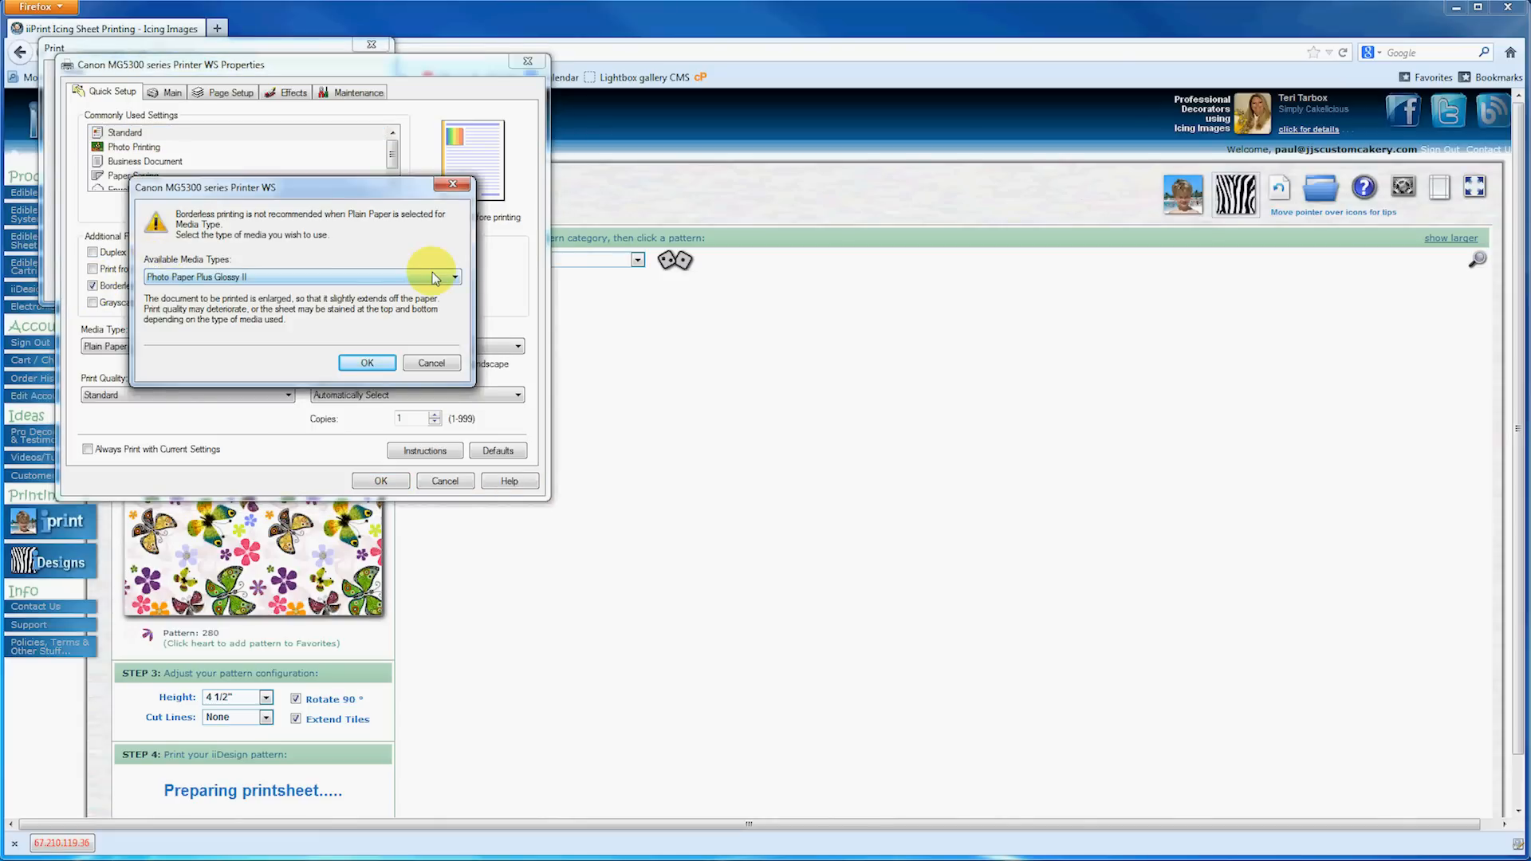
left_click(452, 277)
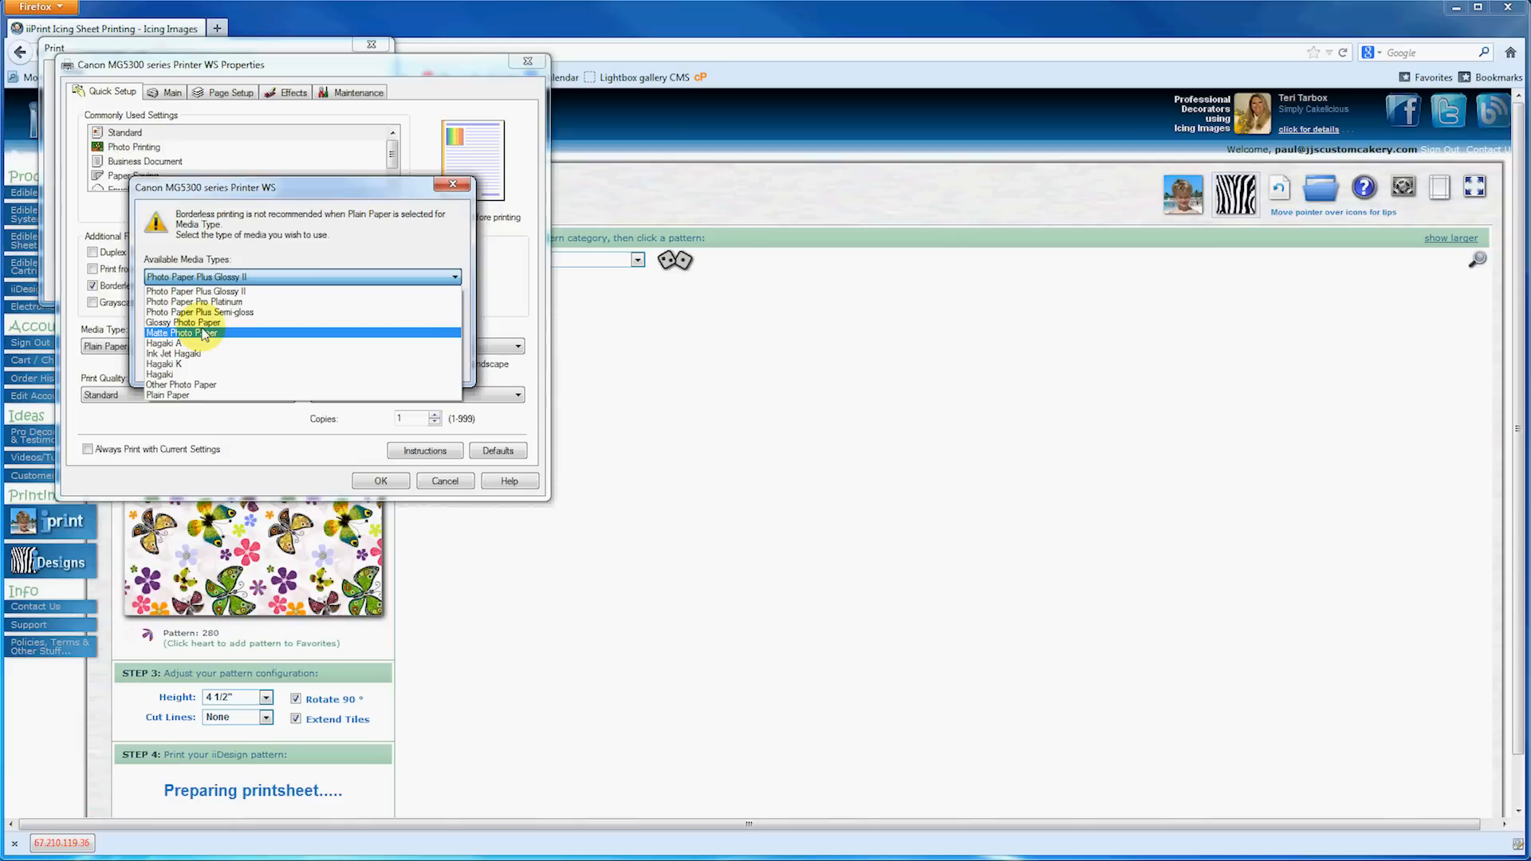
left_click(181, 332)
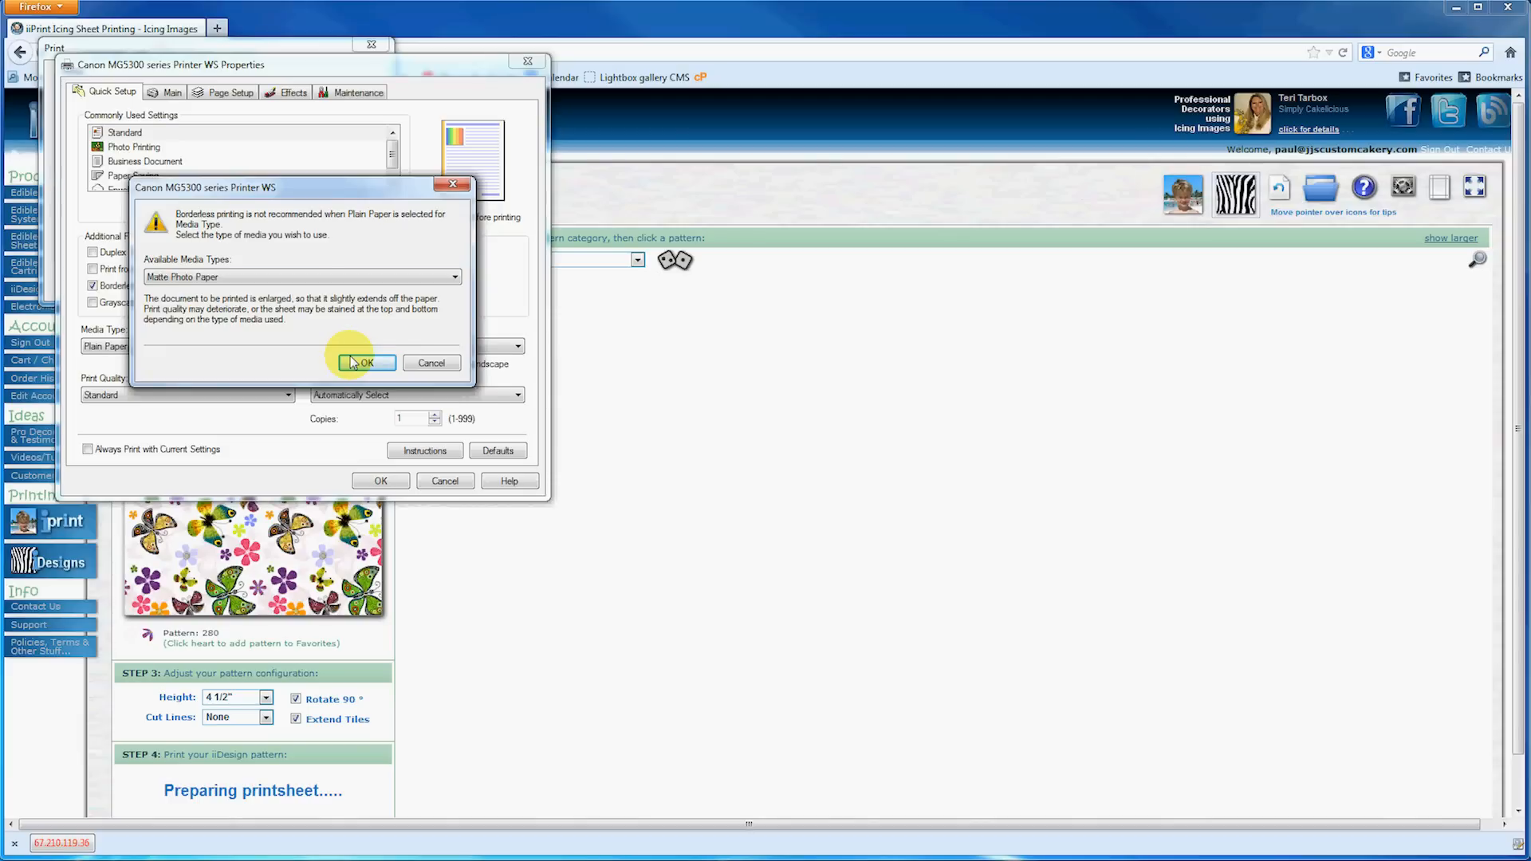
left_click(365, 362)
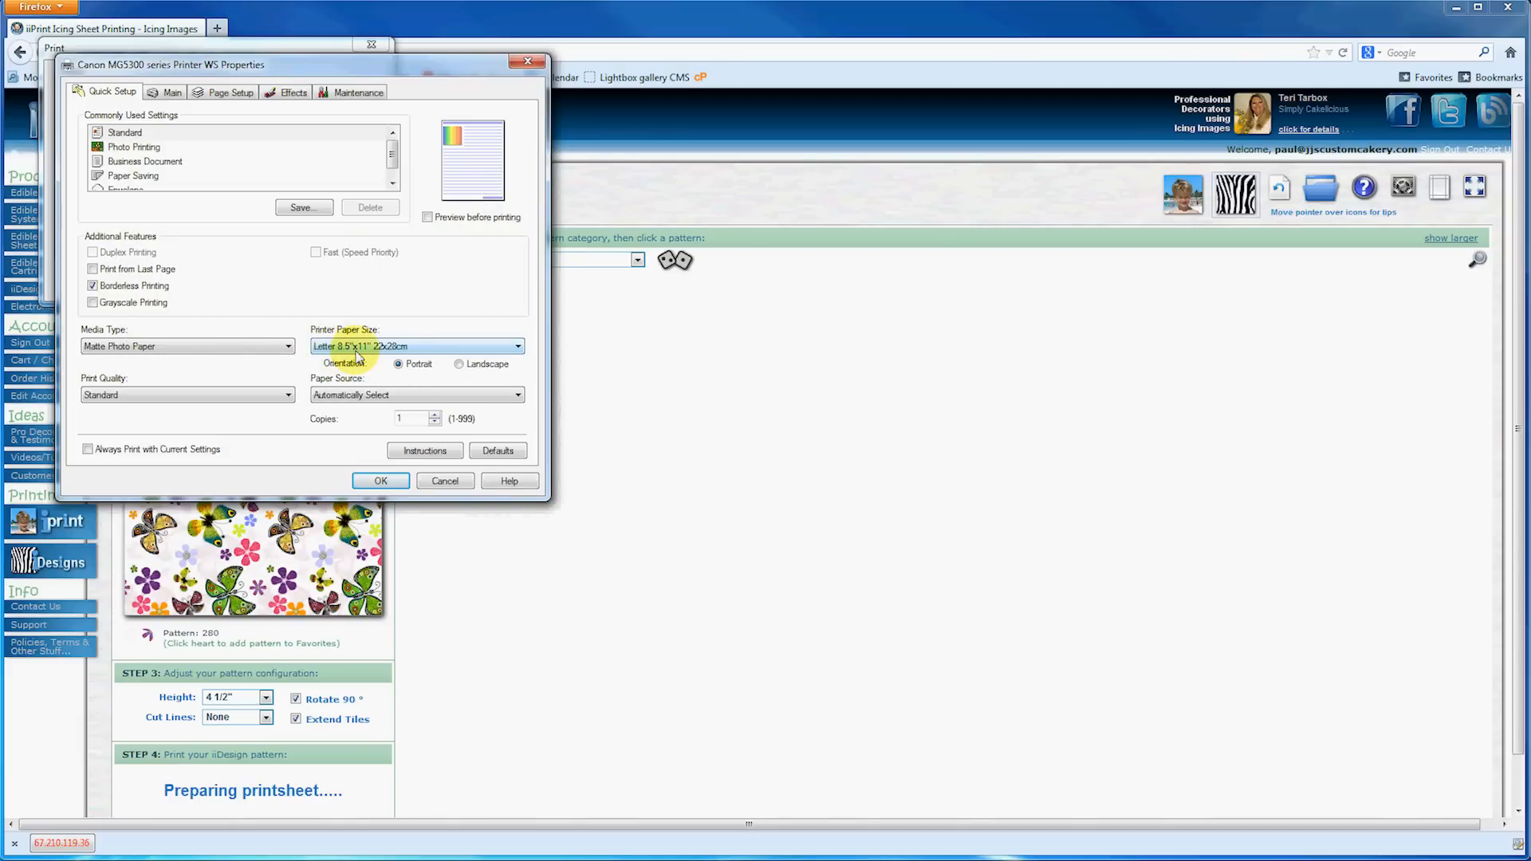
mouse_move(371, 347)
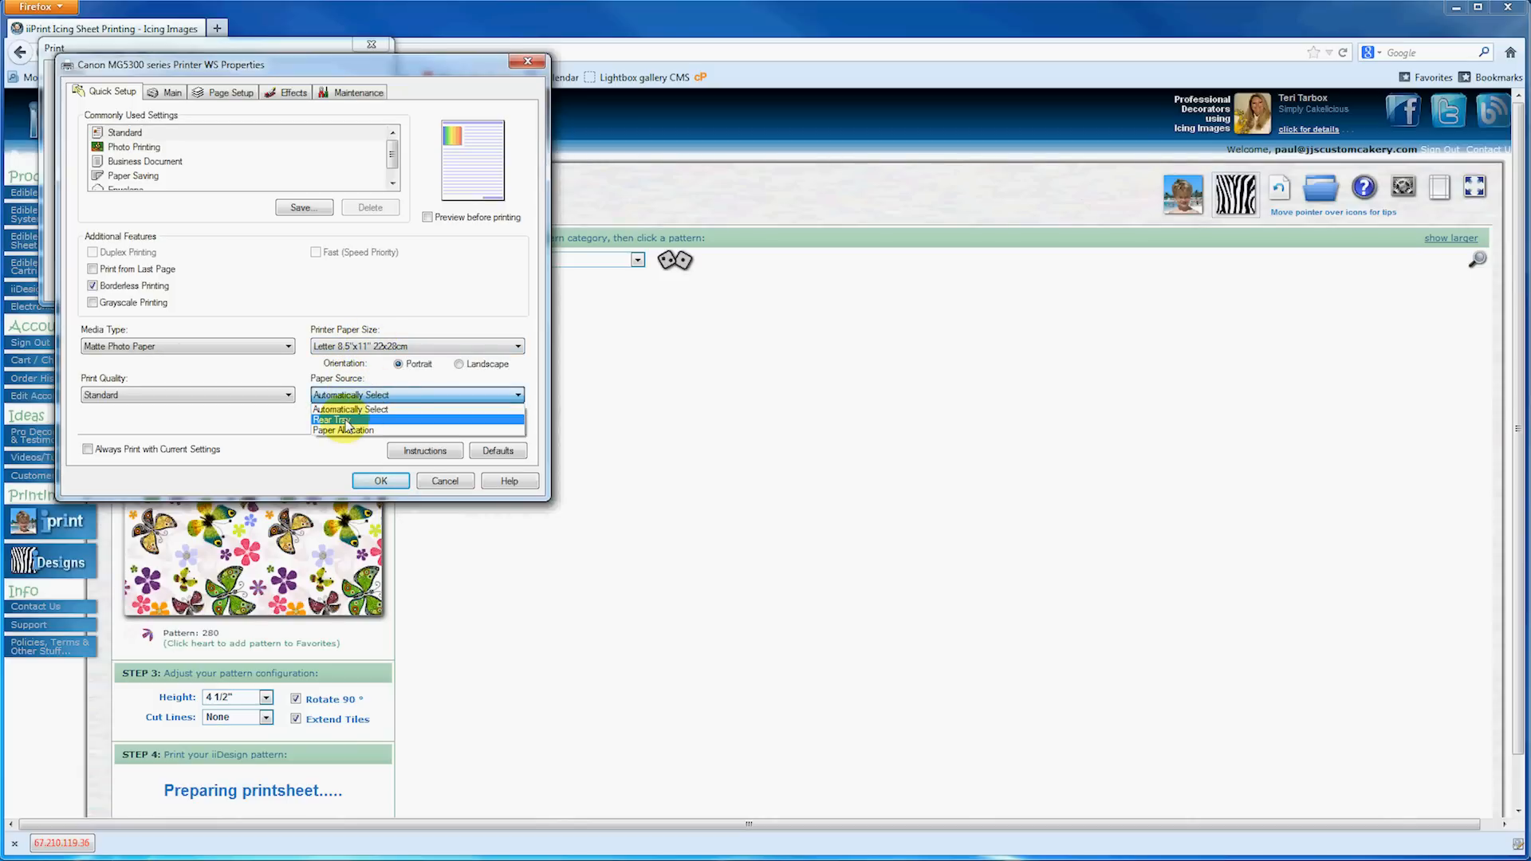
Set the Canon paper source to Rear Tray
left_click(330, 420)
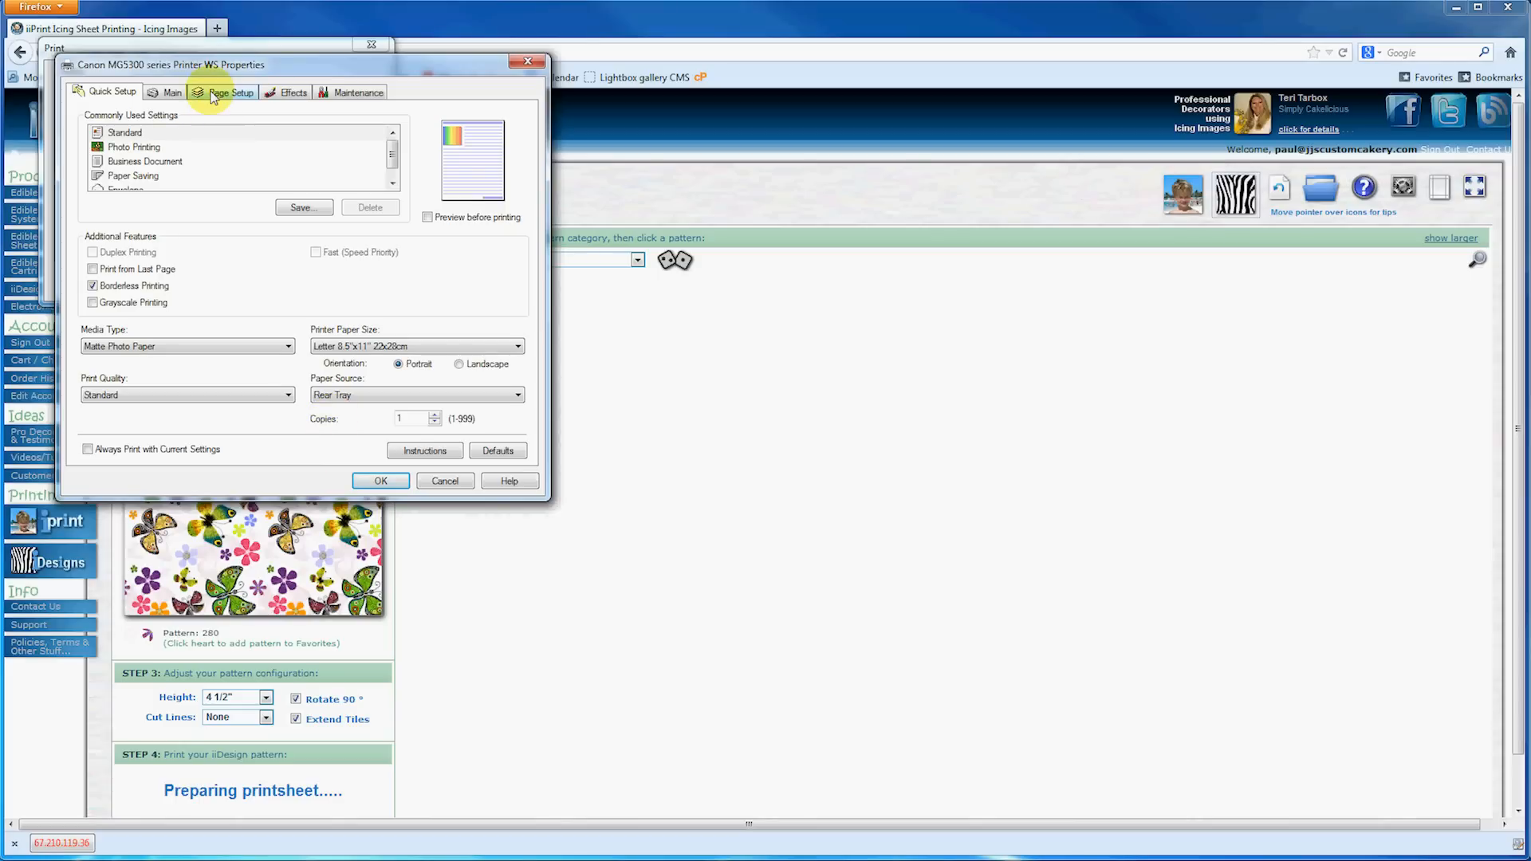
On Page Setup, drag the Amount of Extension slider to minimum and accept with OK
left_click(231, 92)
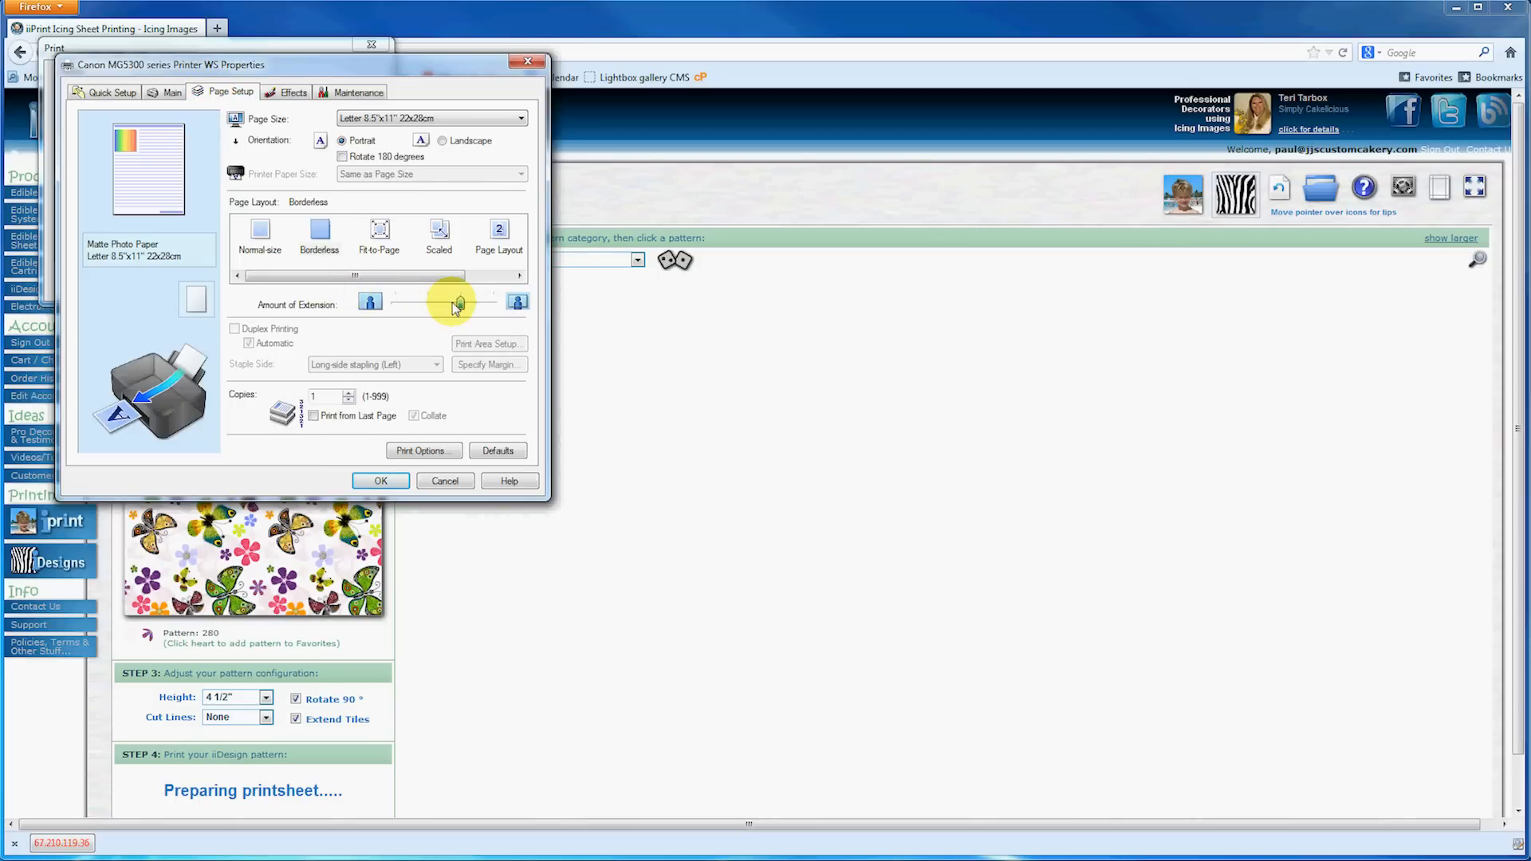
left_click_drag(453, 306, 427, 305)
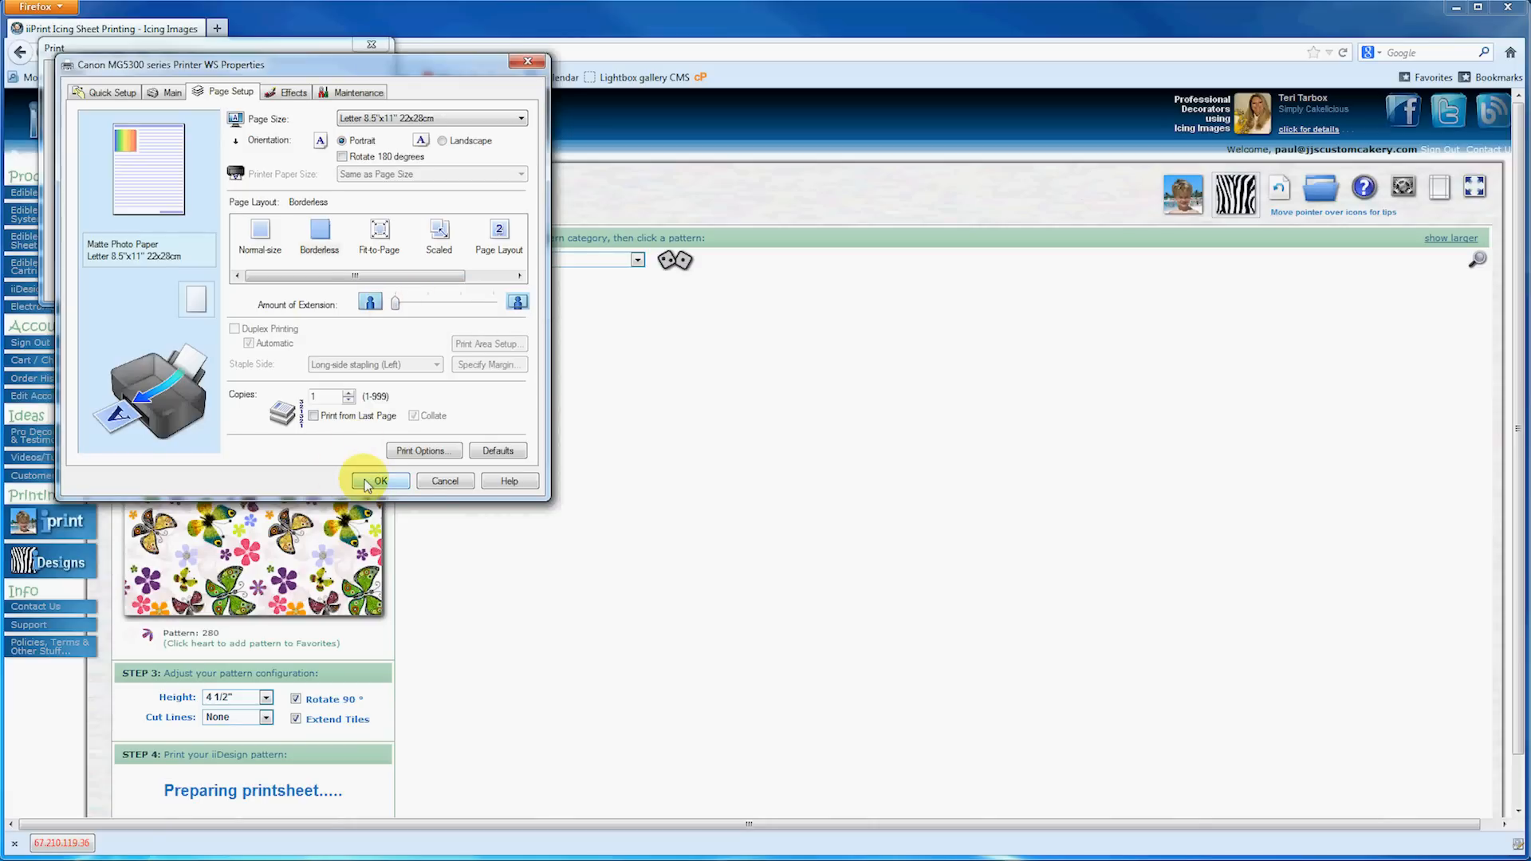
left_click(380, 480)
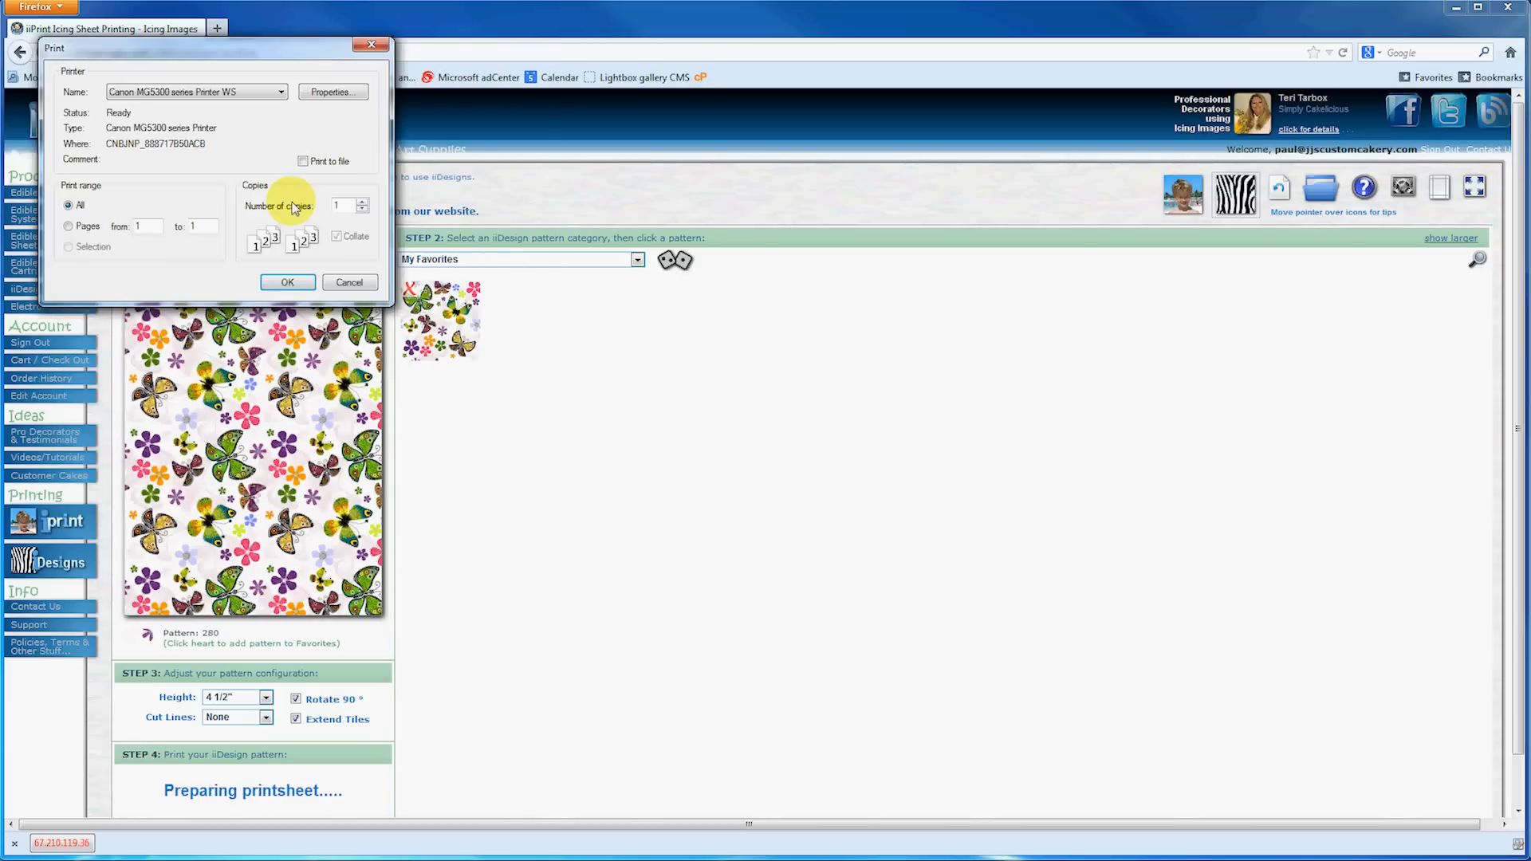
mouse_move(225, 275)
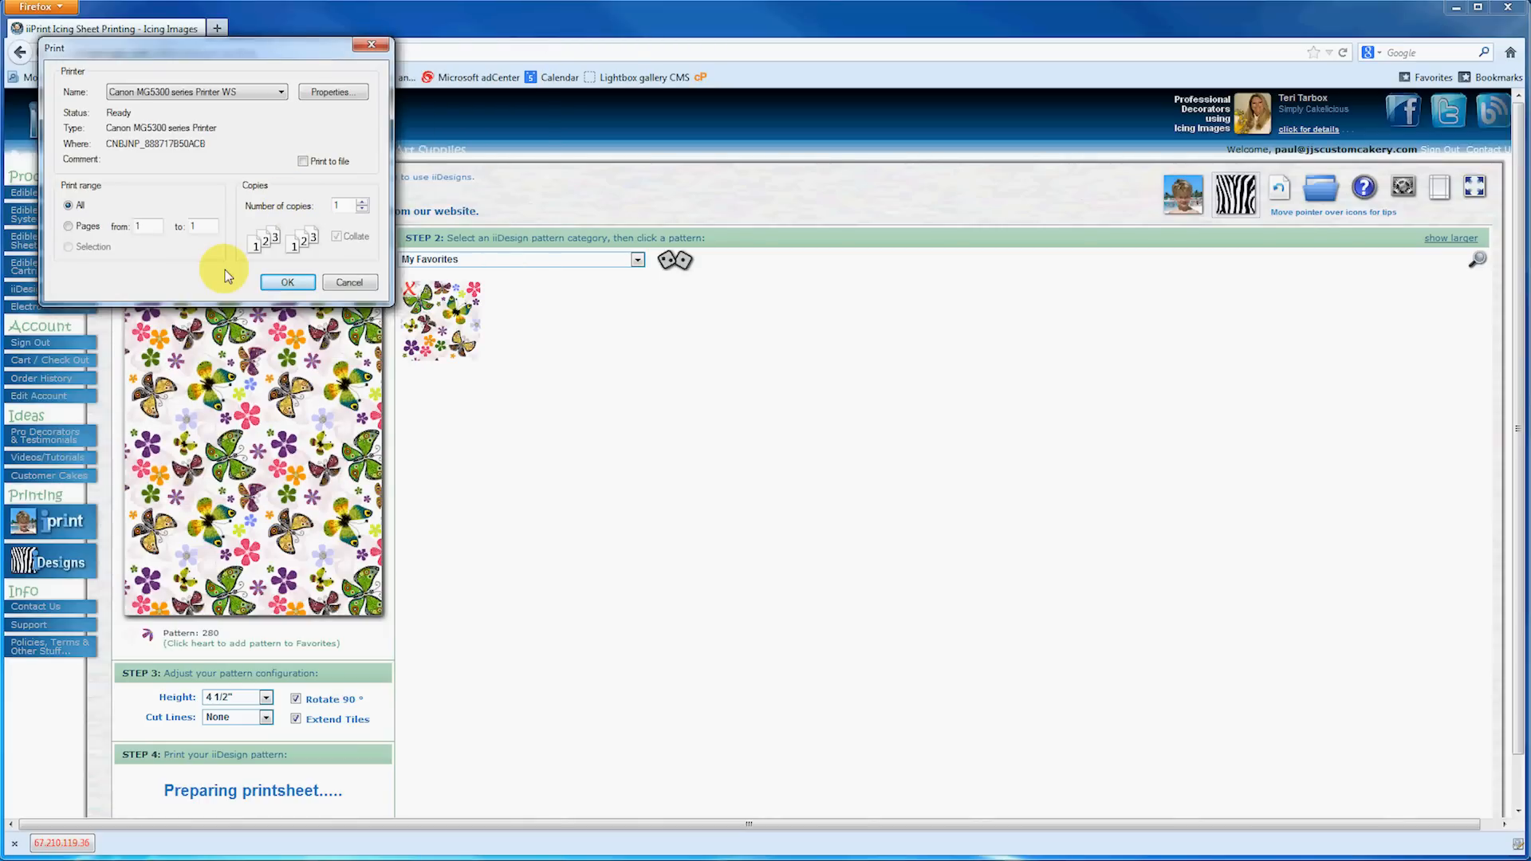
mouse_move(169, 190)
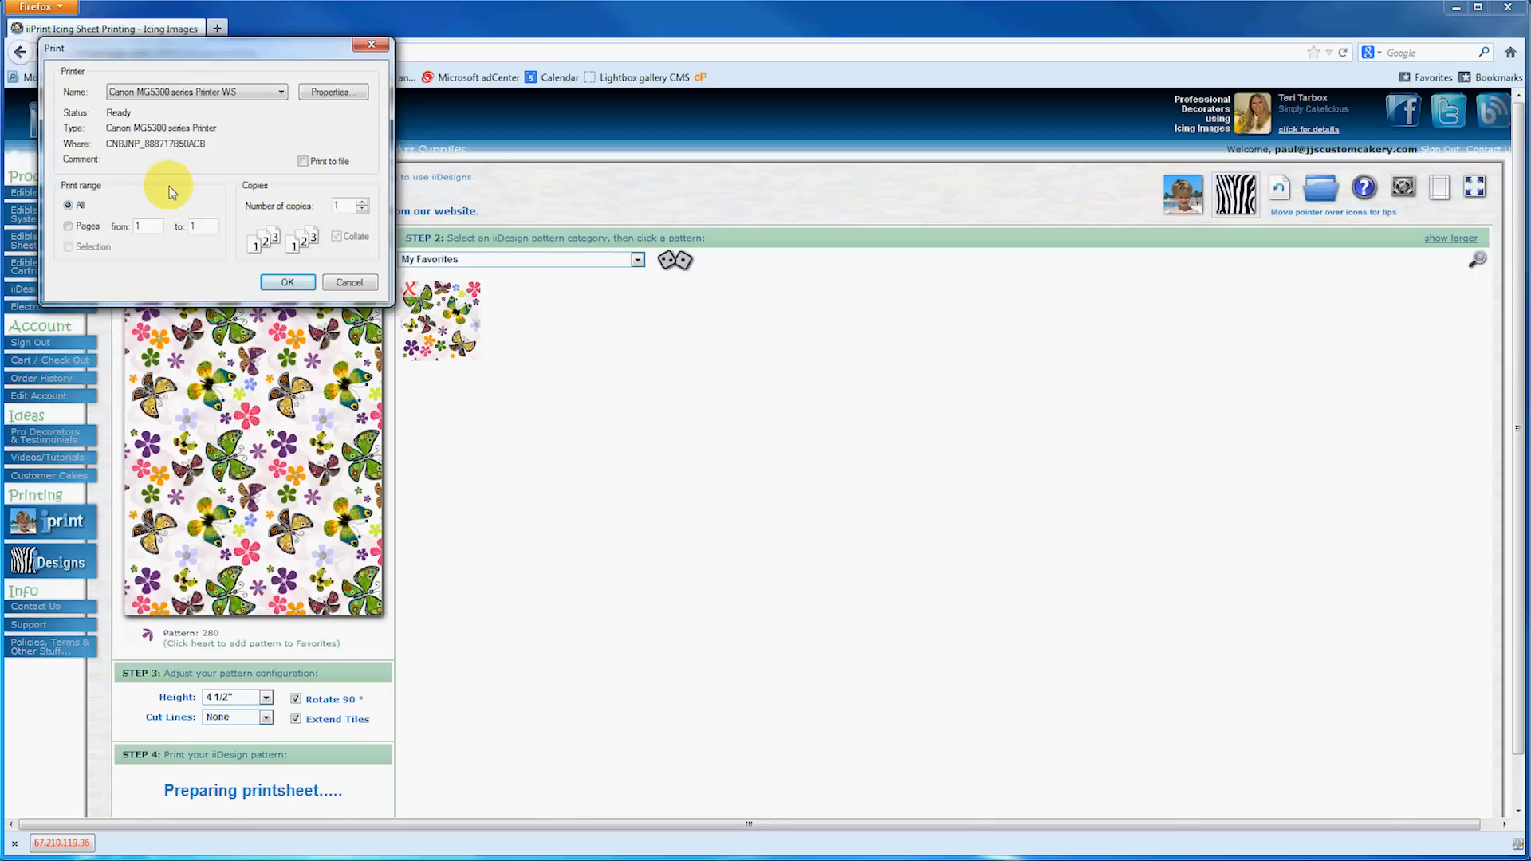